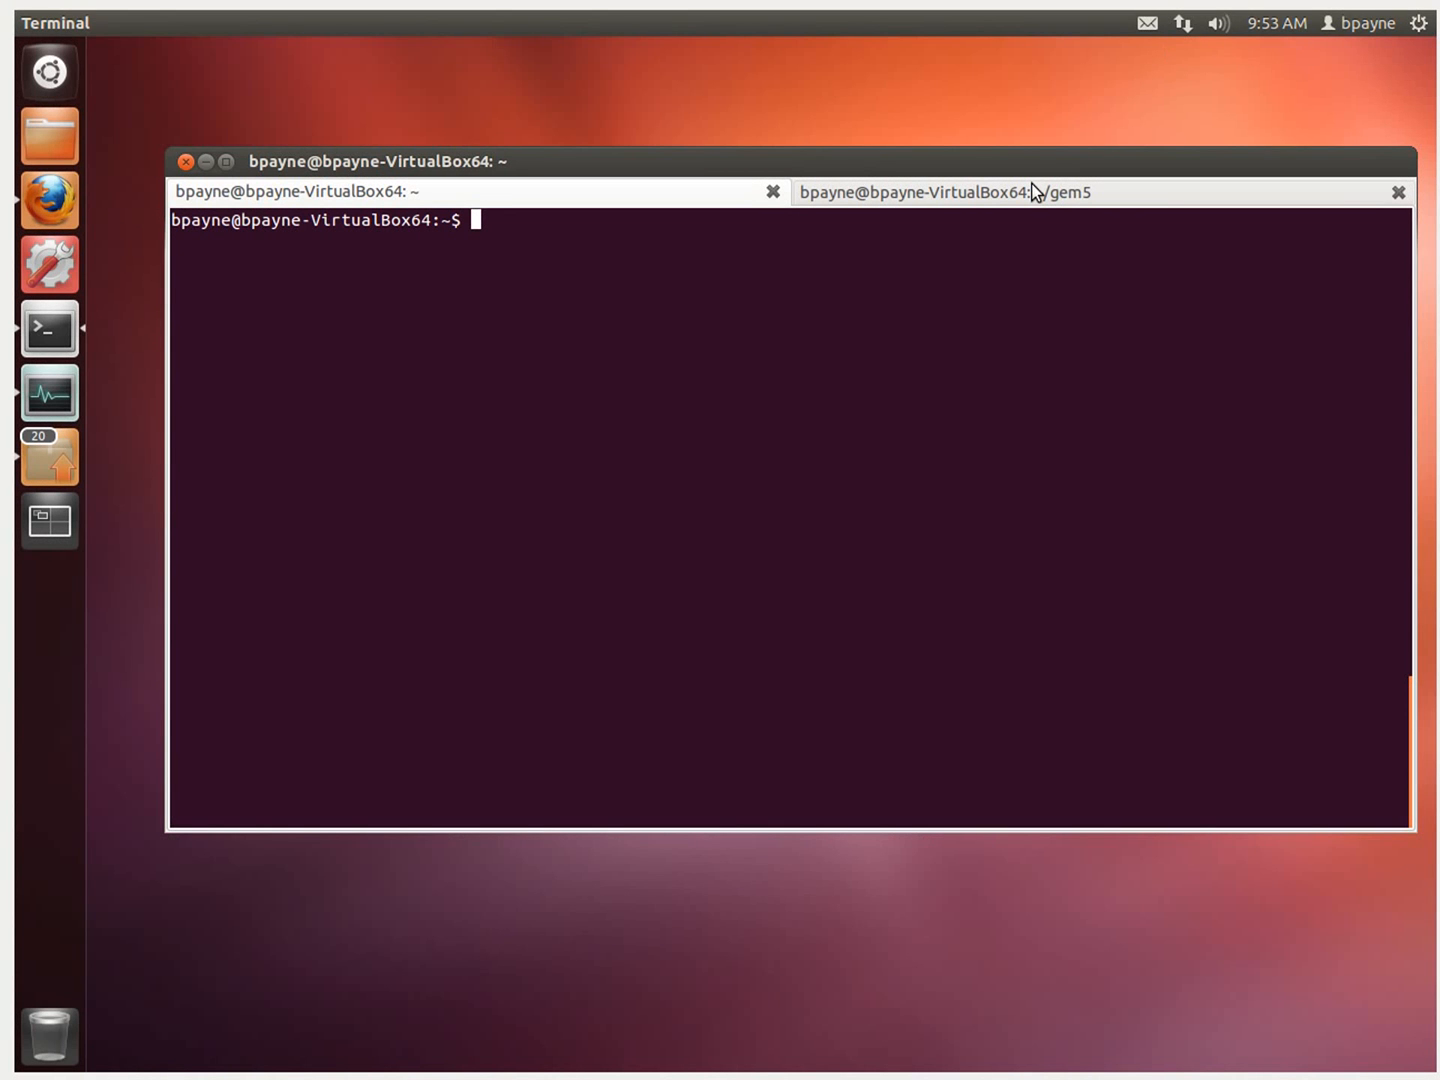
pyautogui.moveTo(856, 428)
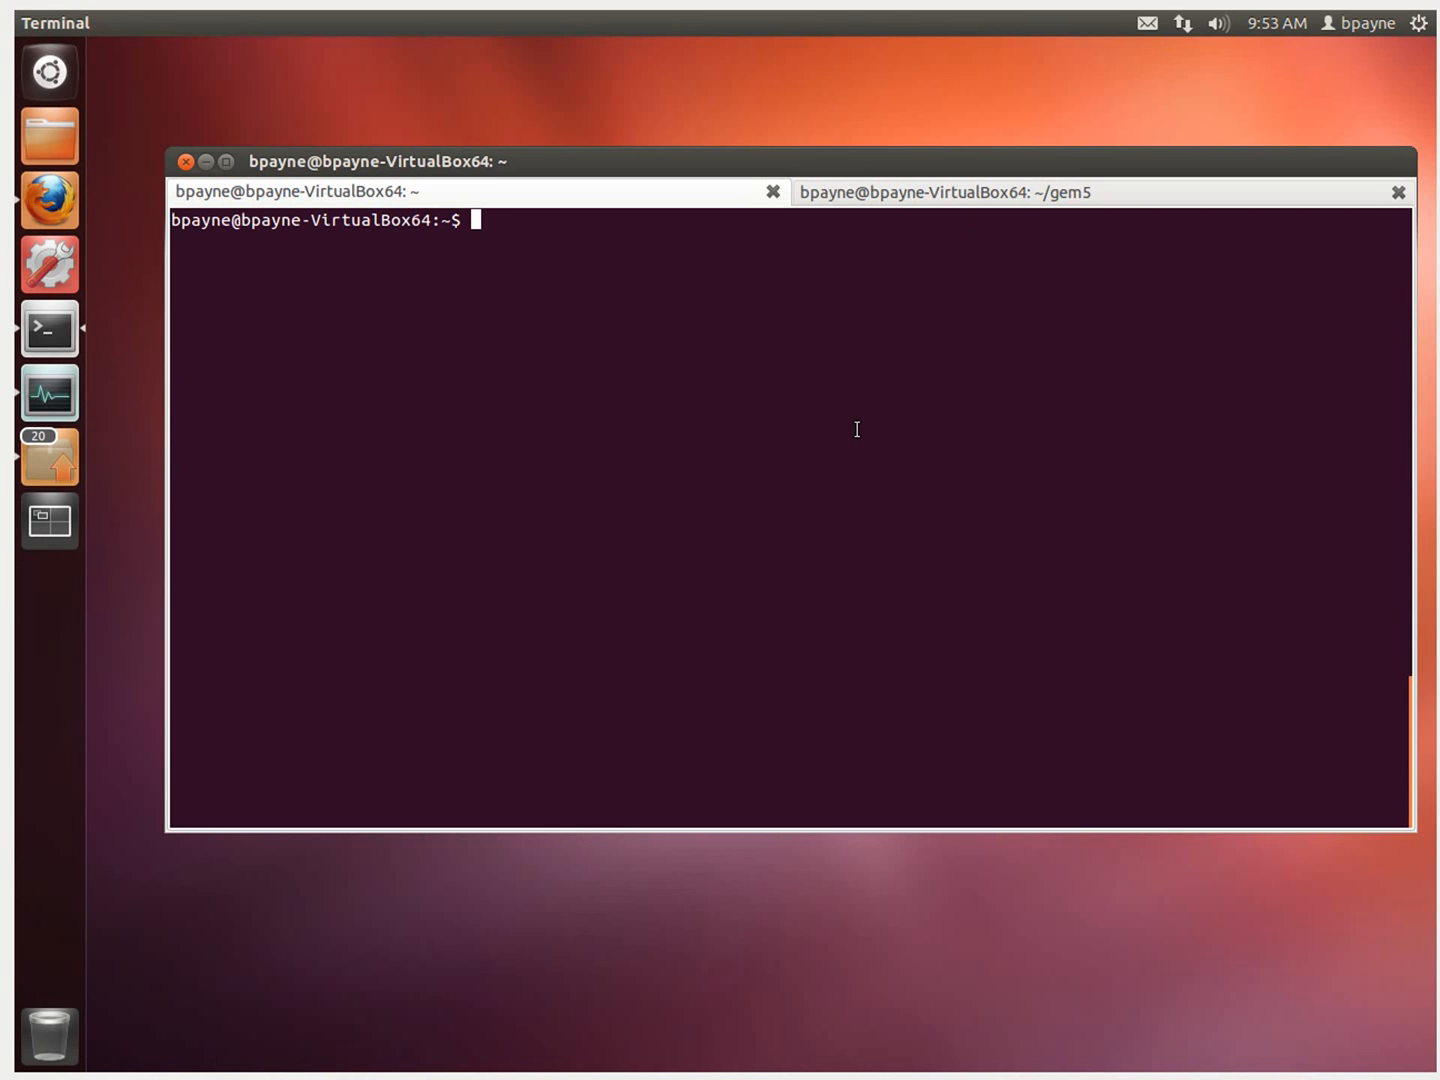
# List the home folder and select bench.c in the output
pyautogui.write('ls')
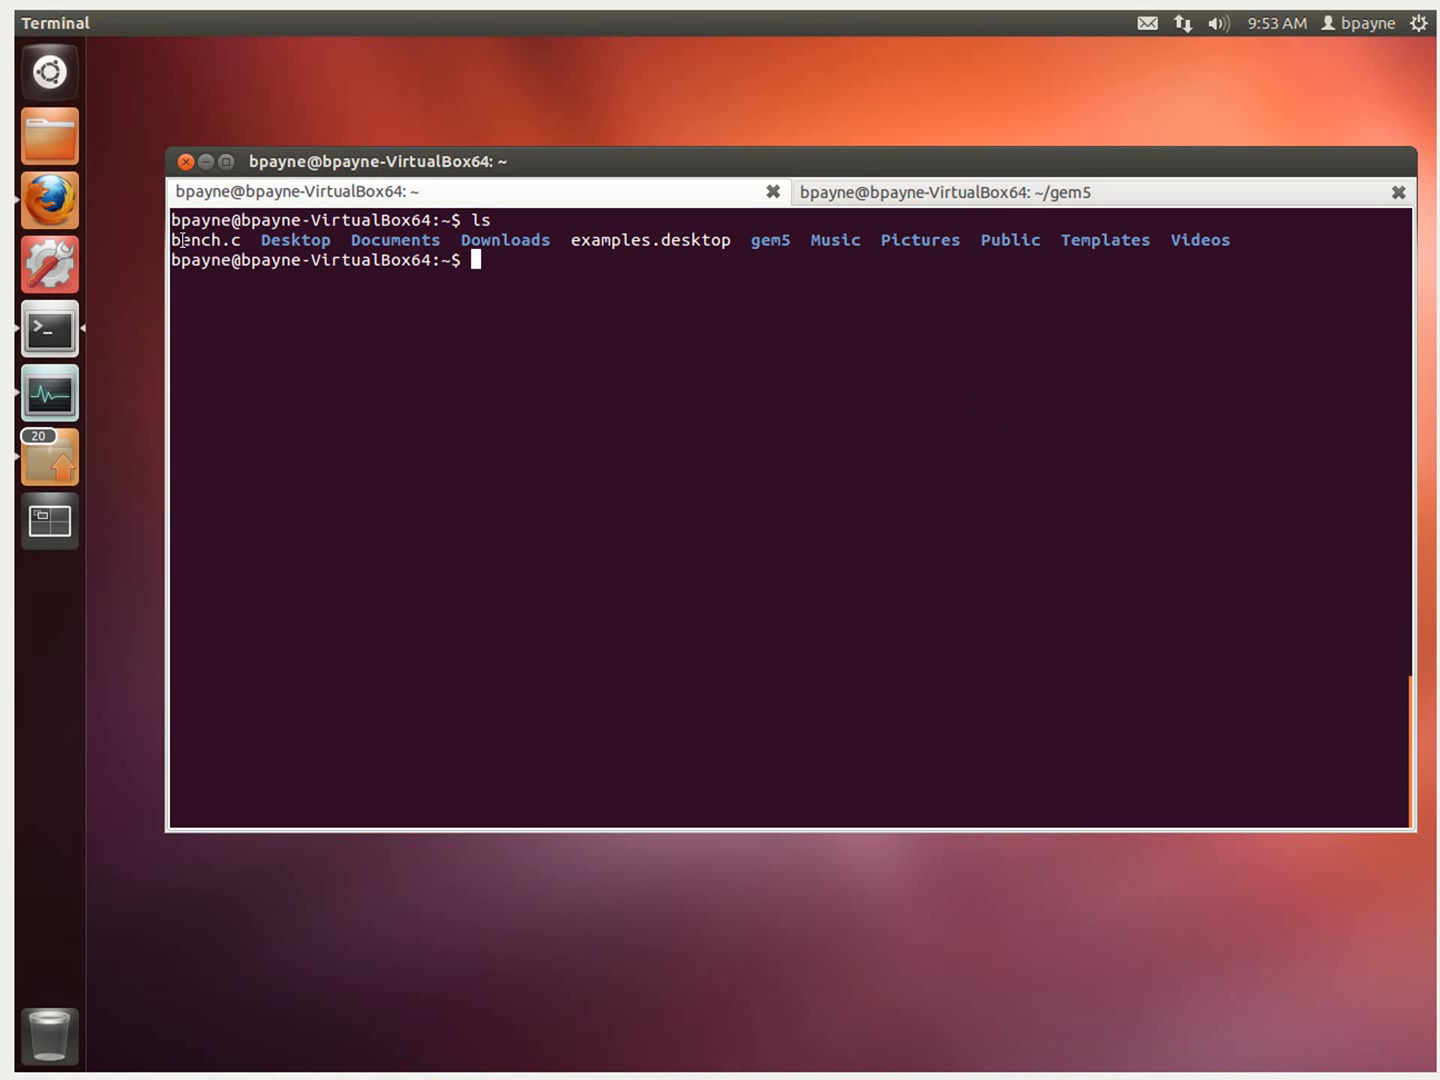
pyautogui.doubleClick(205, 240)
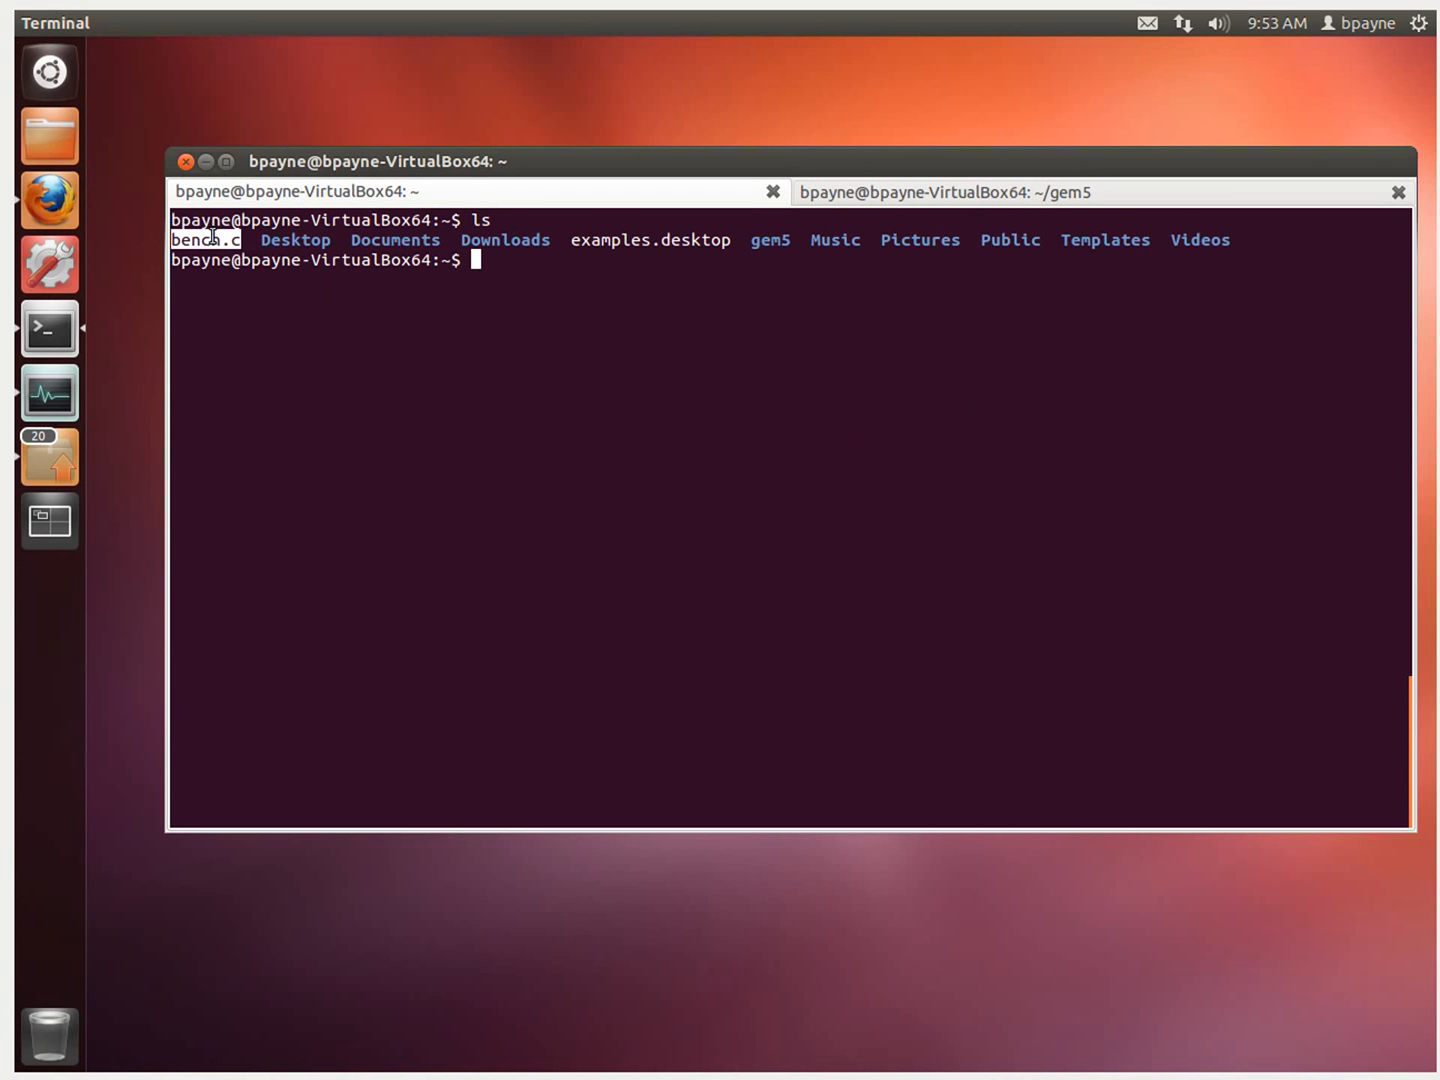
pyautogui.moveTo(438, 331)
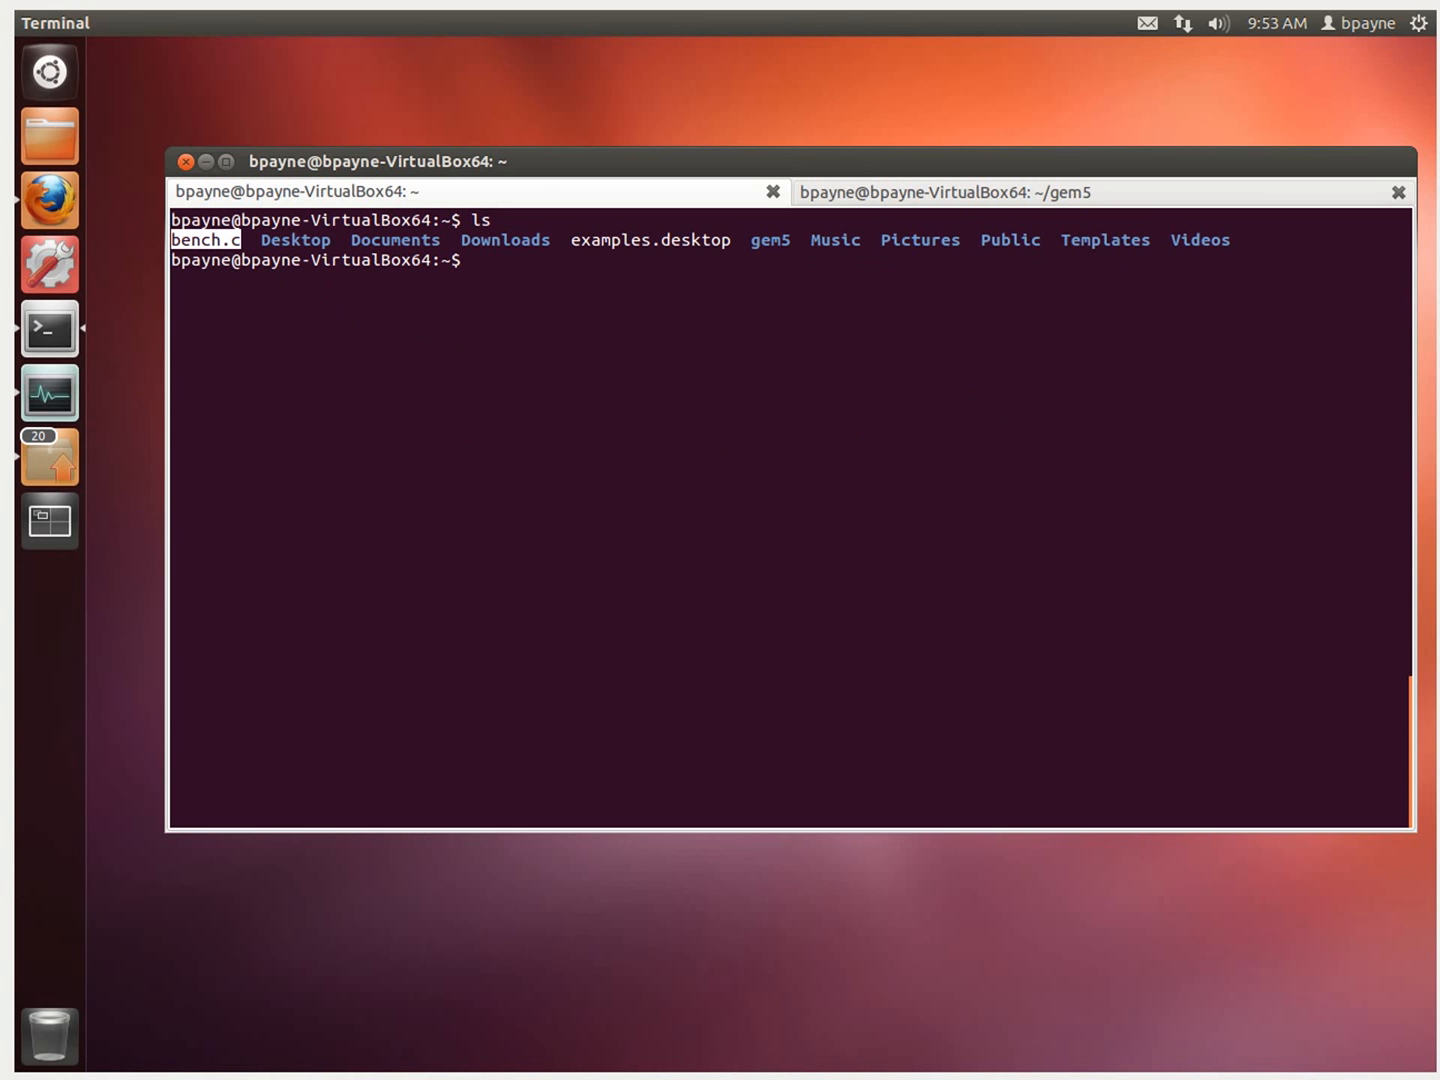
# Create the full_system_images folder and change into it
pyautogui.write('mkdir fu')
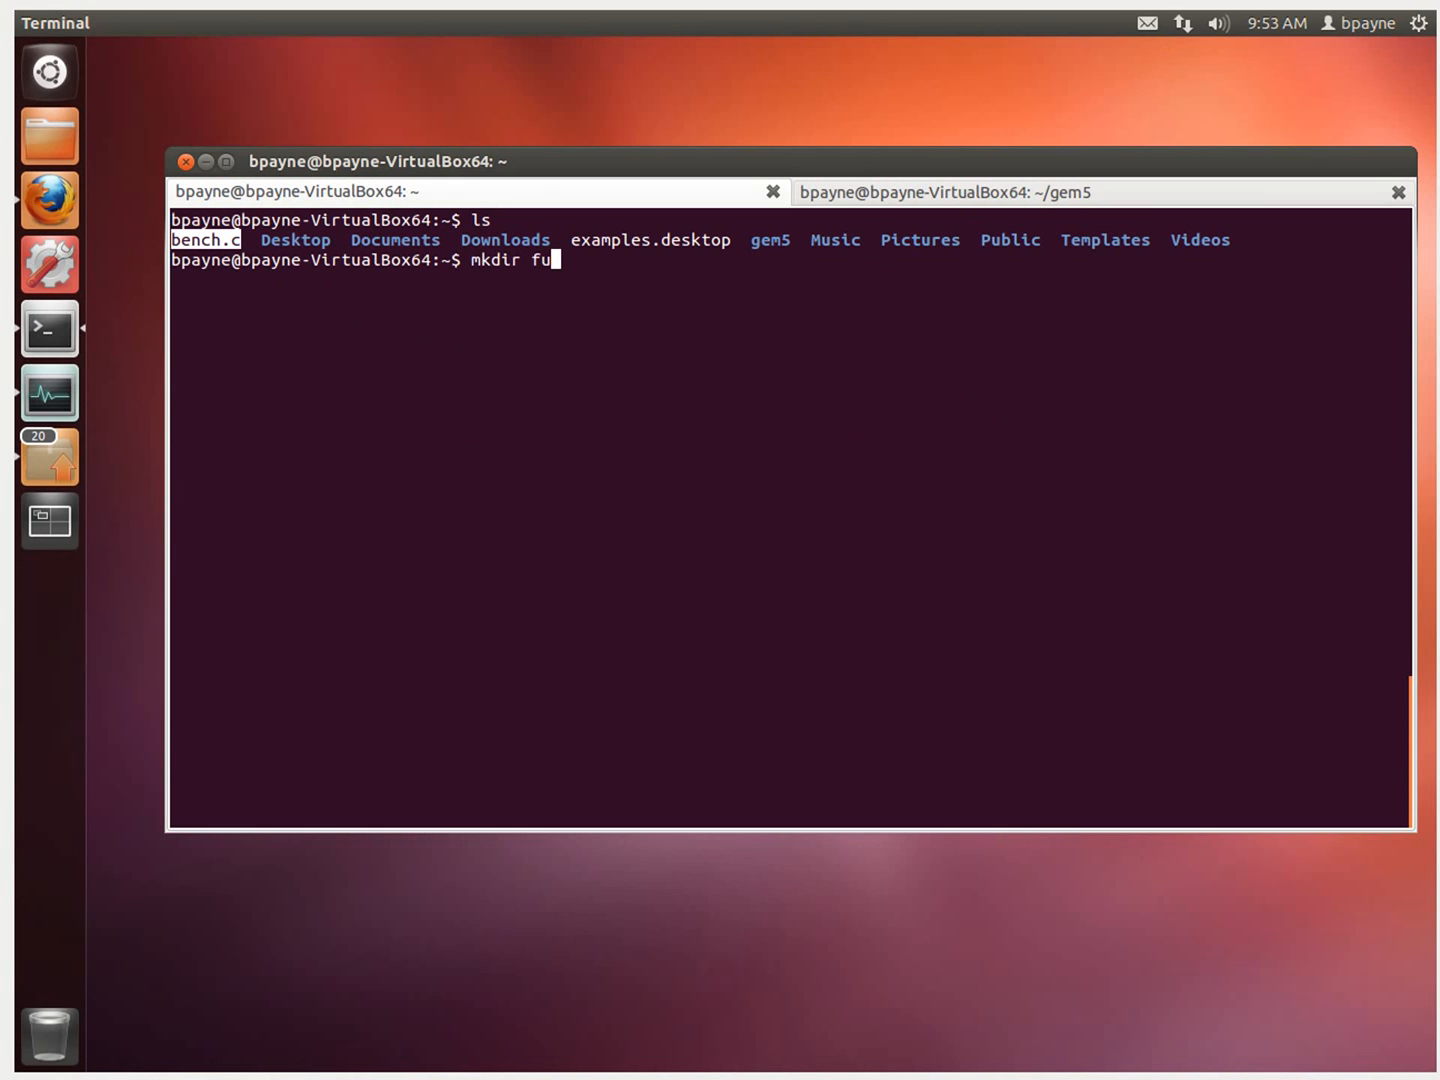
pyautogui.write('l')
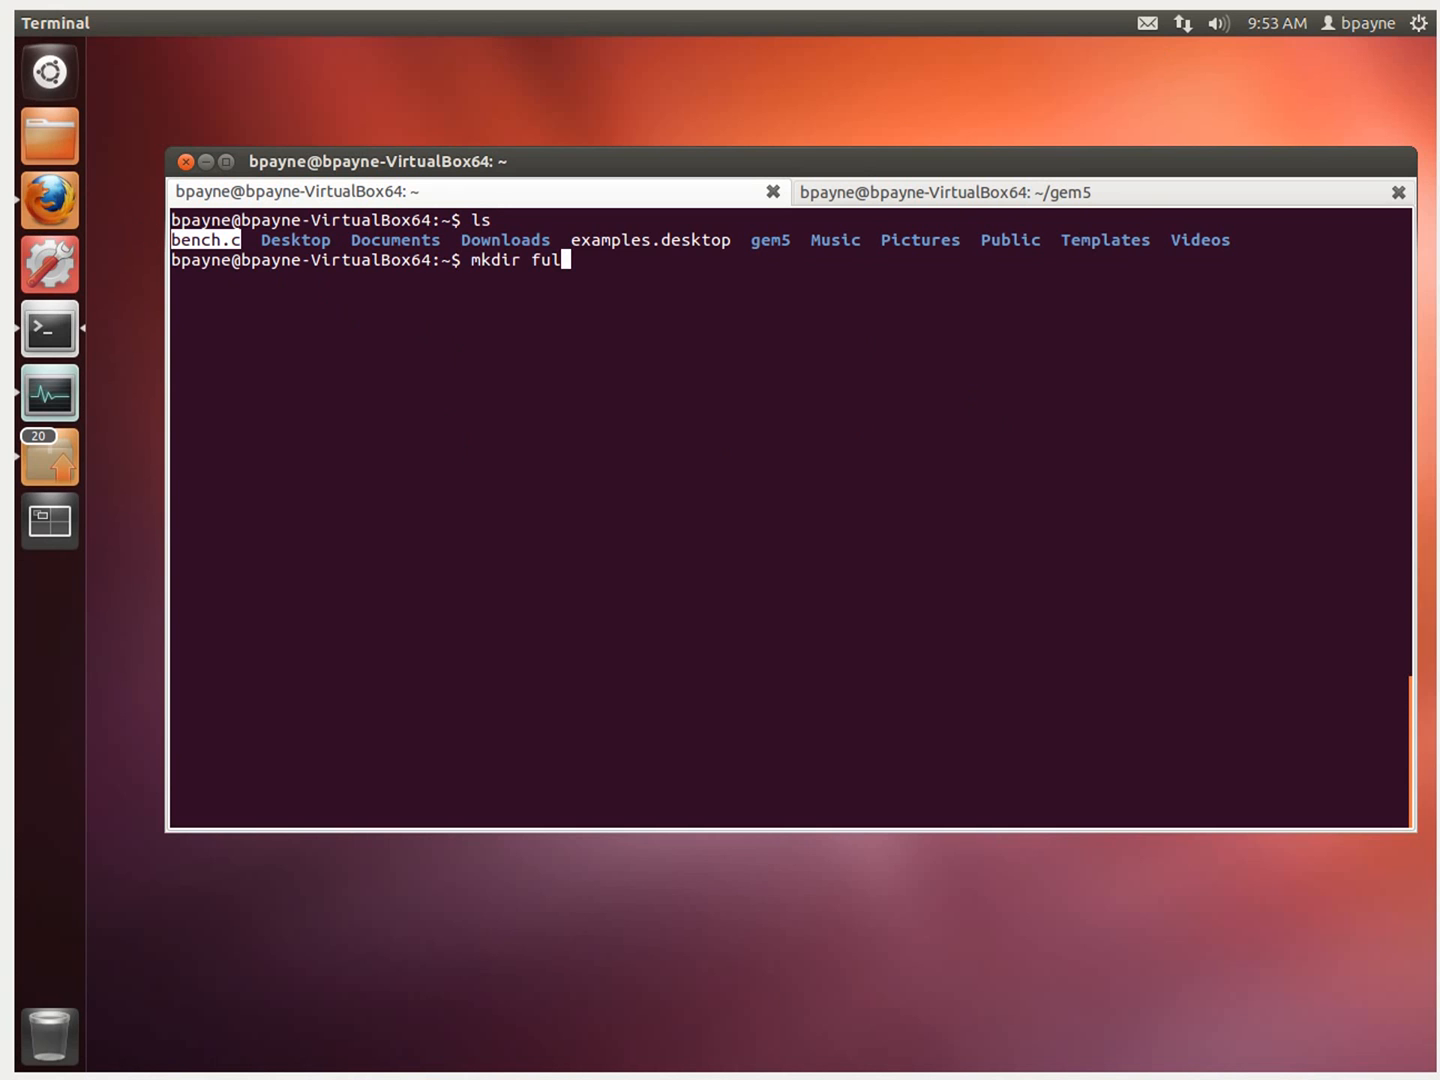
pyautogui.write('l_system_imag')
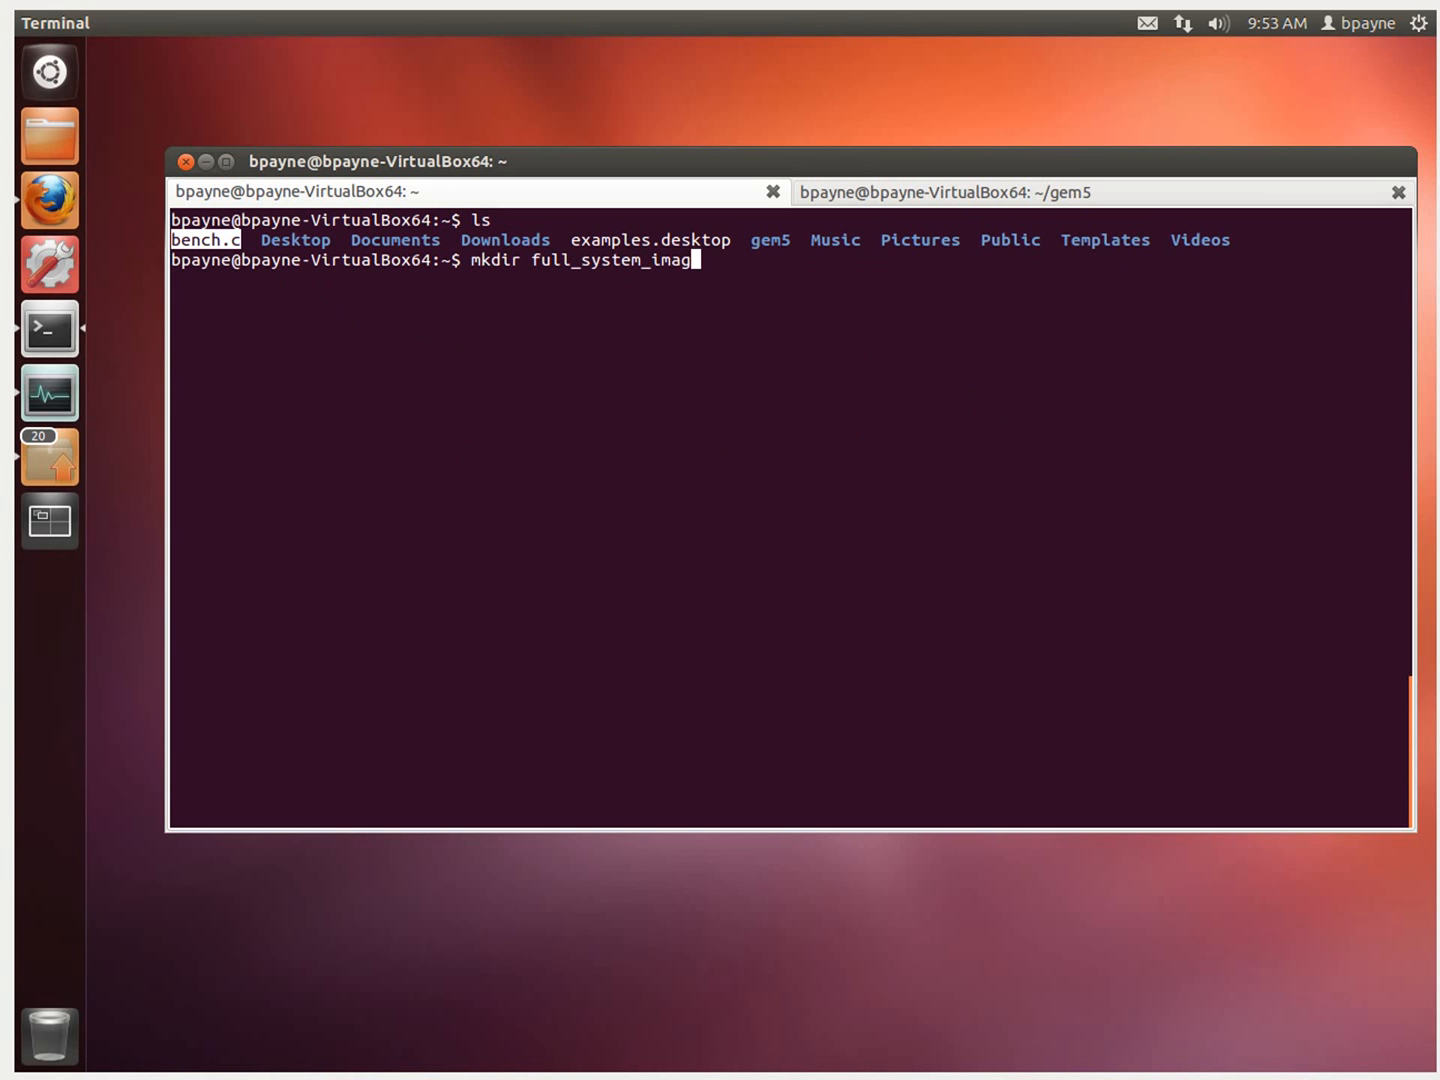
pyautogui.press('Return')
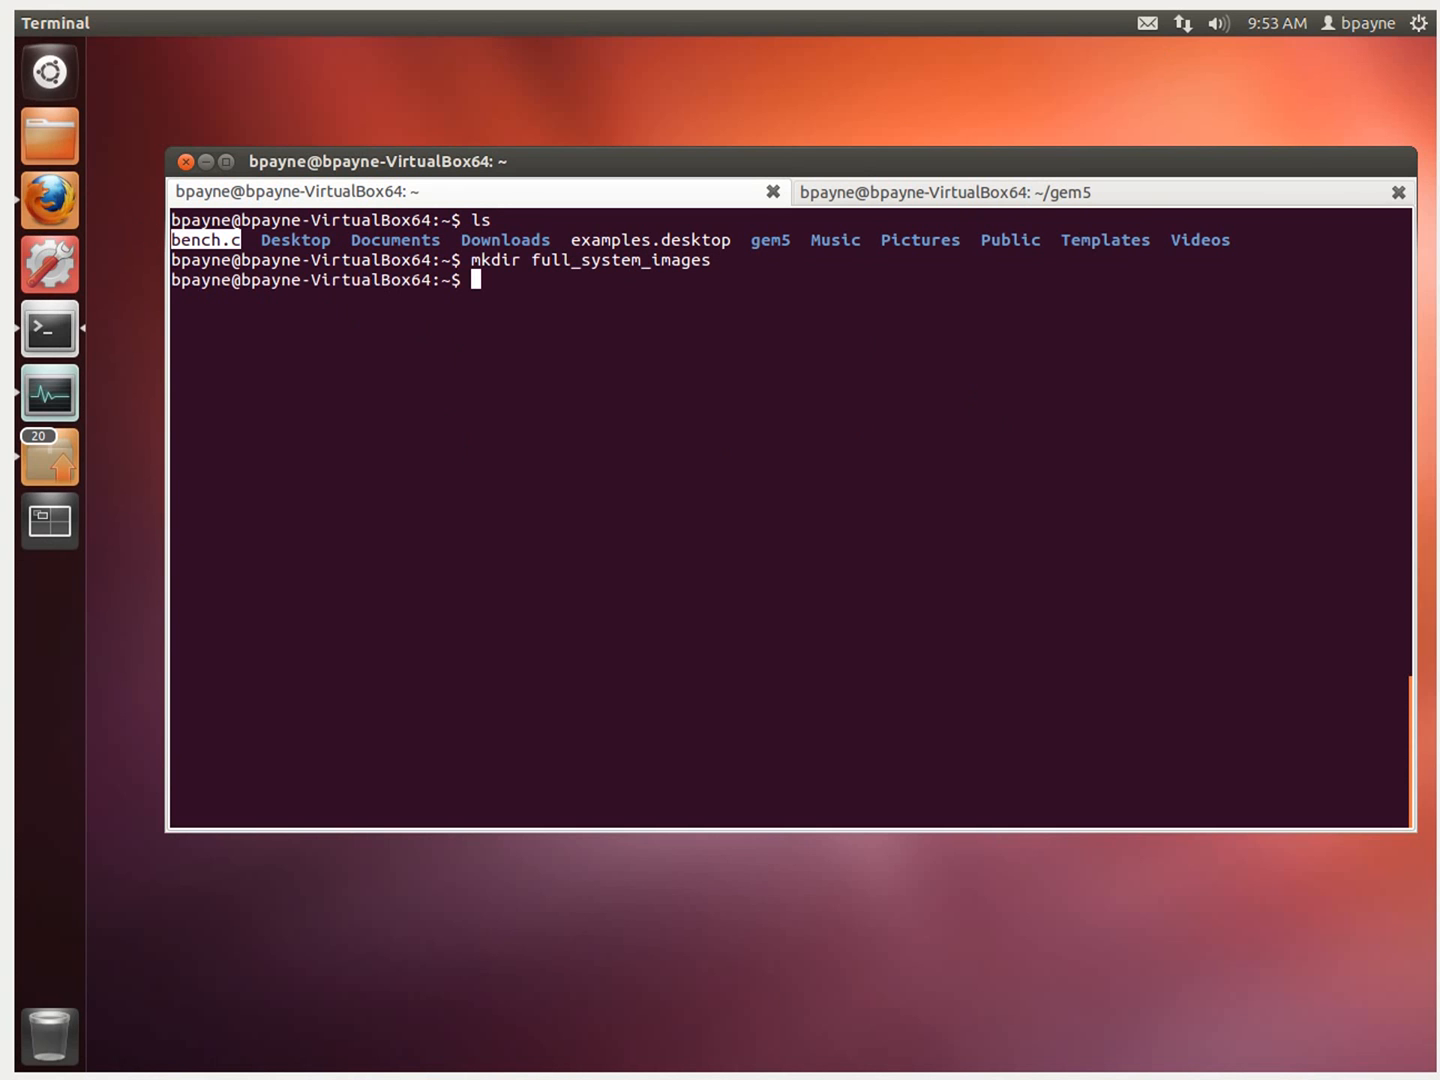
pyautogui.write('cd full_system_images/')
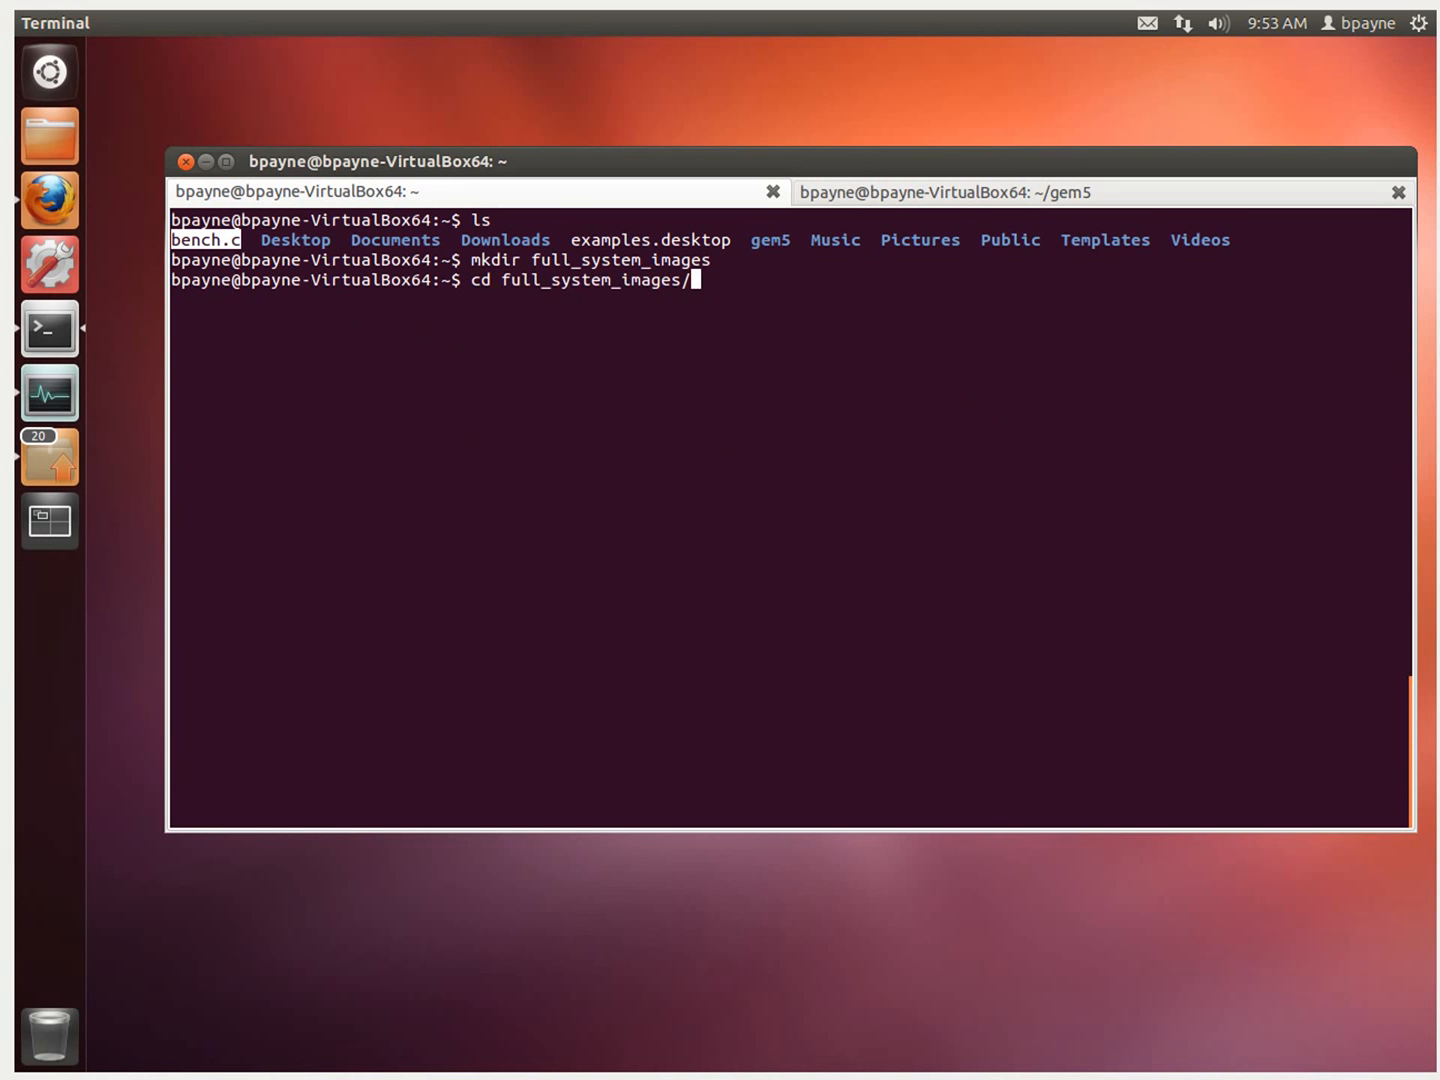
pyautogui.press('Return')
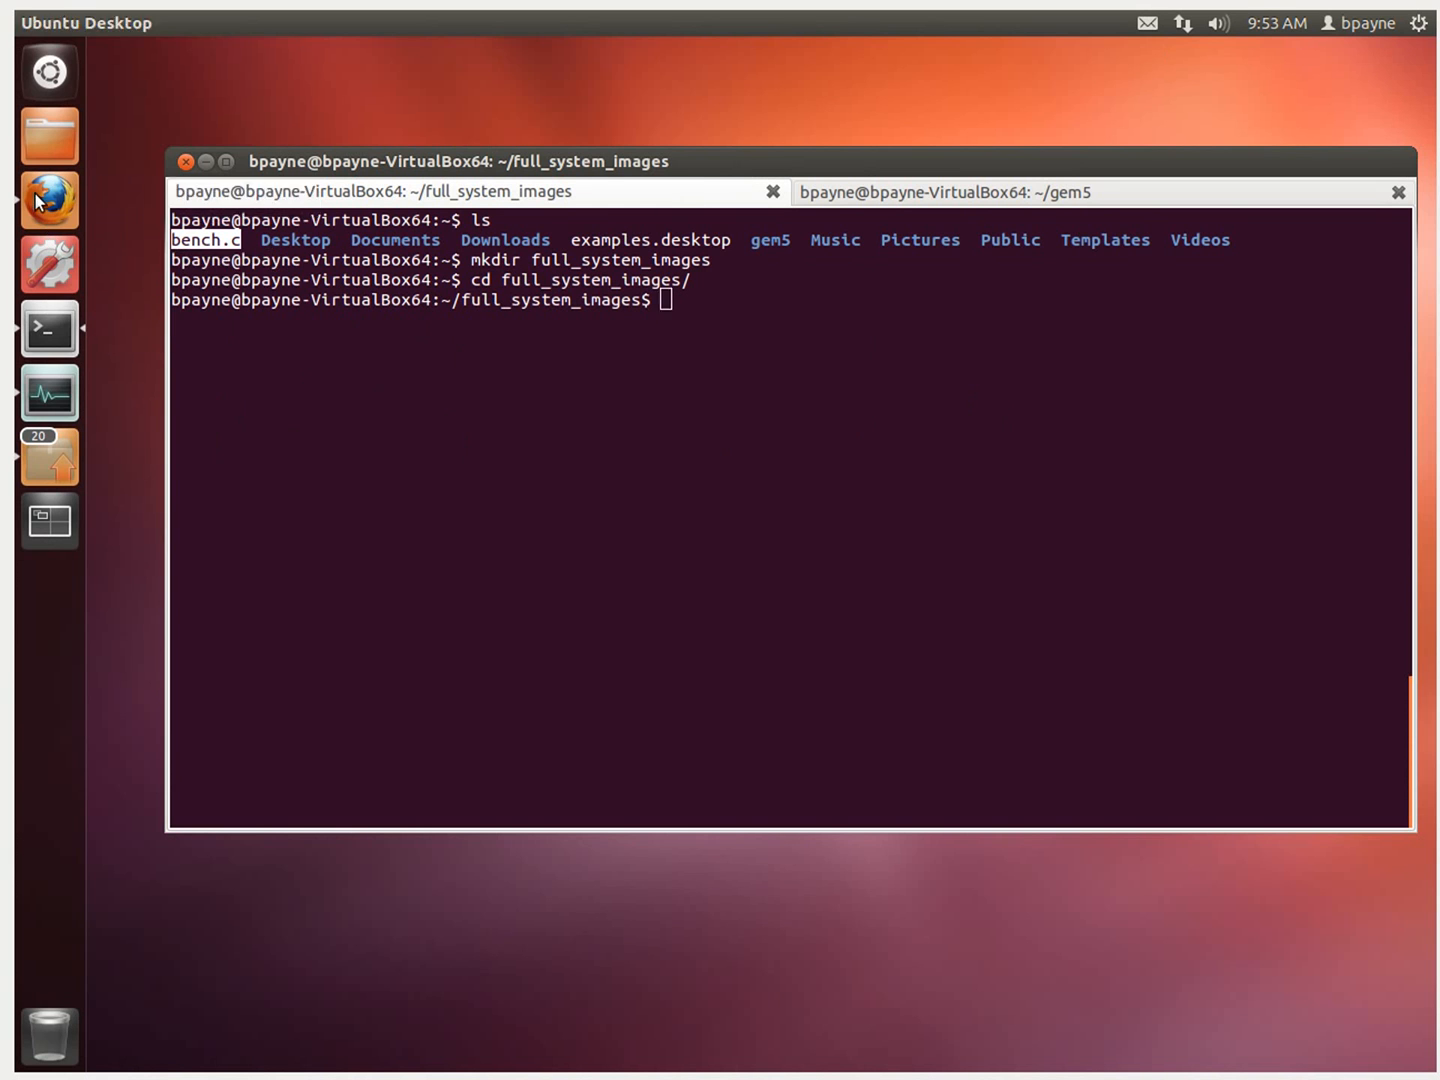
# Check the wiki, then wget arm-system-2011-08.tar.bz2 from m5sim.org
pyautogui.click(48, 200)
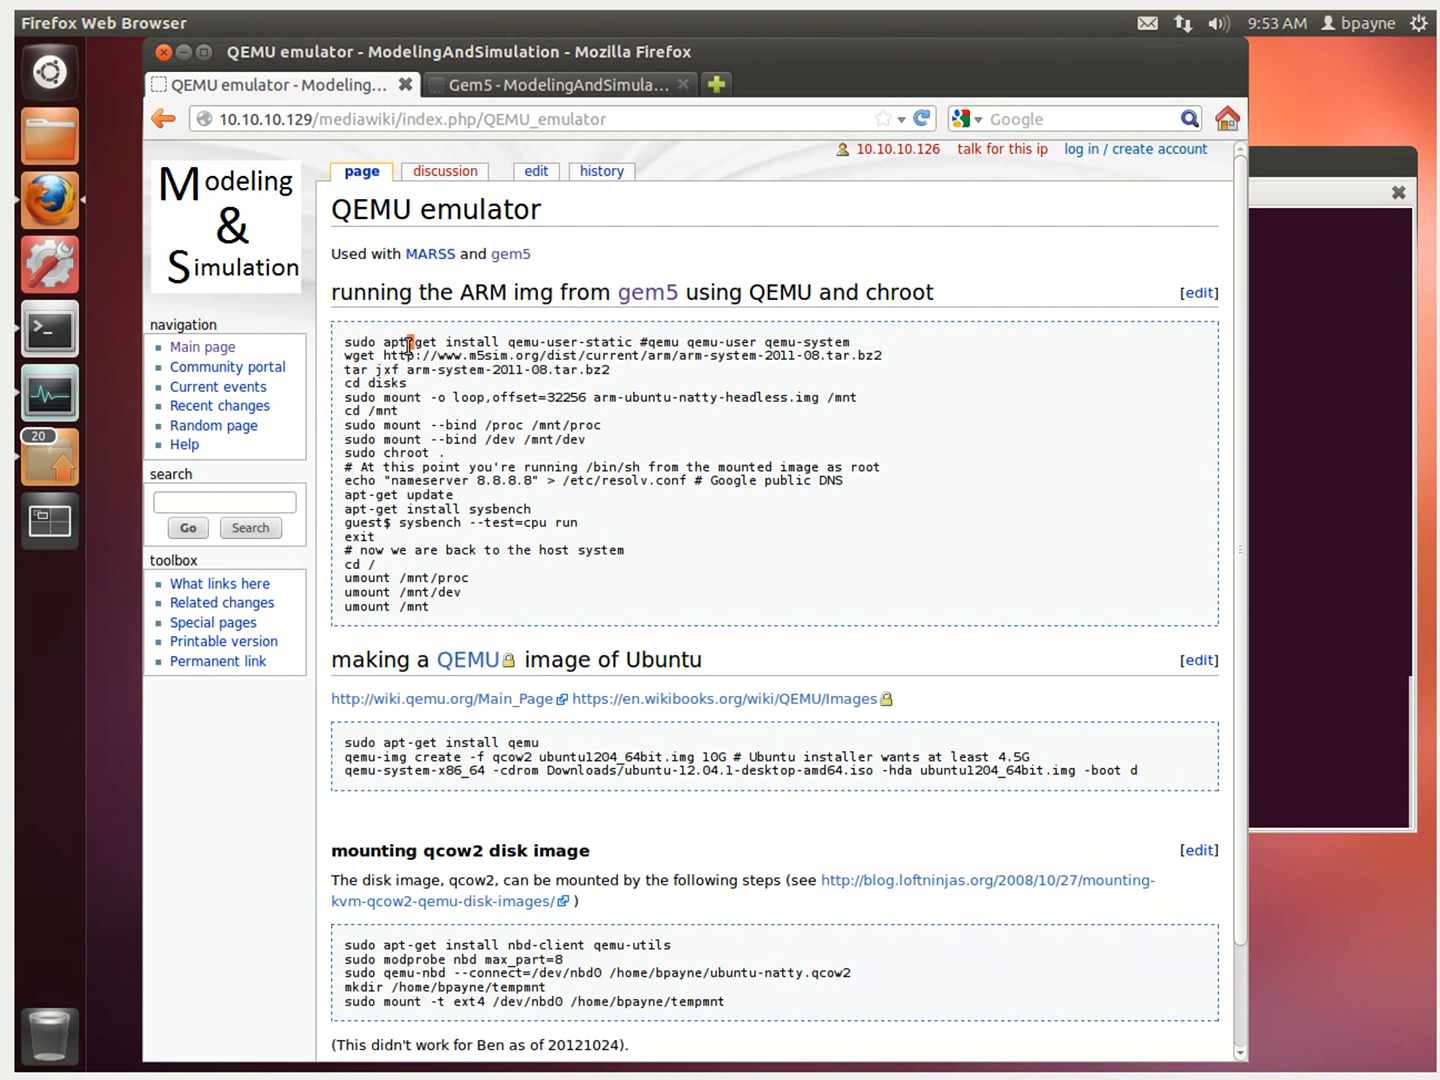
pyautogui.click(49, 329)
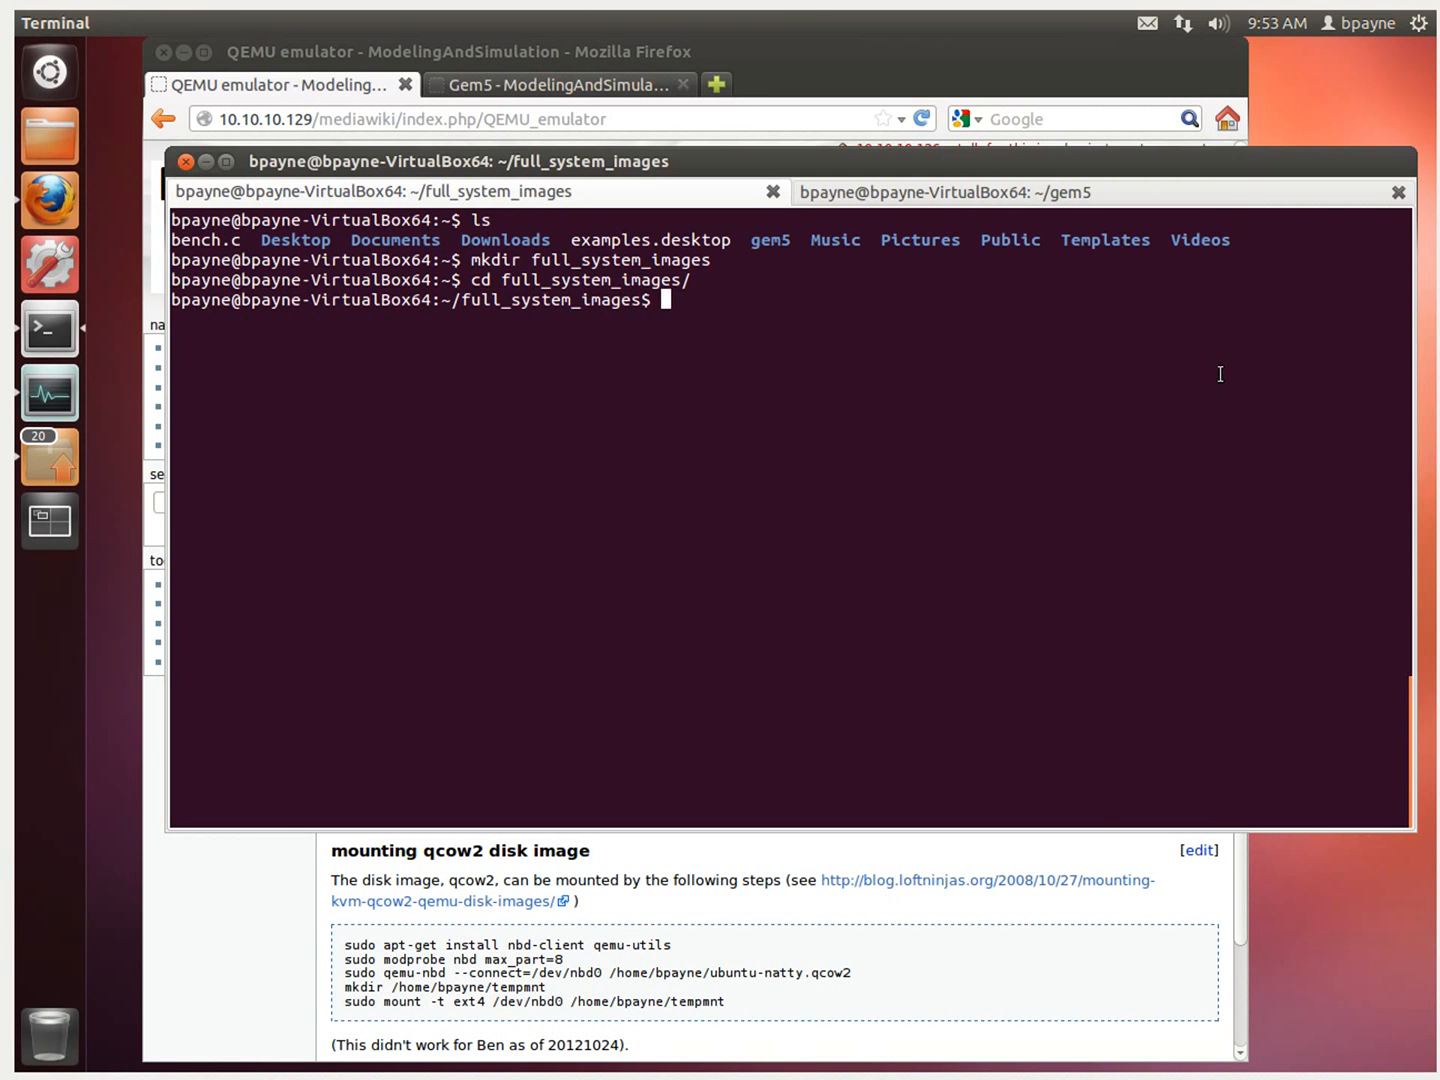
pyautogui.write('wget http://www.m5sim.org/dist/current/arm/arm-system-2011-08.tar.bz2')
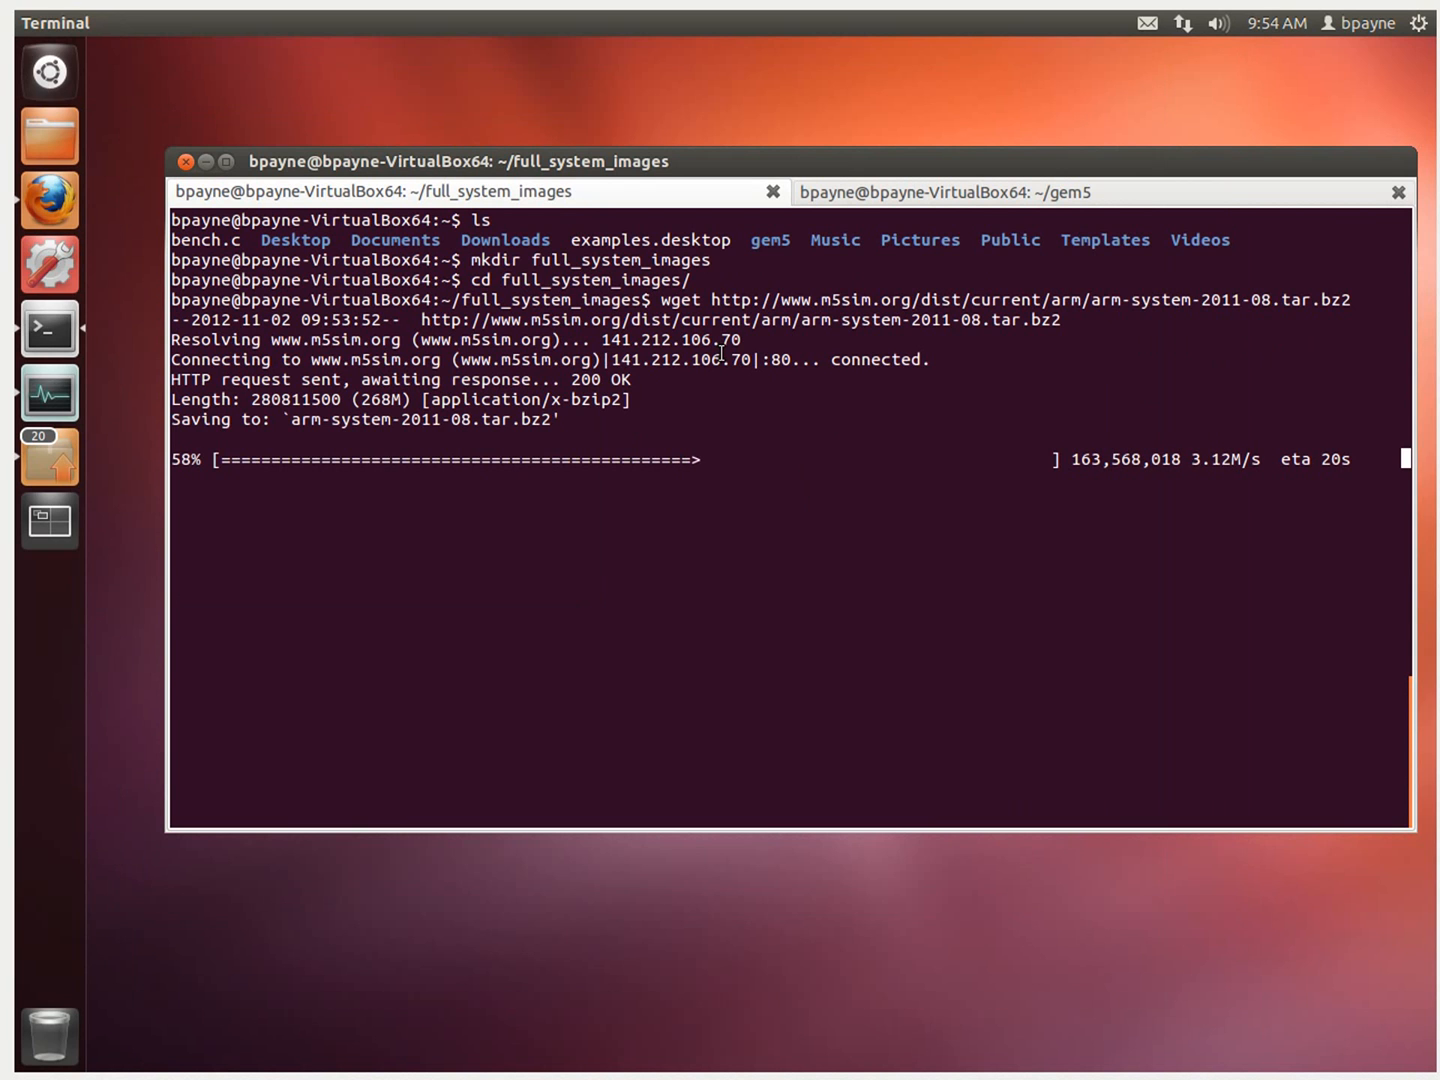
pyautogui.moveTo(49, 328)
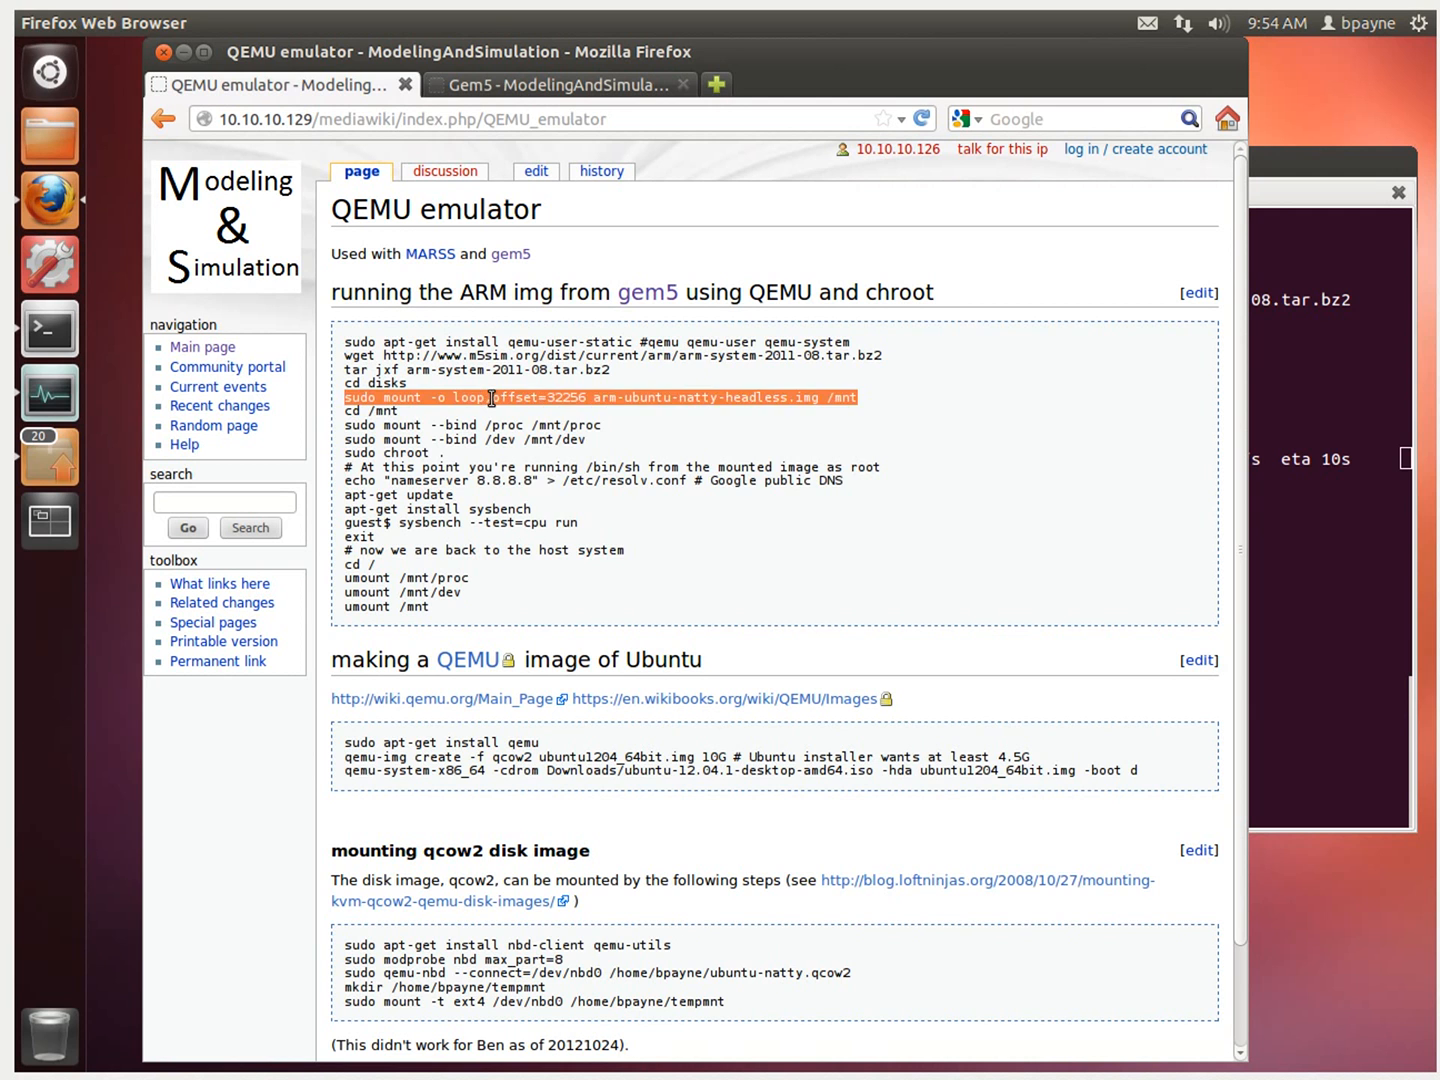
pyautogui.rightClick(515, 403)
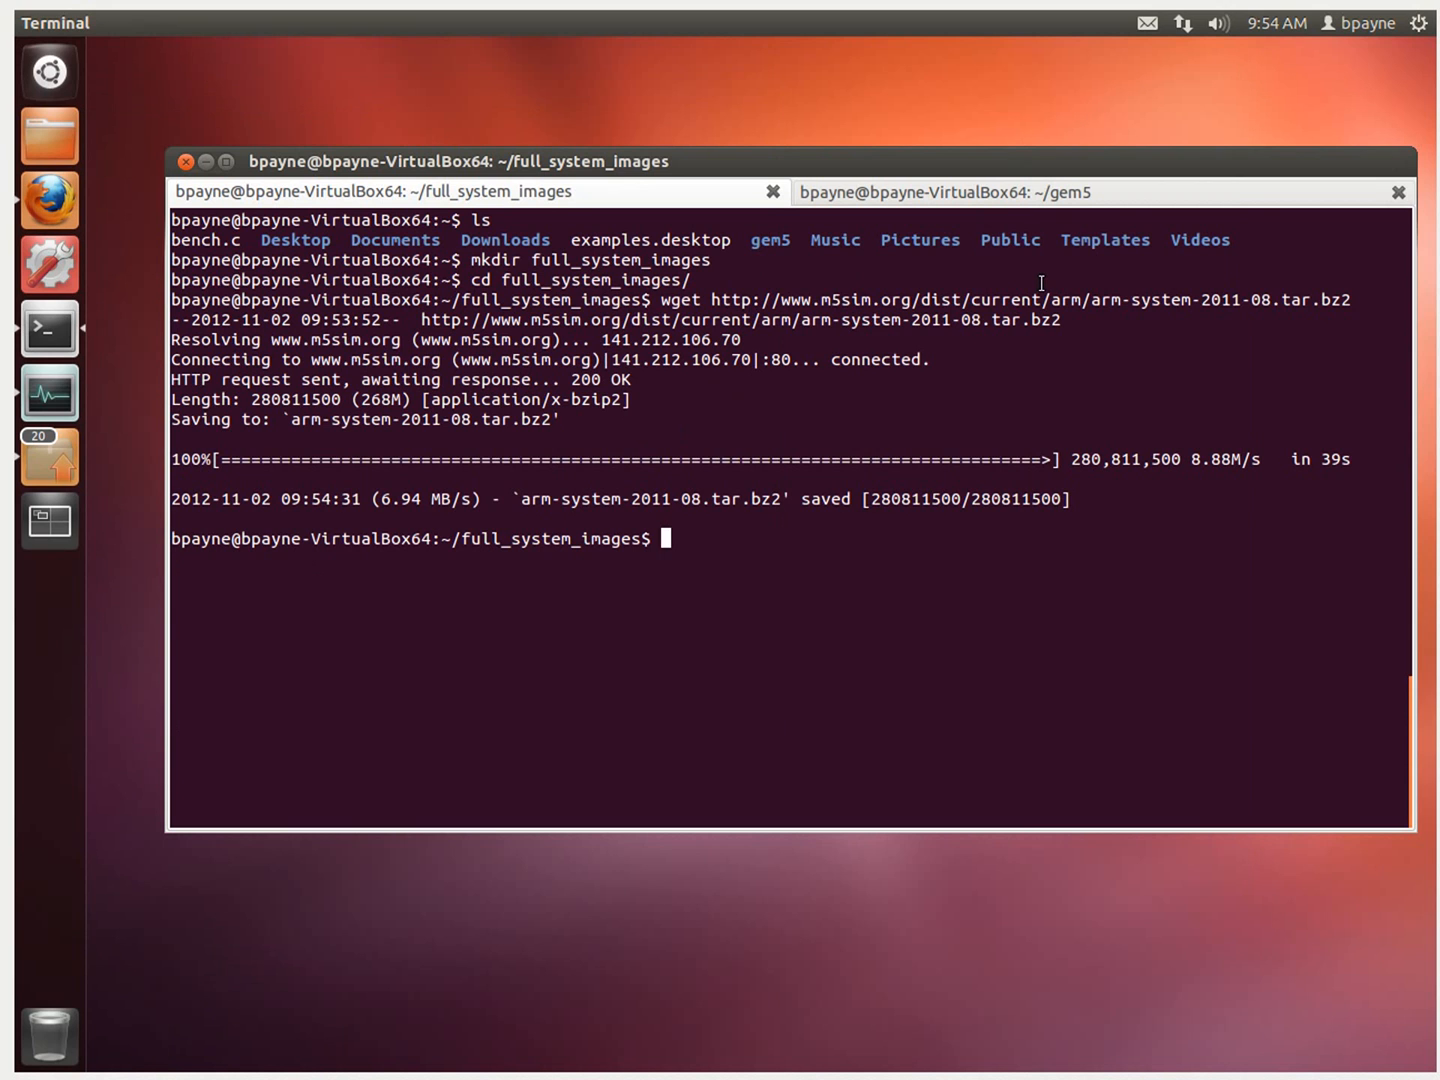
# Extract arm-system-2011-08.tar.bz2 with tar jxf
pyautogui.write('tar jxf')
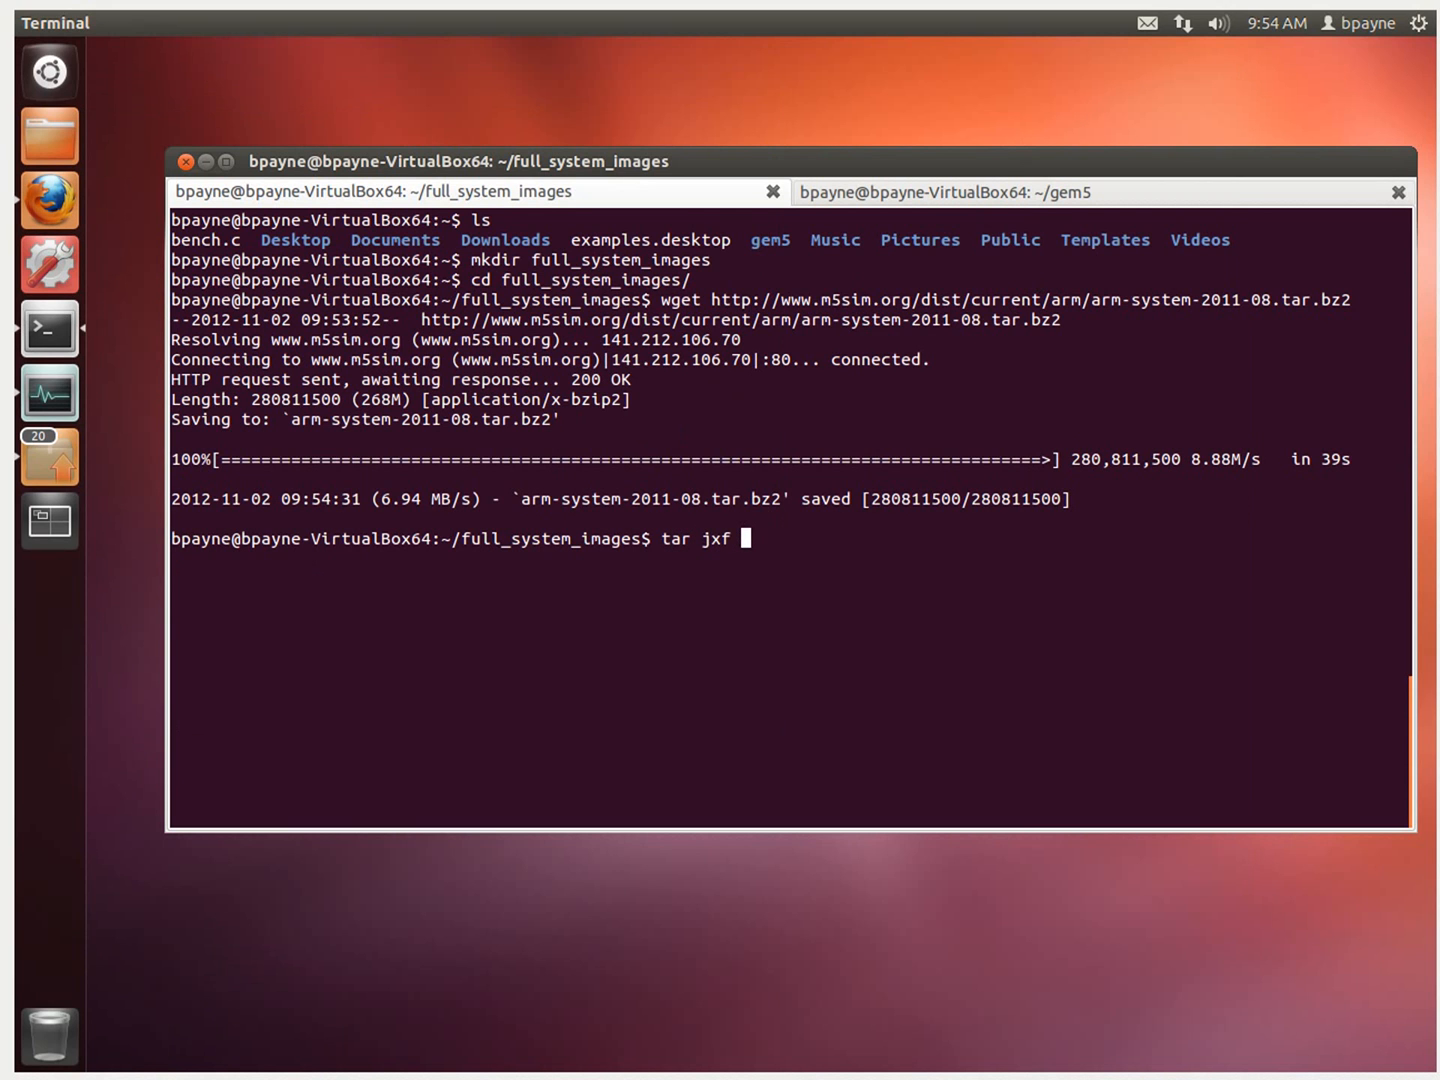
pyautogui.write('arm-system-2011-08.tar.bz2')
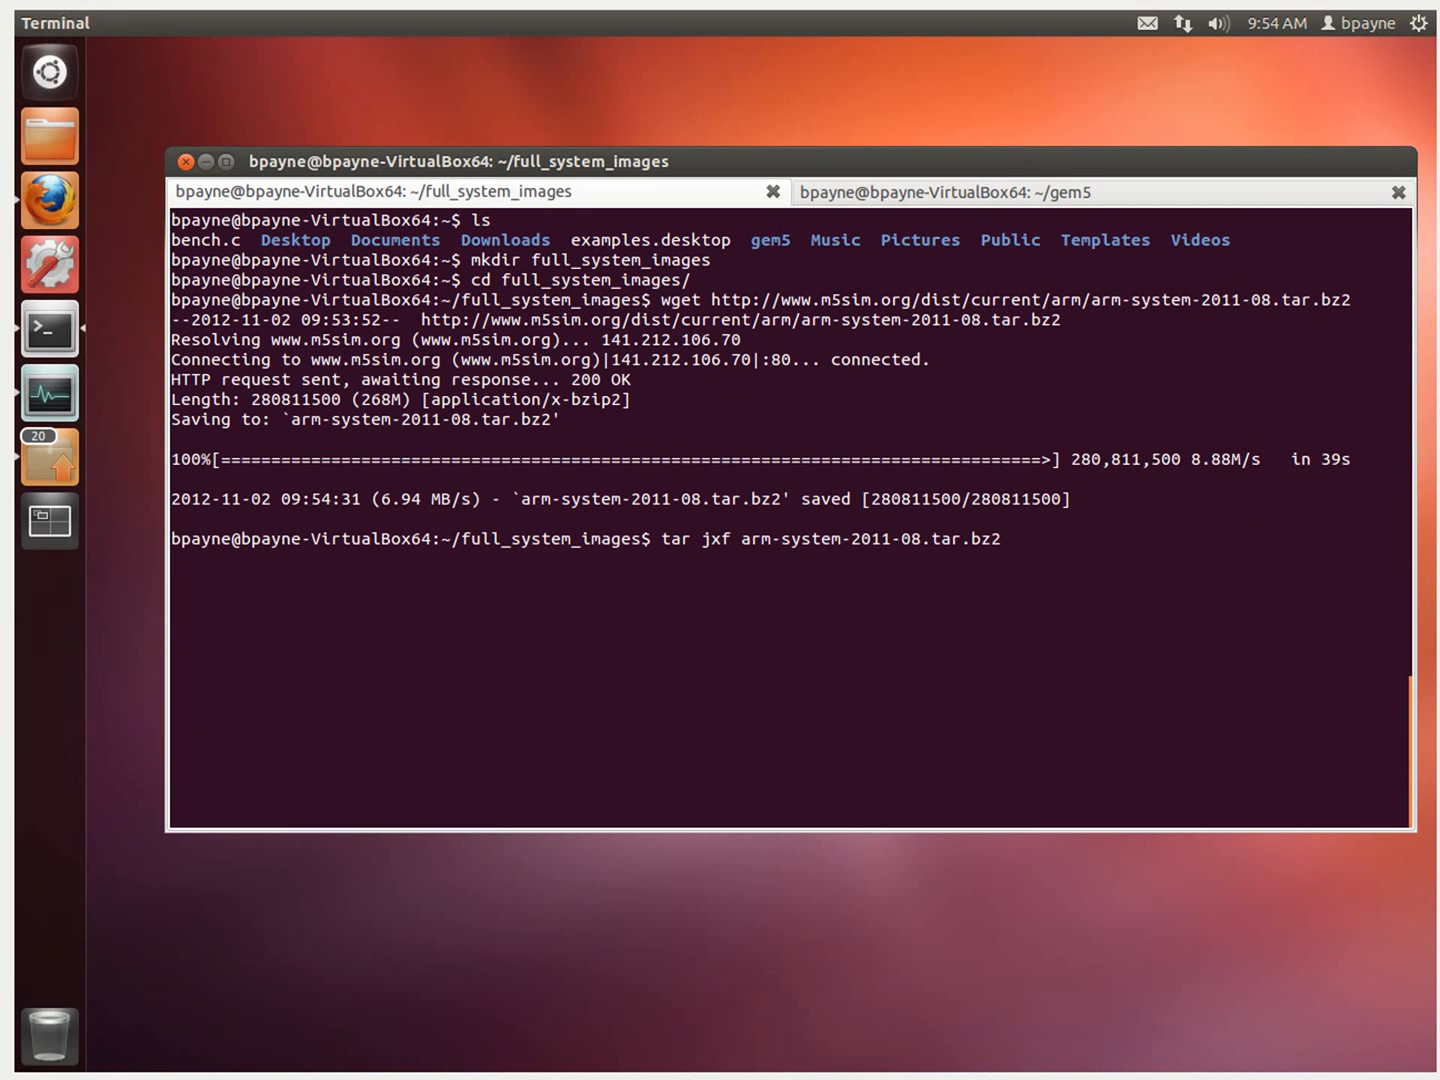
pyautogui.press('Return')
pyautogui.write('ls')
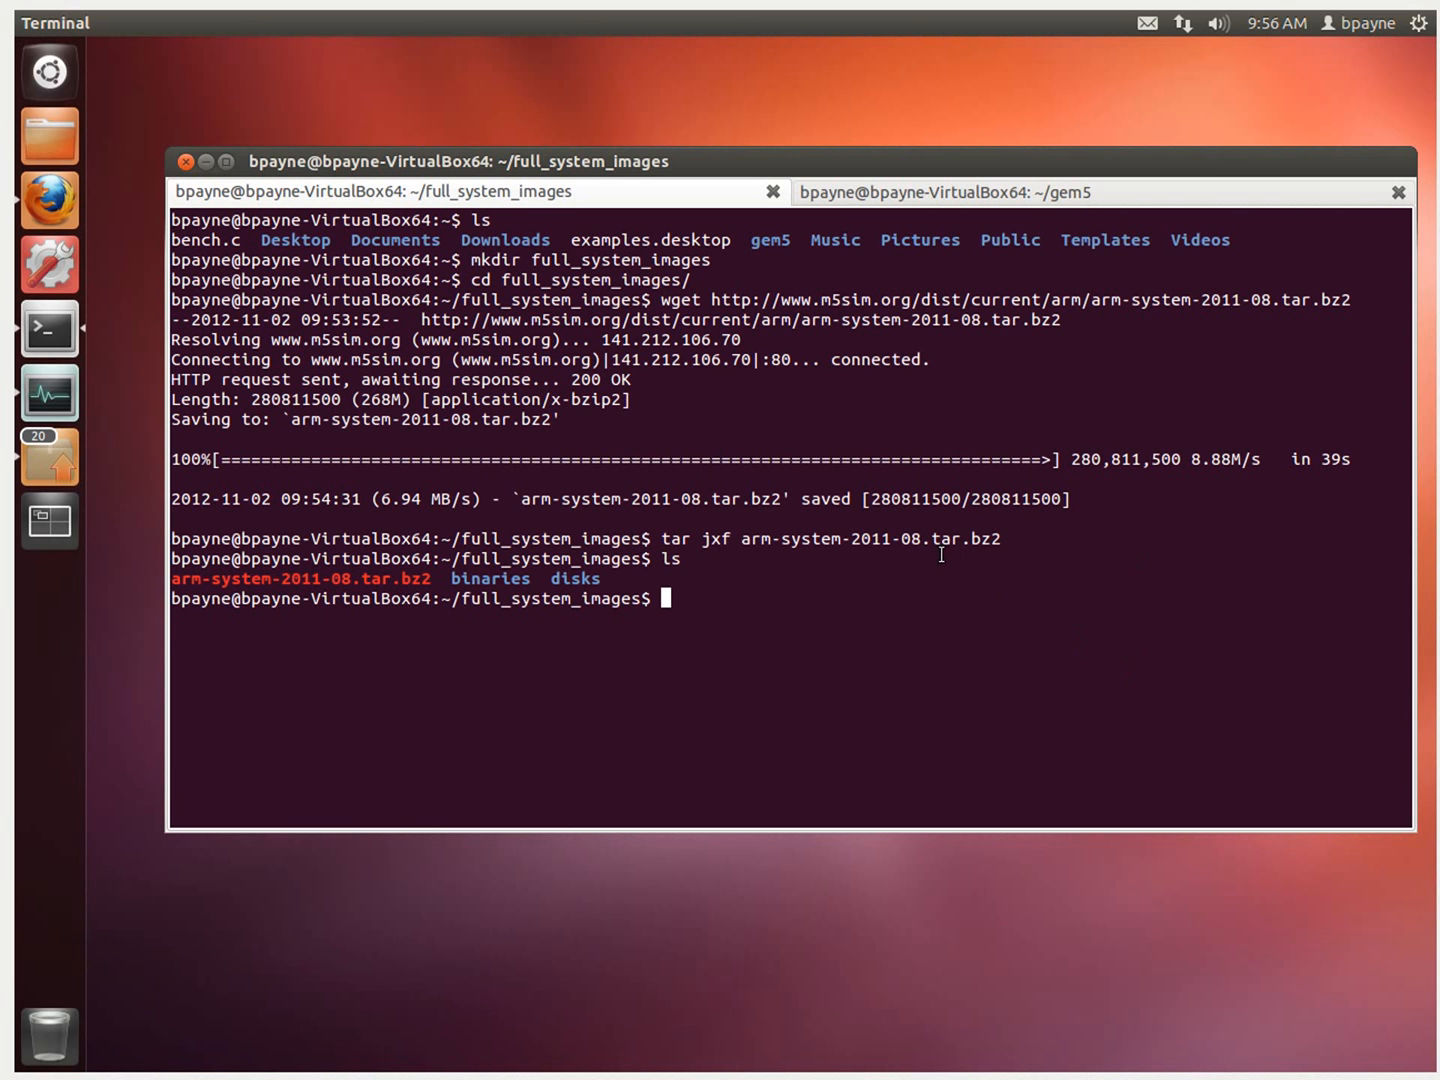
# Create tempdir and loop-mount arm-ubuntu-natty-headless.img onto it at offset 32256
pyautogui.write('mkdir te')
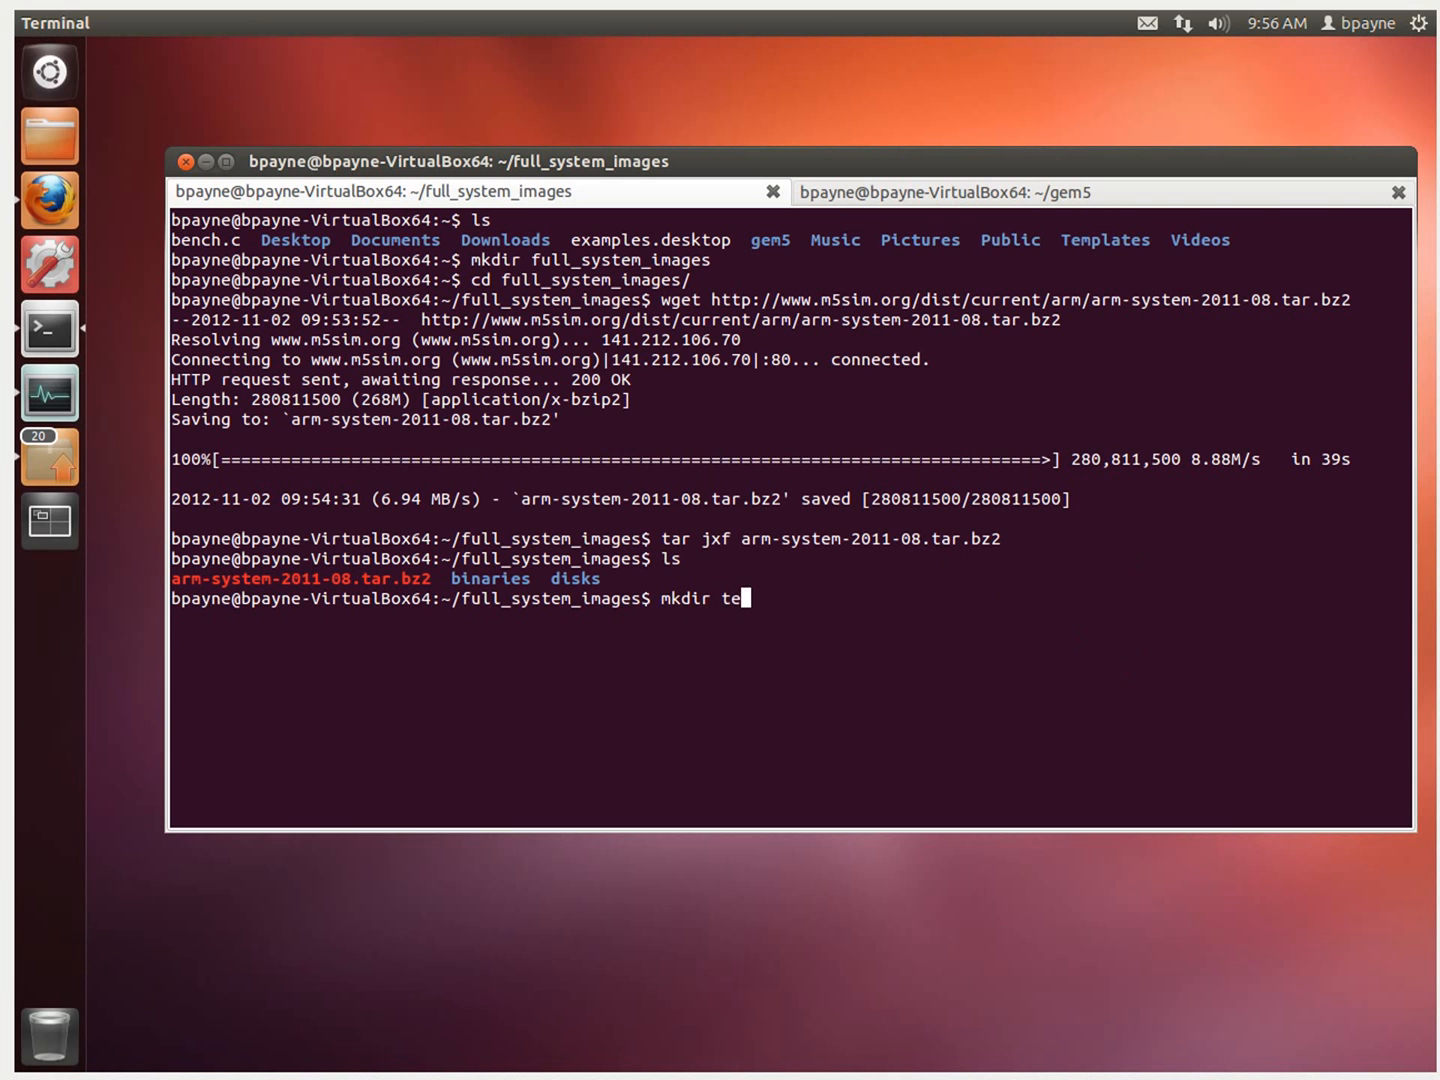
pyautogui.write('mpd')
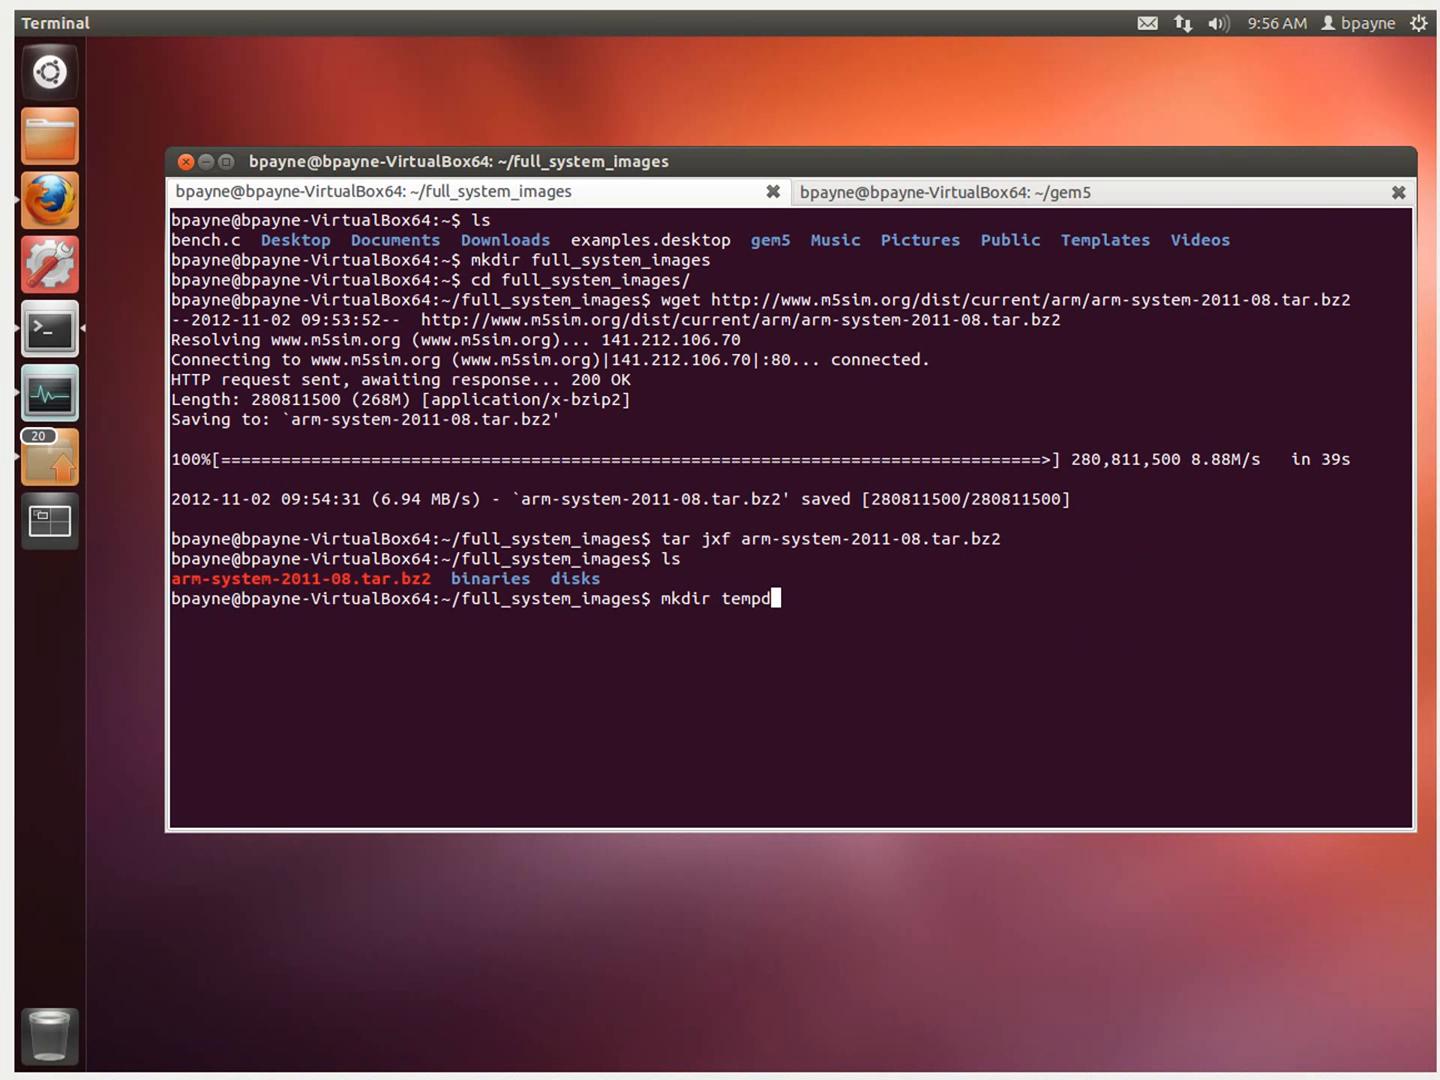
pyautogui.press('Return')
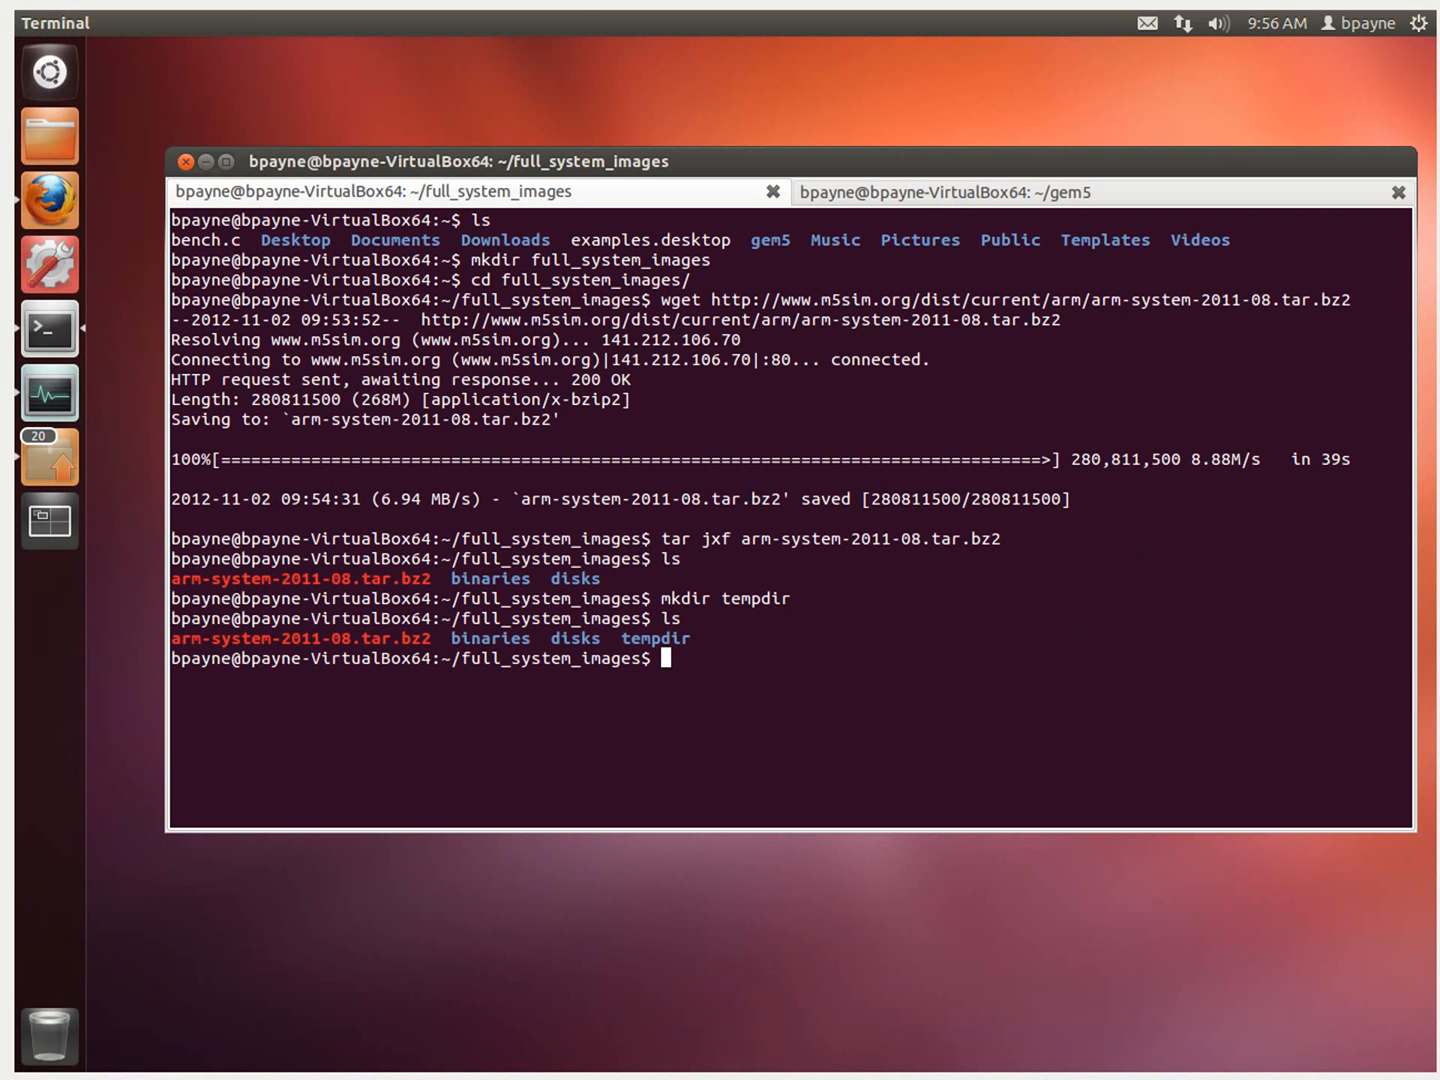
pyautogui.write('ls disks/')
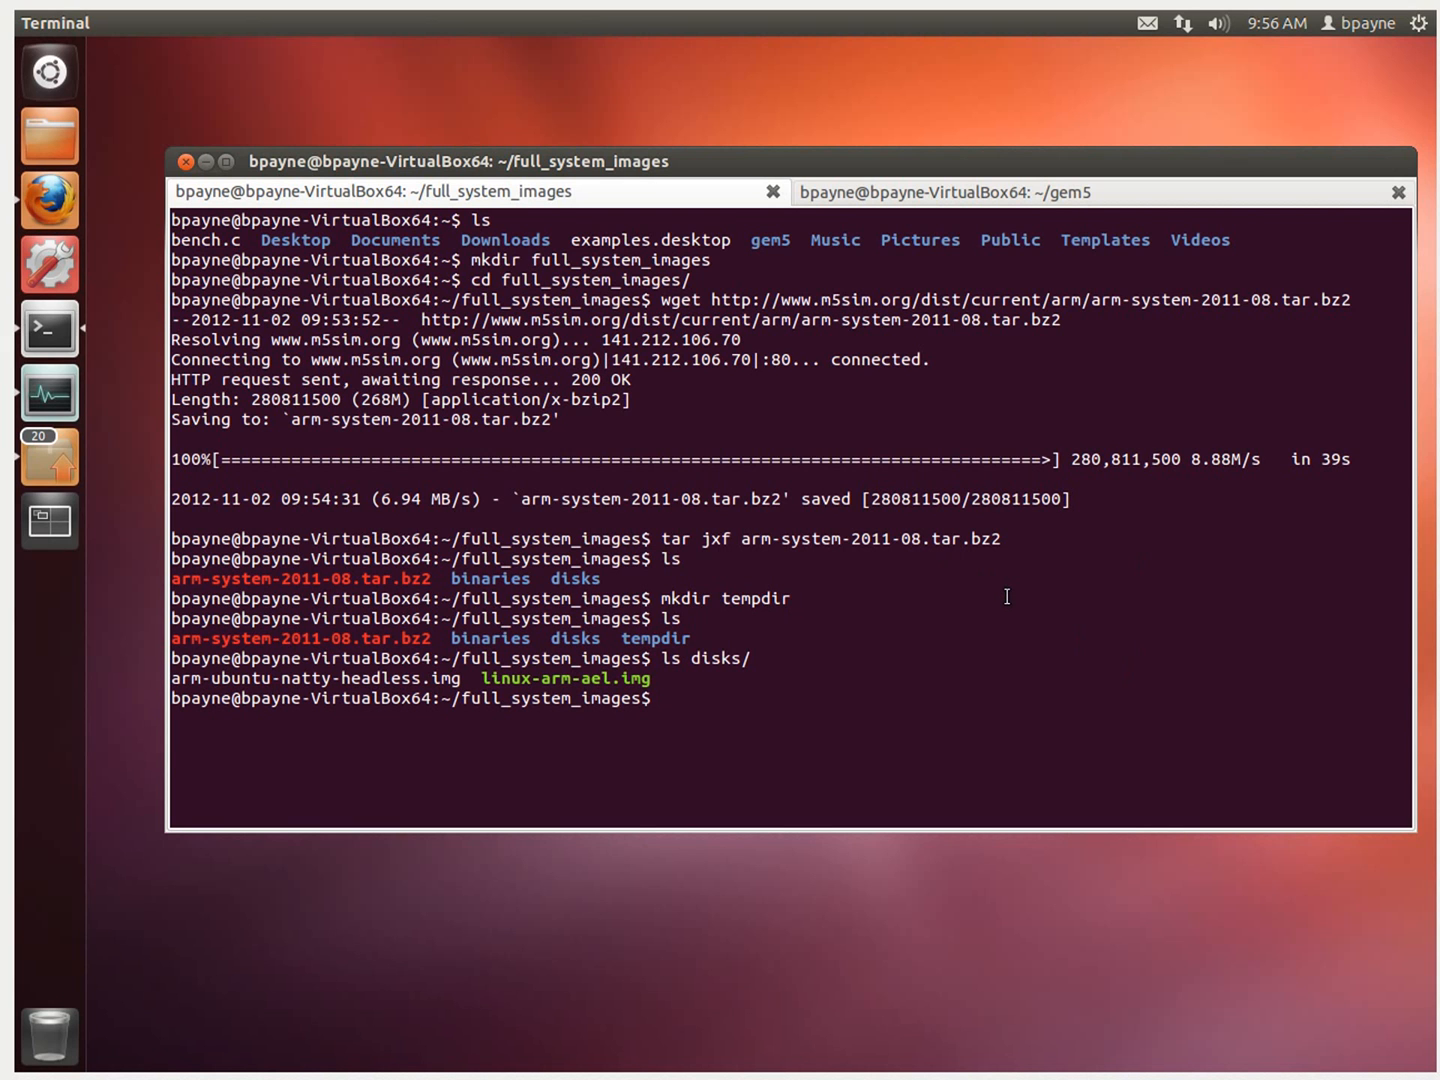
pyautogui.write('sudo mount -o loop,offset=32256 arm-ubuntu-natty-headless.img')
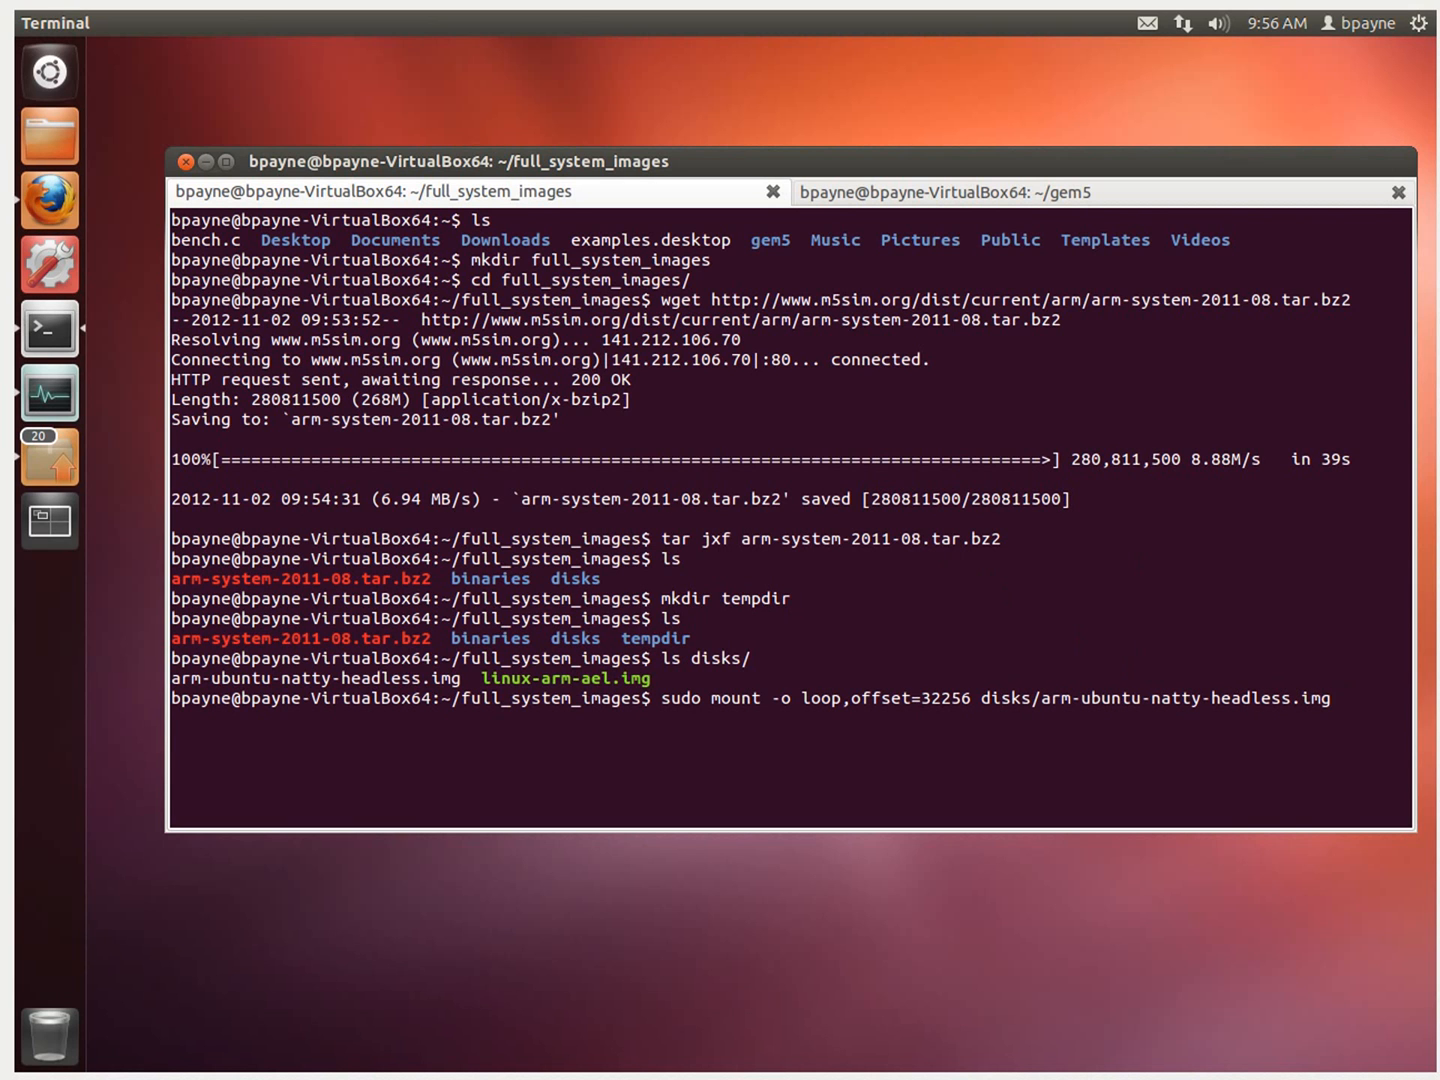
pyautogui.write('tempdir')
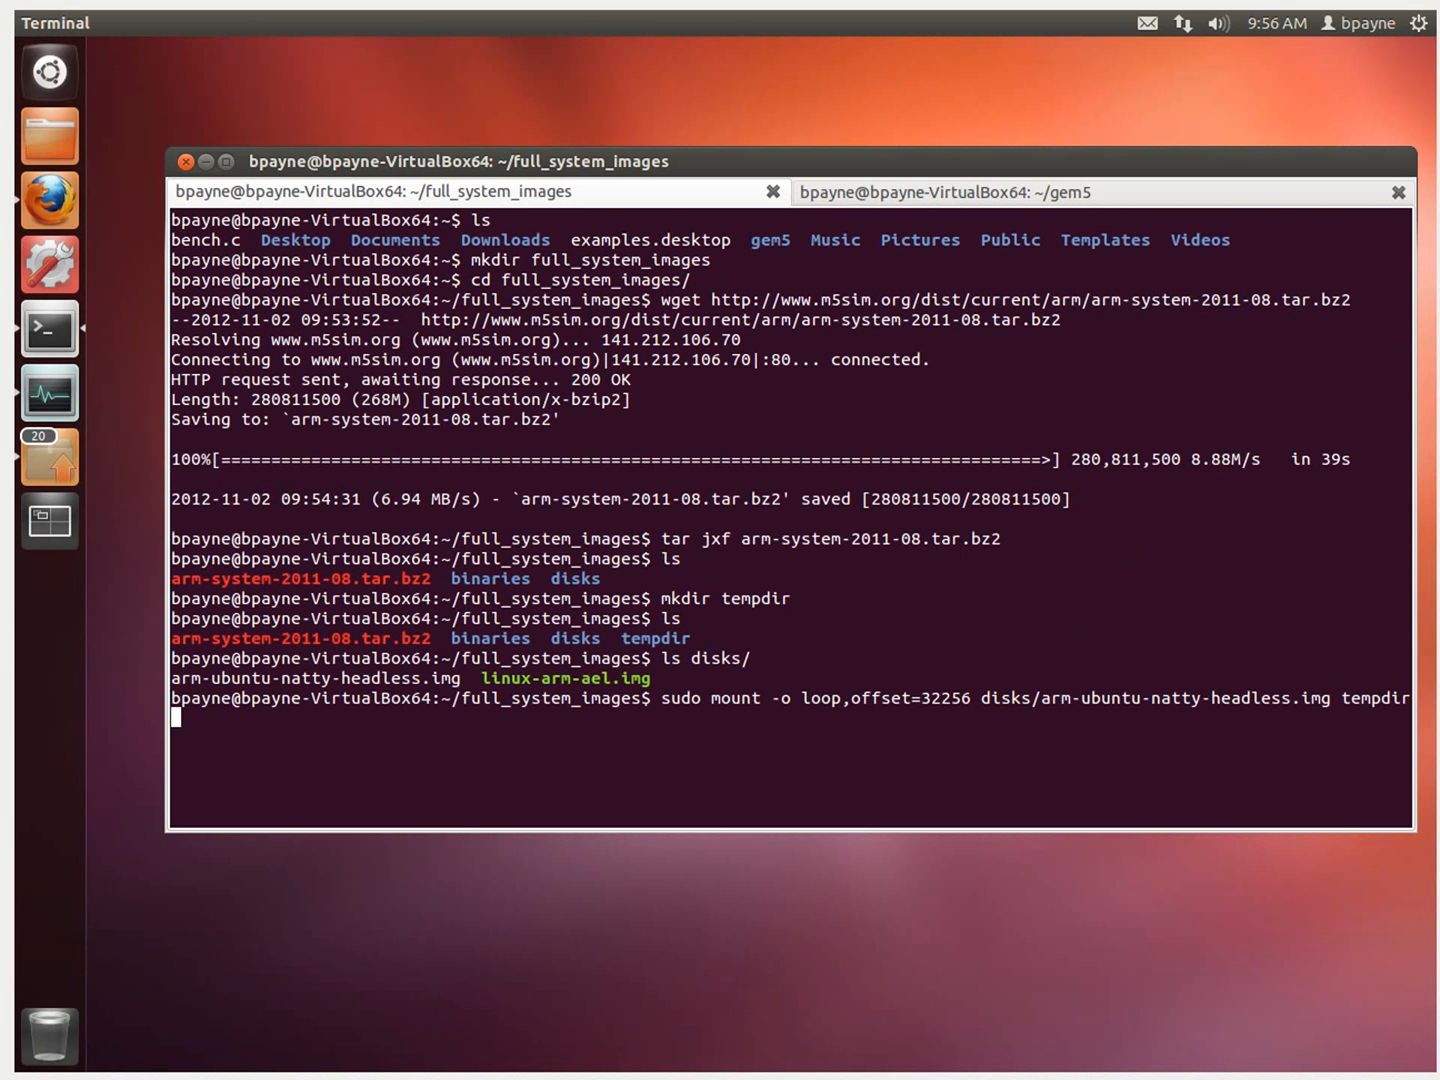
pyautogui.press('Return')
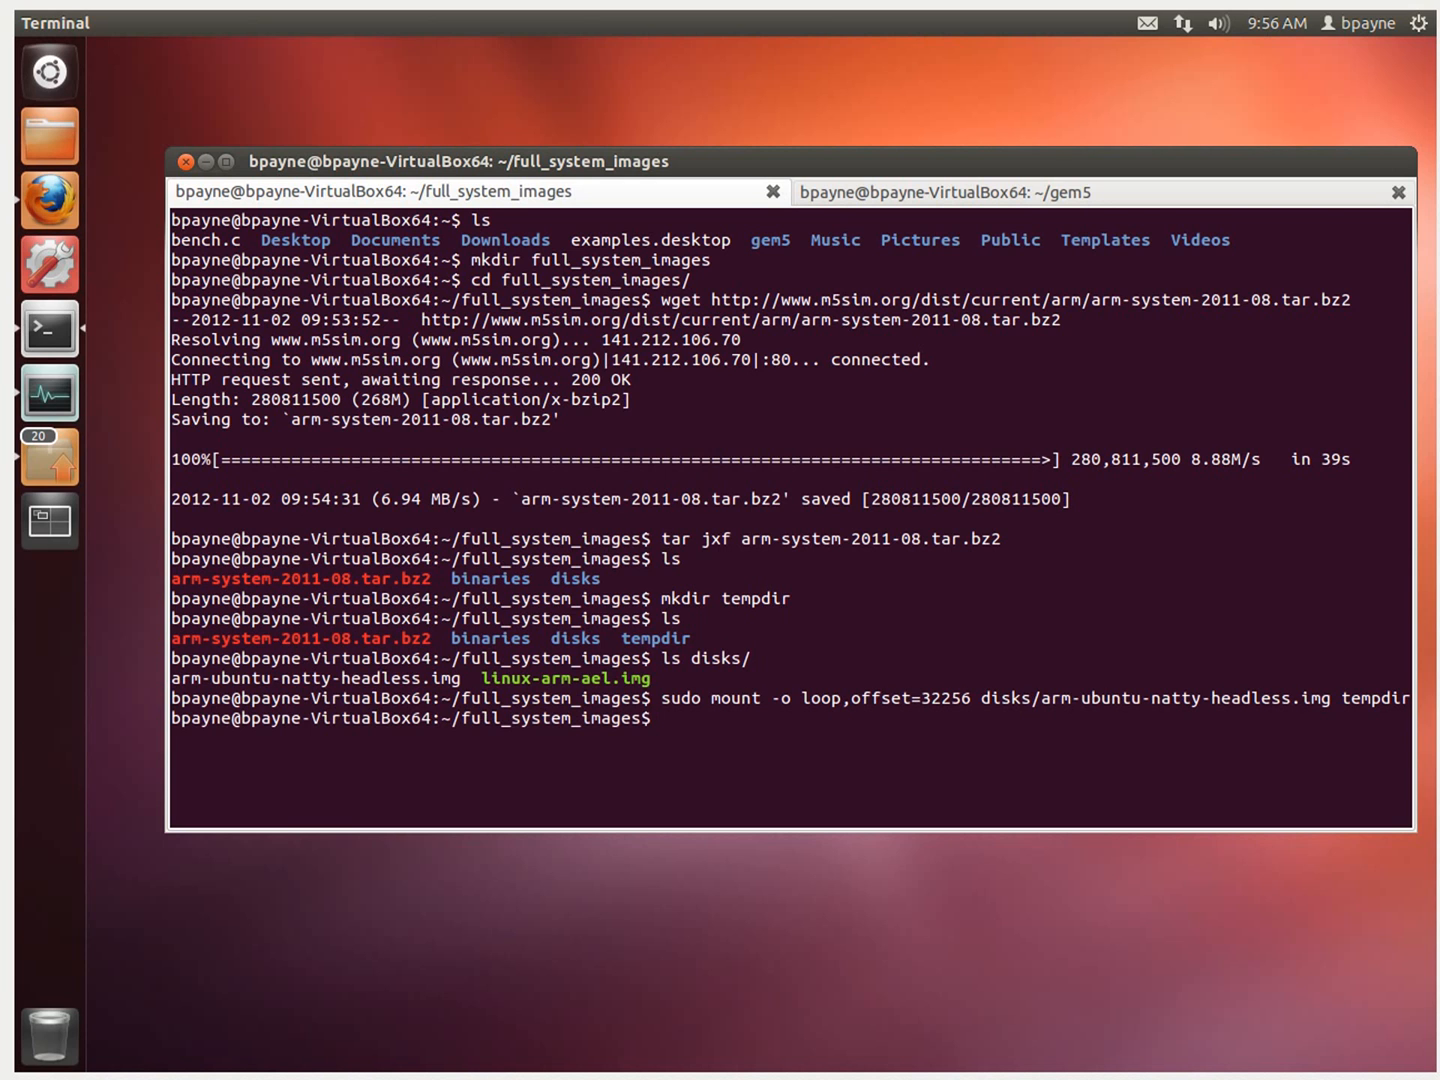
# List the mounted tempdir's filesystem, then change into tempdir
pyautogui.write('ls te')
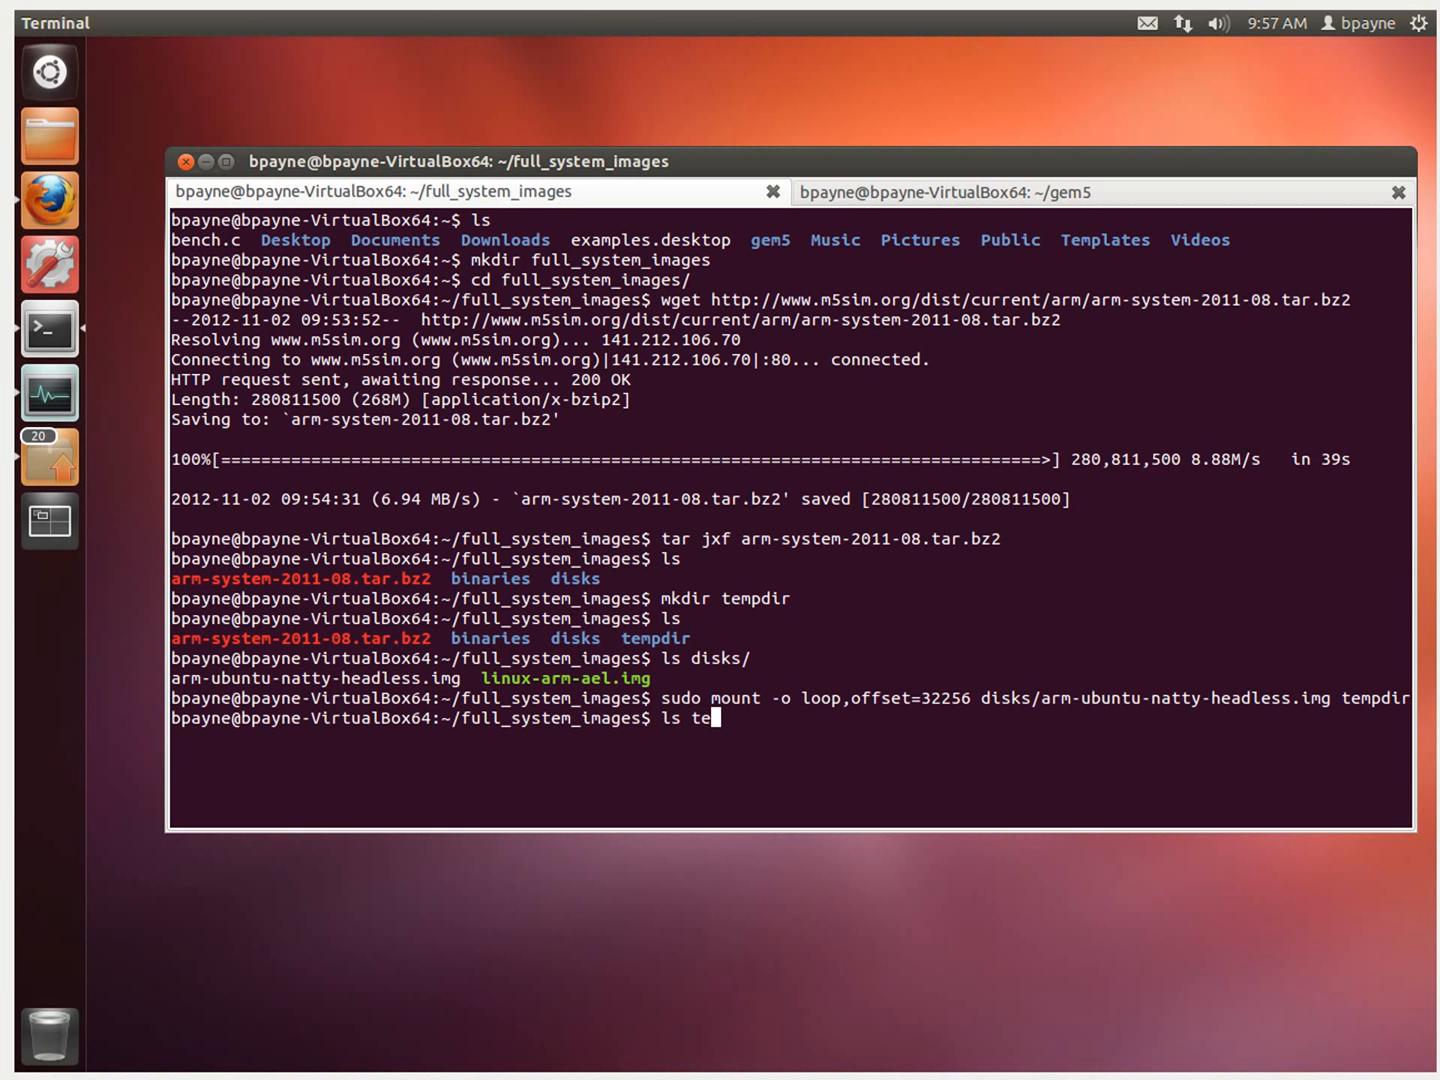
pyautogui.press('Return')
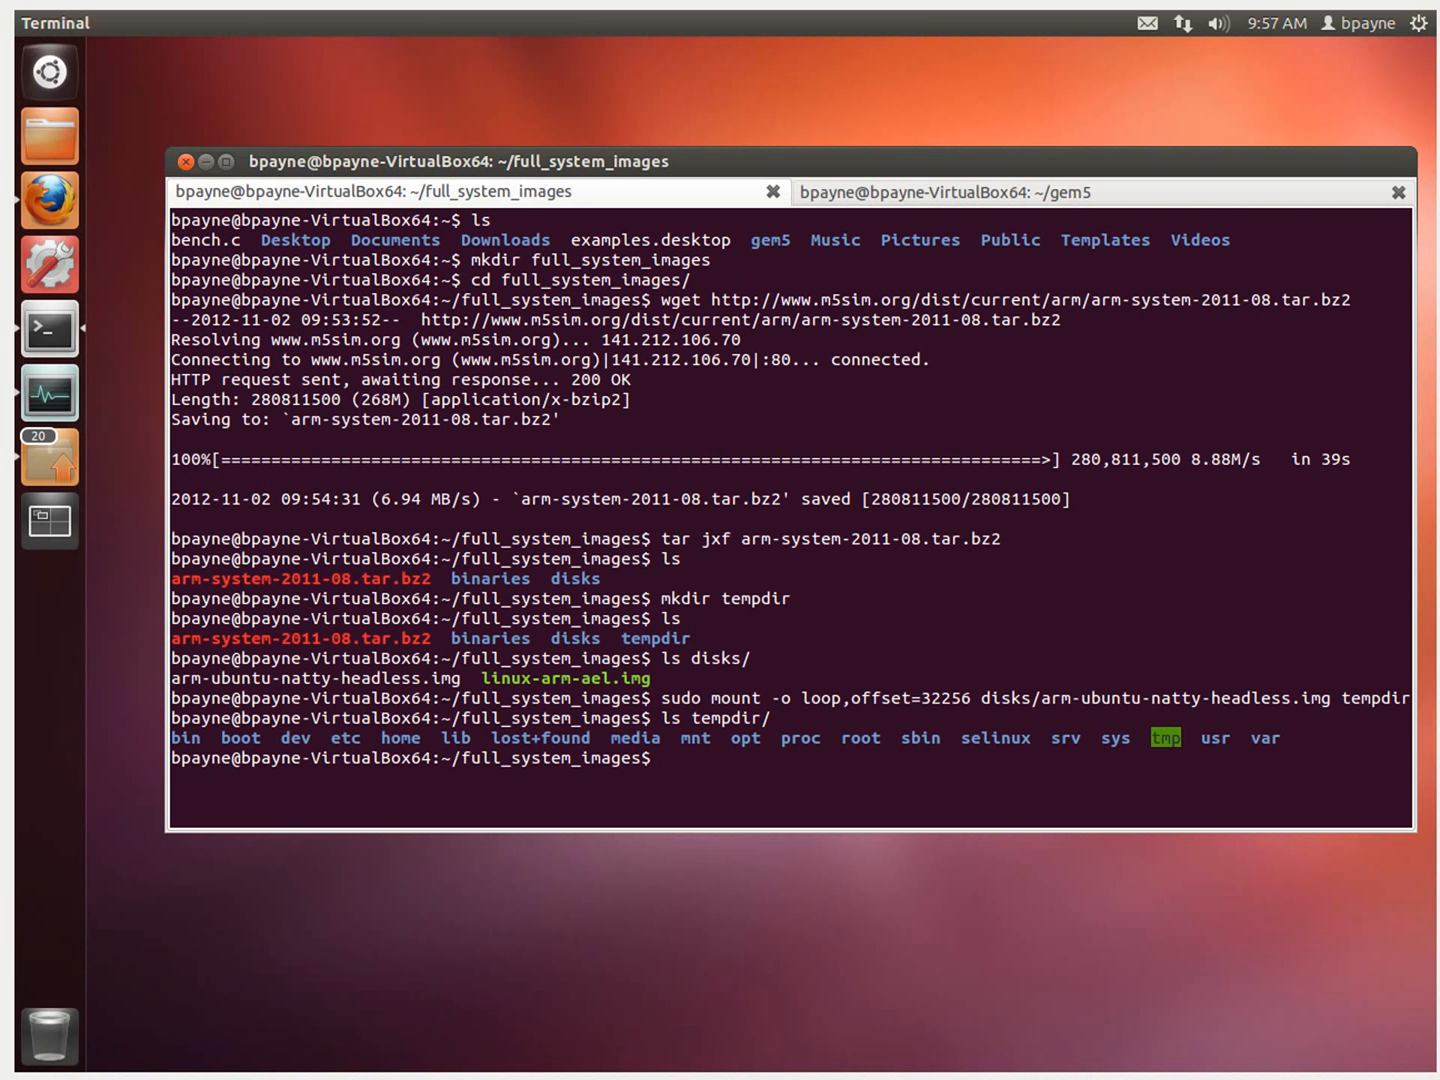
pyautogui.write('c')
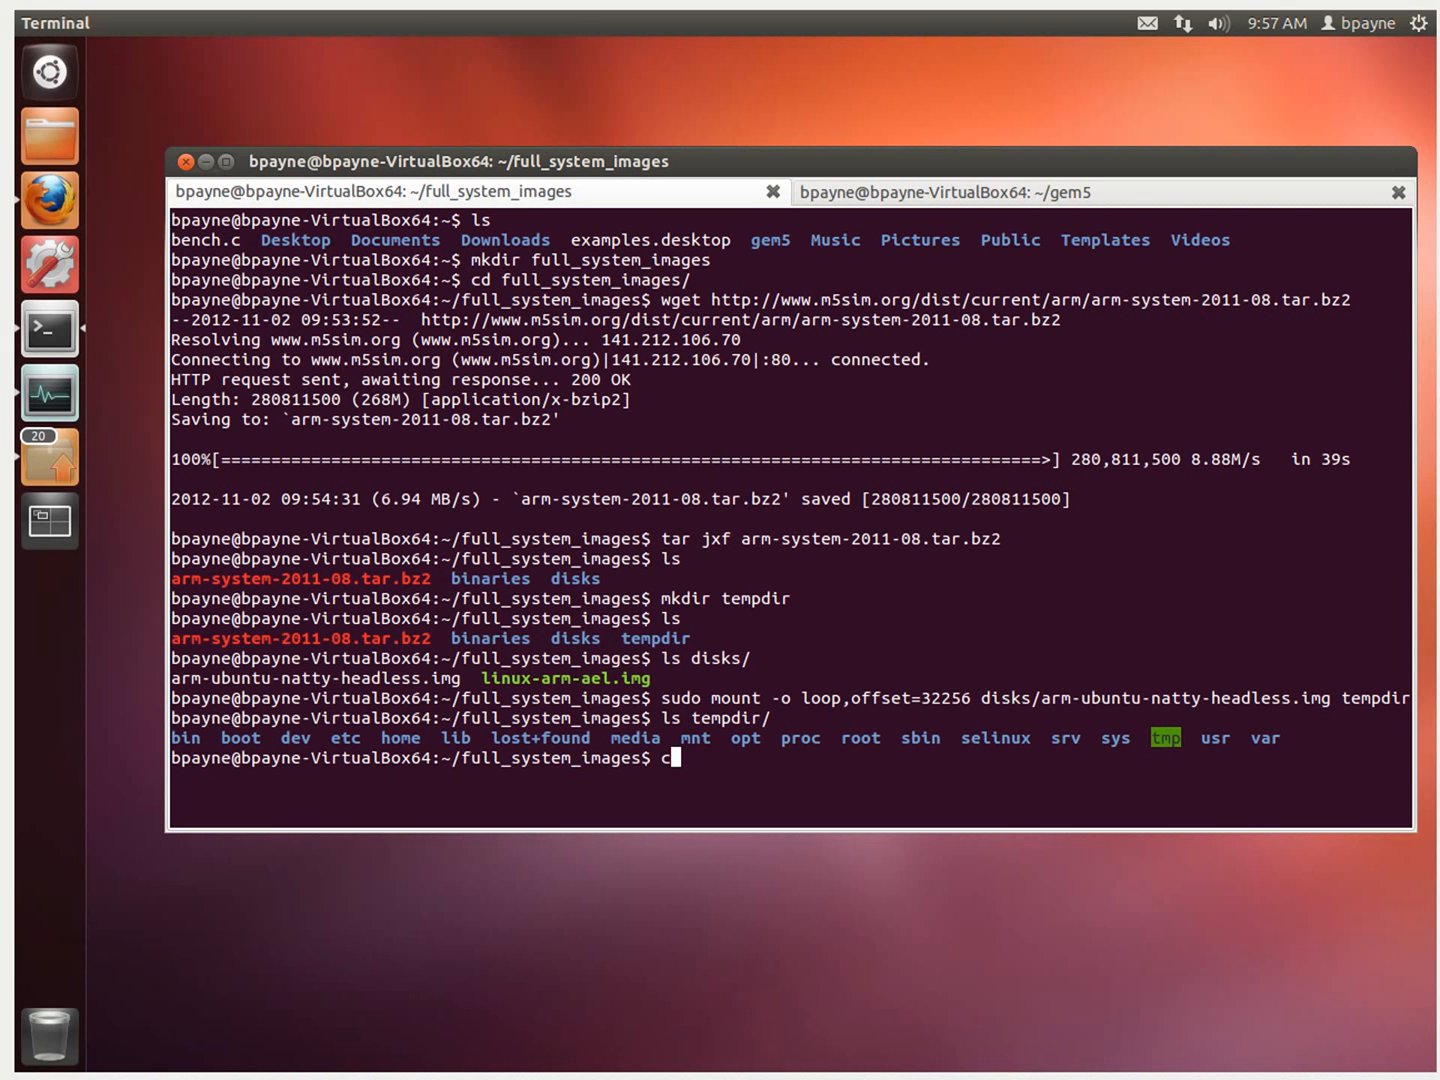
pyautogui.write('d tempdir/')
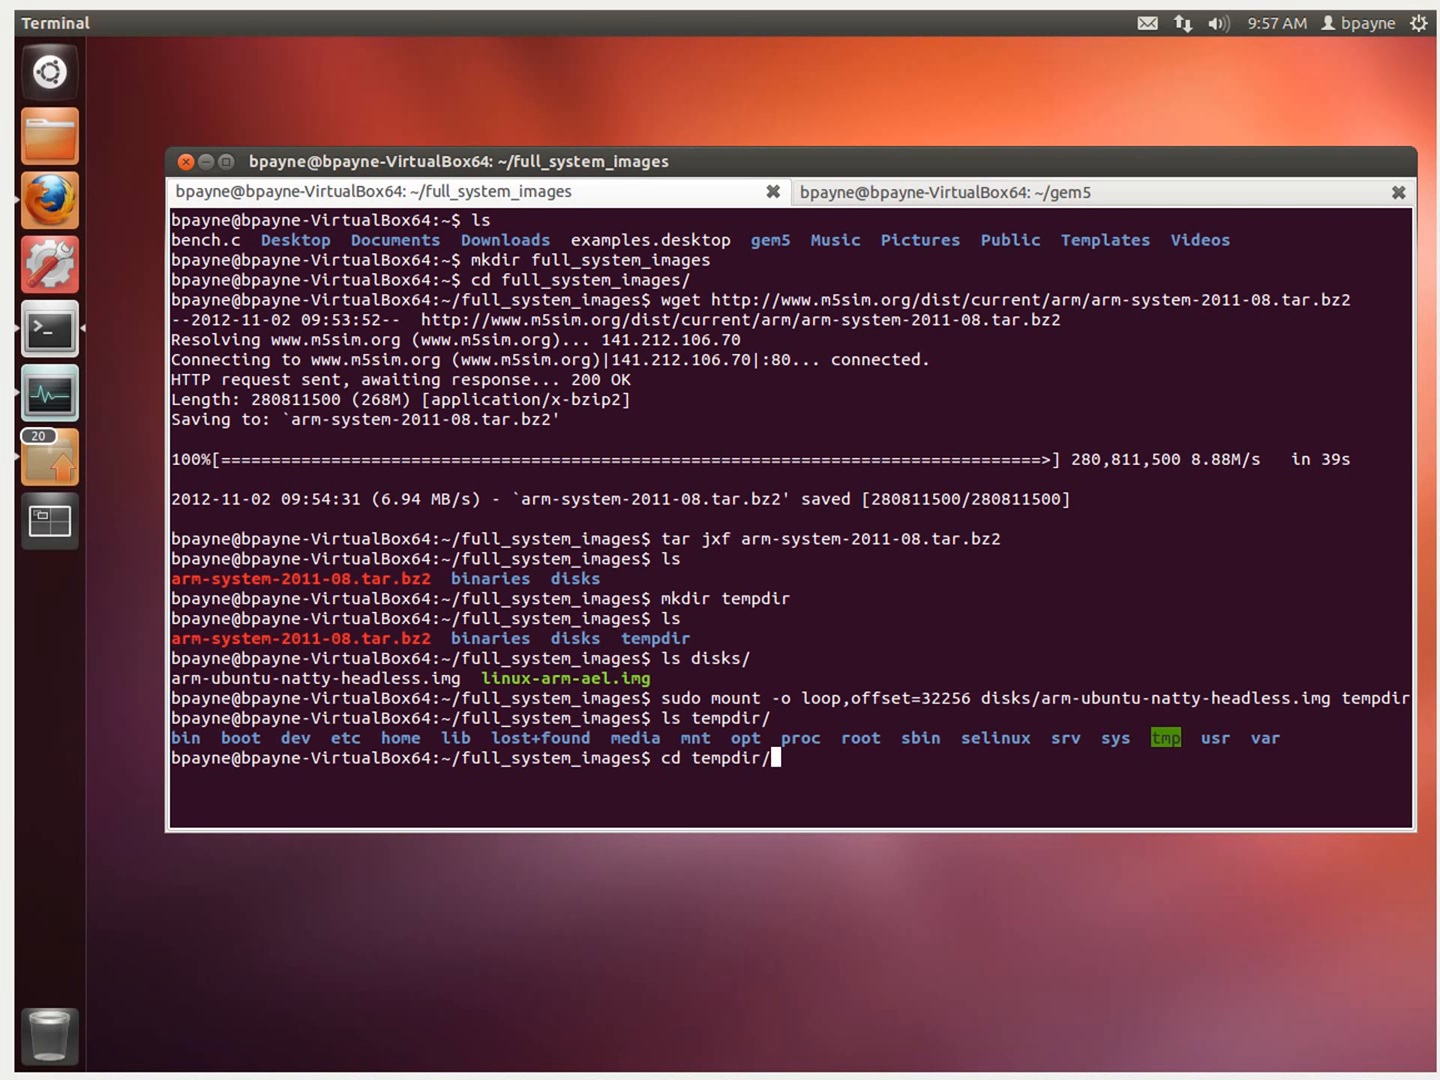
pyautogui.press('Return')
pyautogui.write('ls')
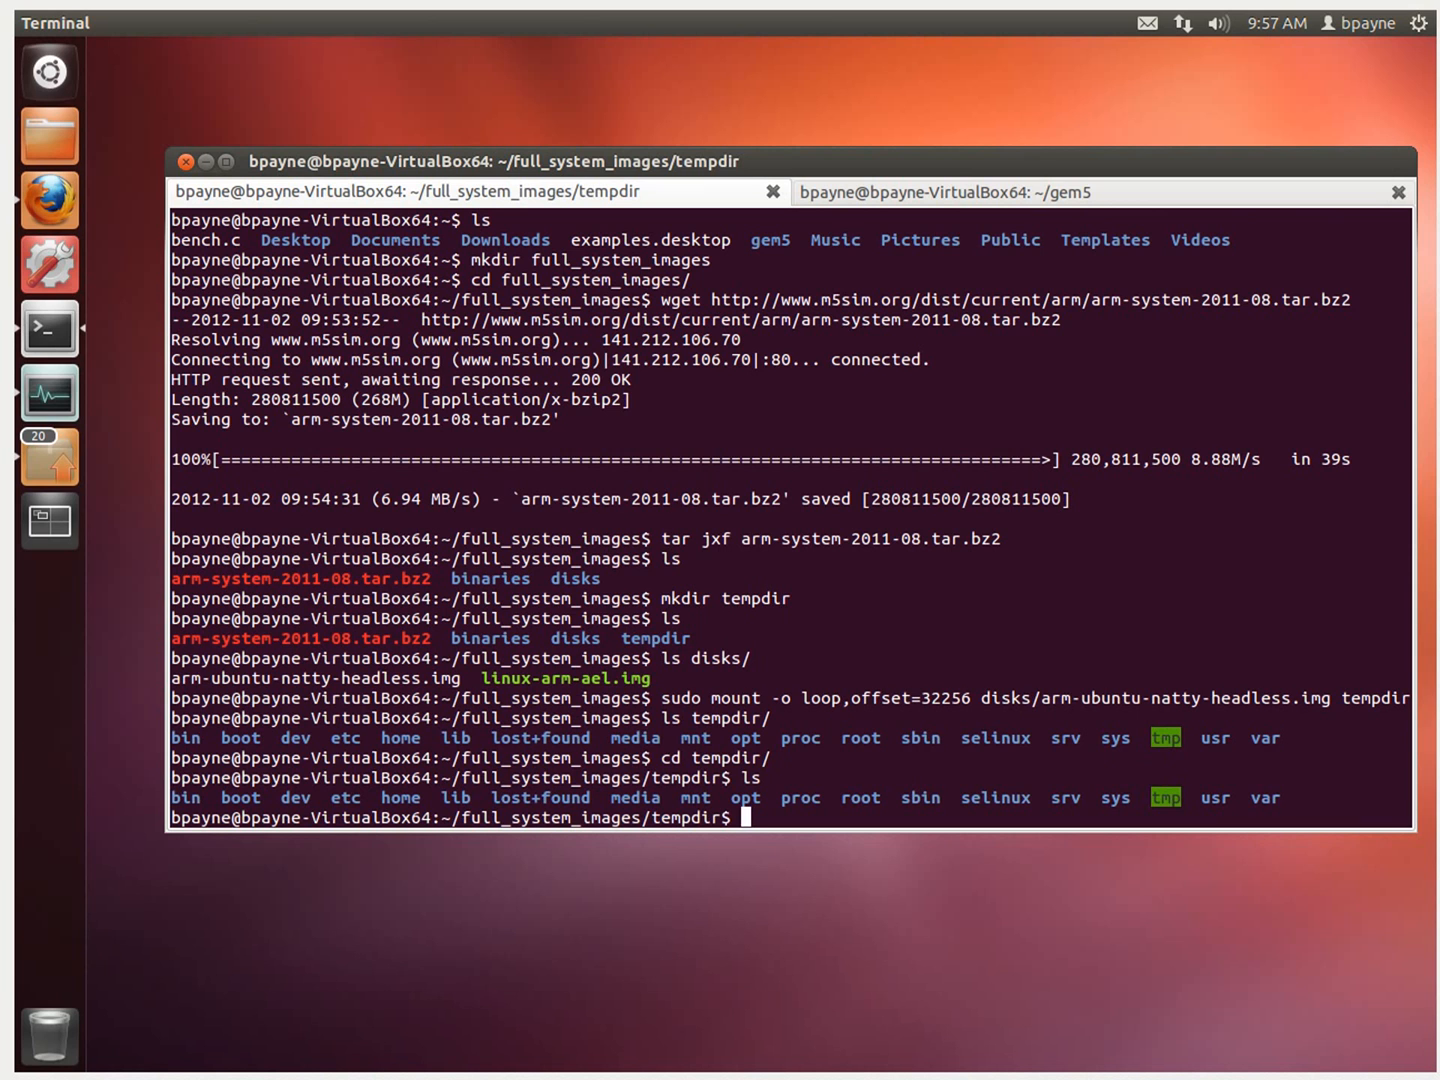
# Try cd root, sudo cd root and ls root (all denied), then list ~
pyautogui.write('cd')
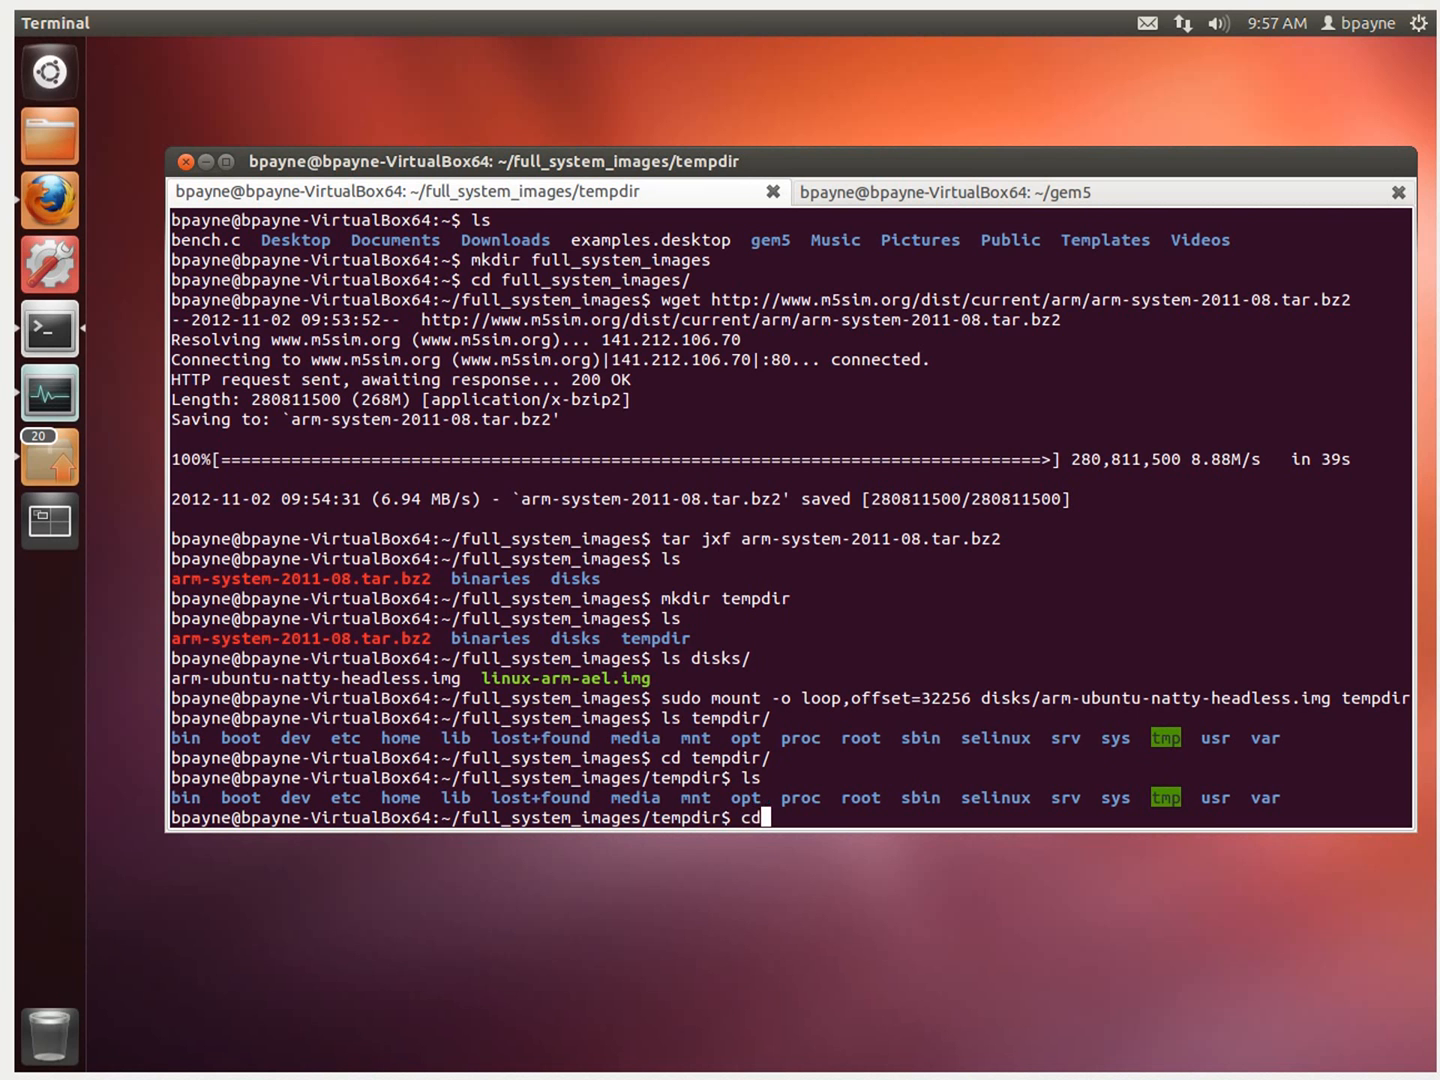
pyautogui.write('root')
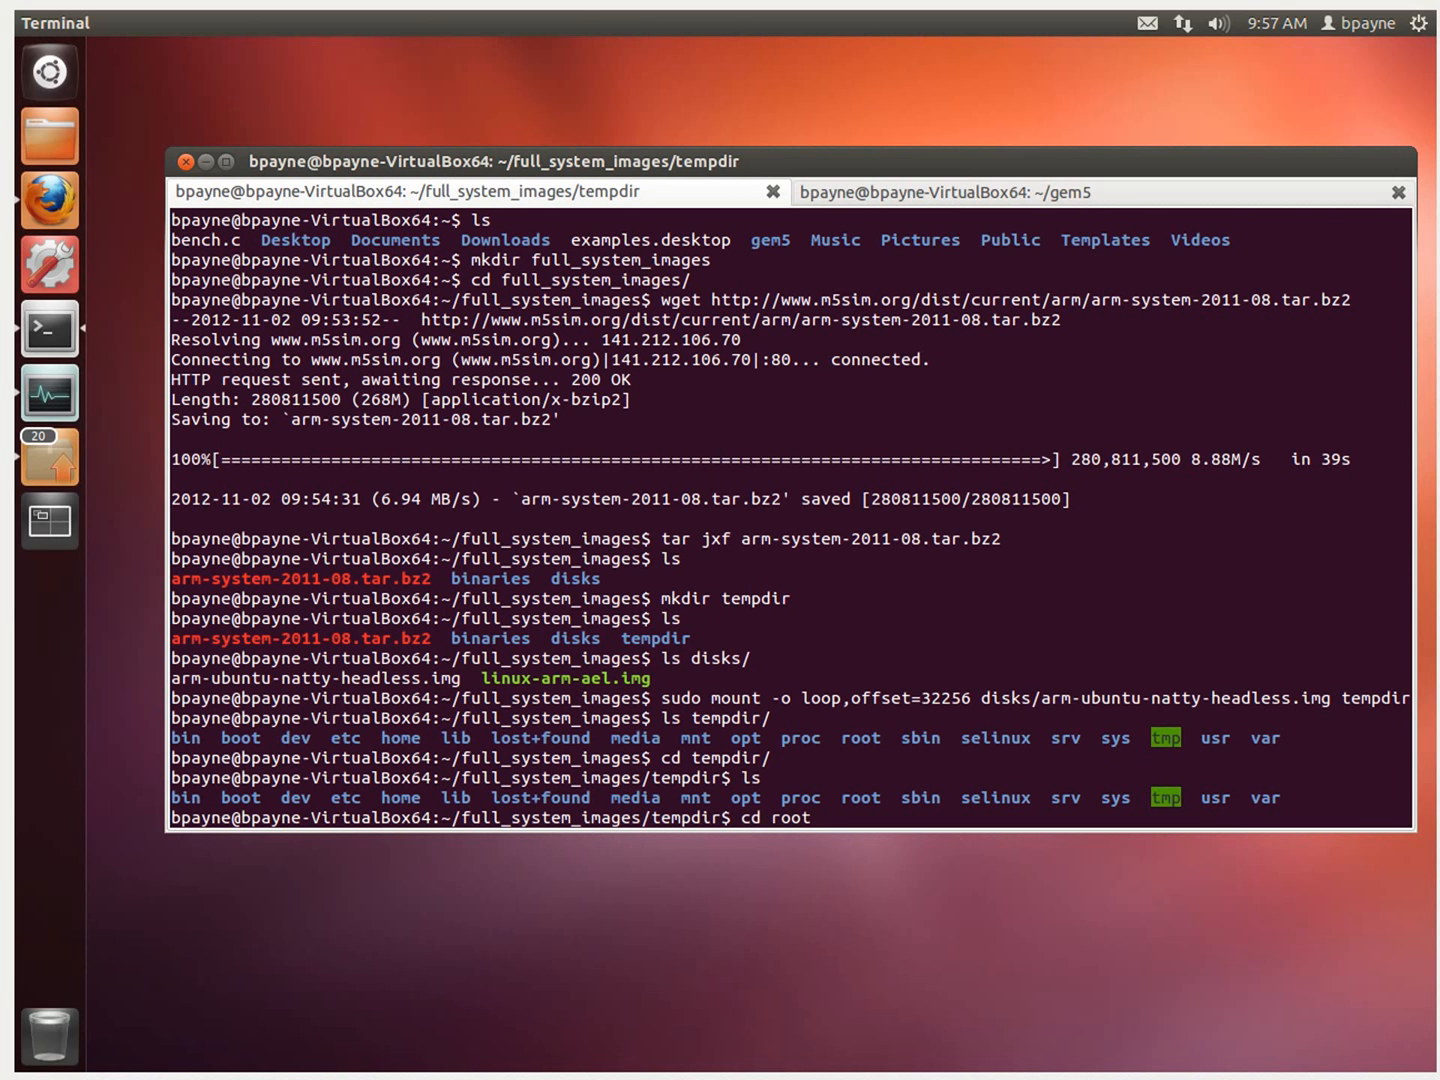
pyautogui.press('Return')
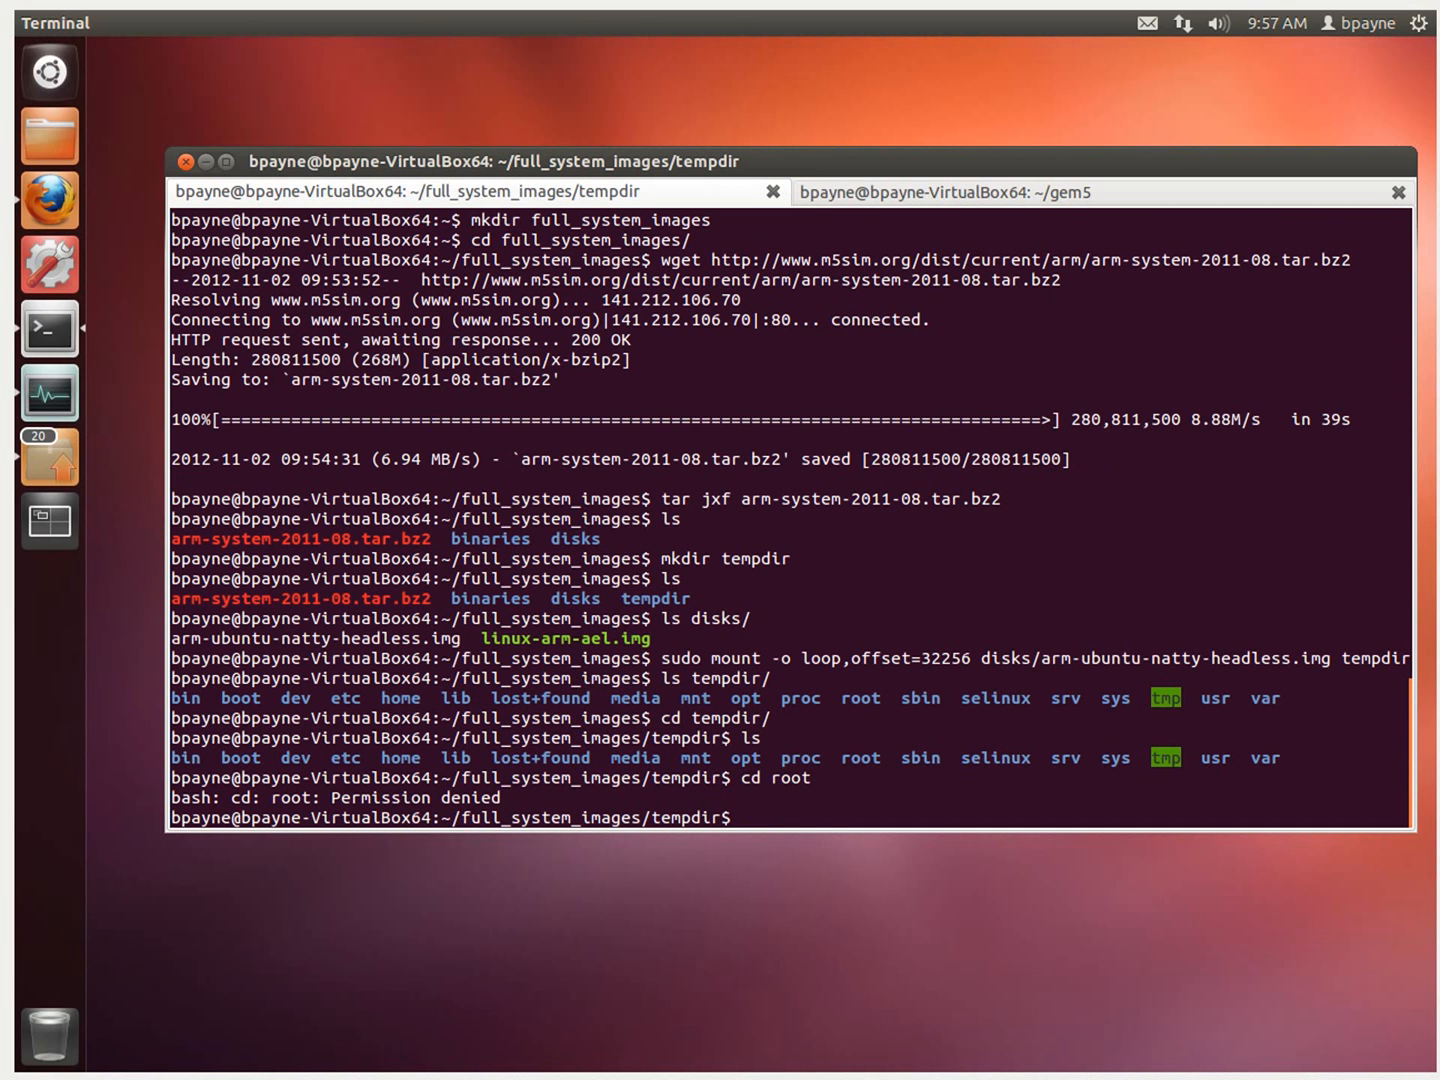
pyautogui.write('sudo cd')
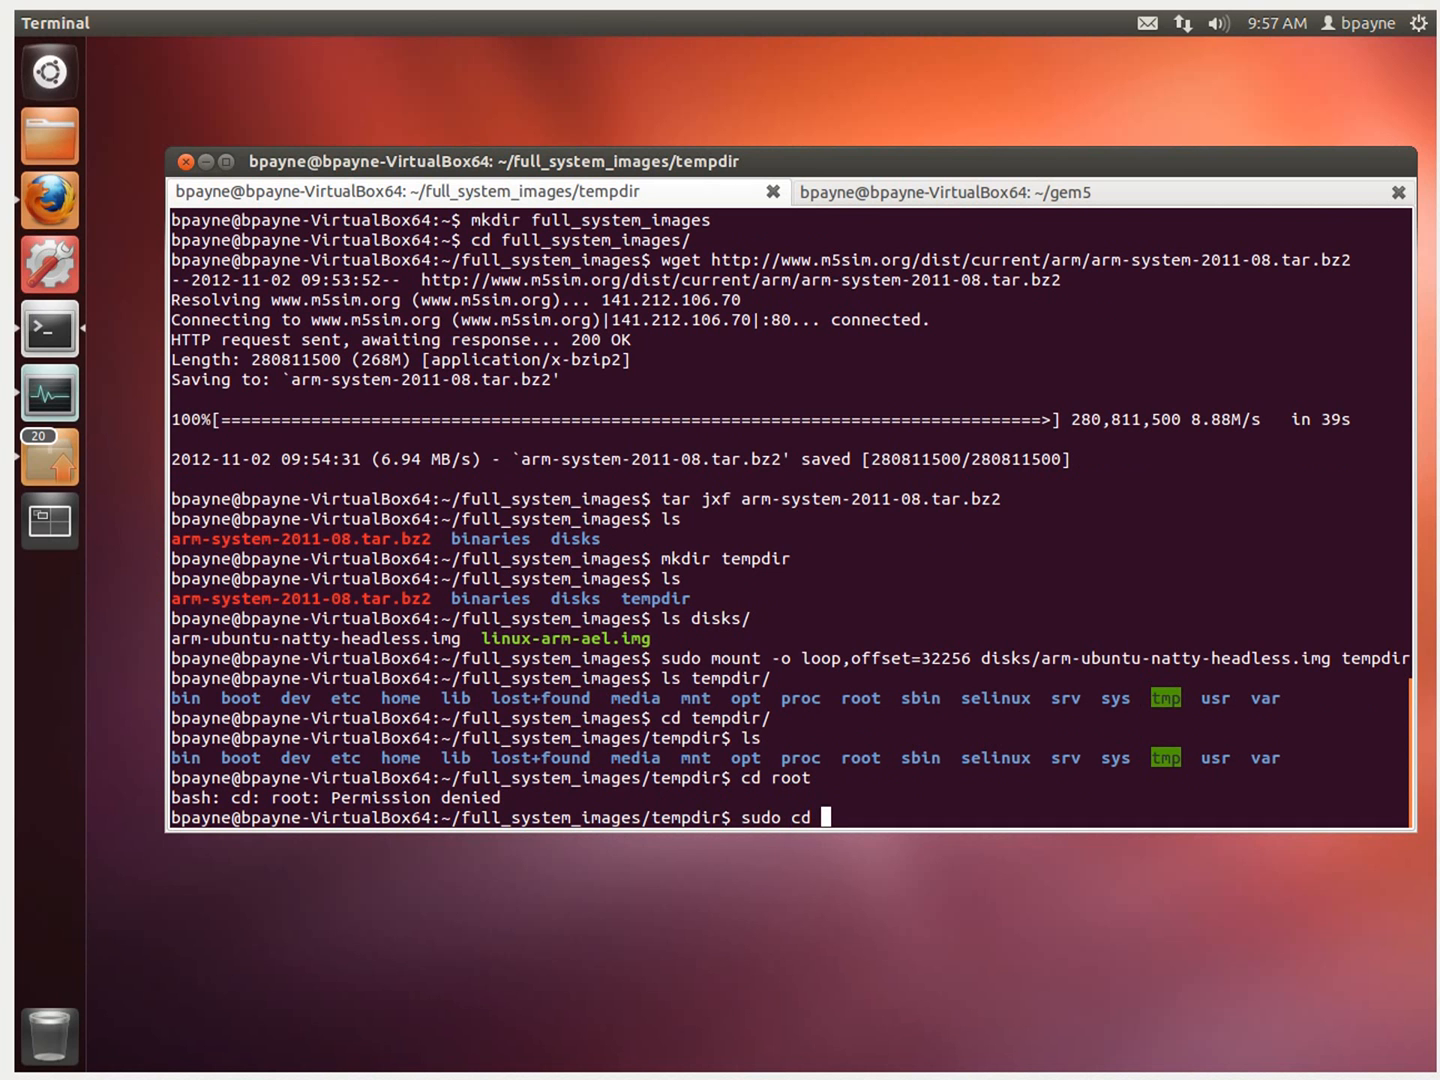
pyautogui.press('Return')
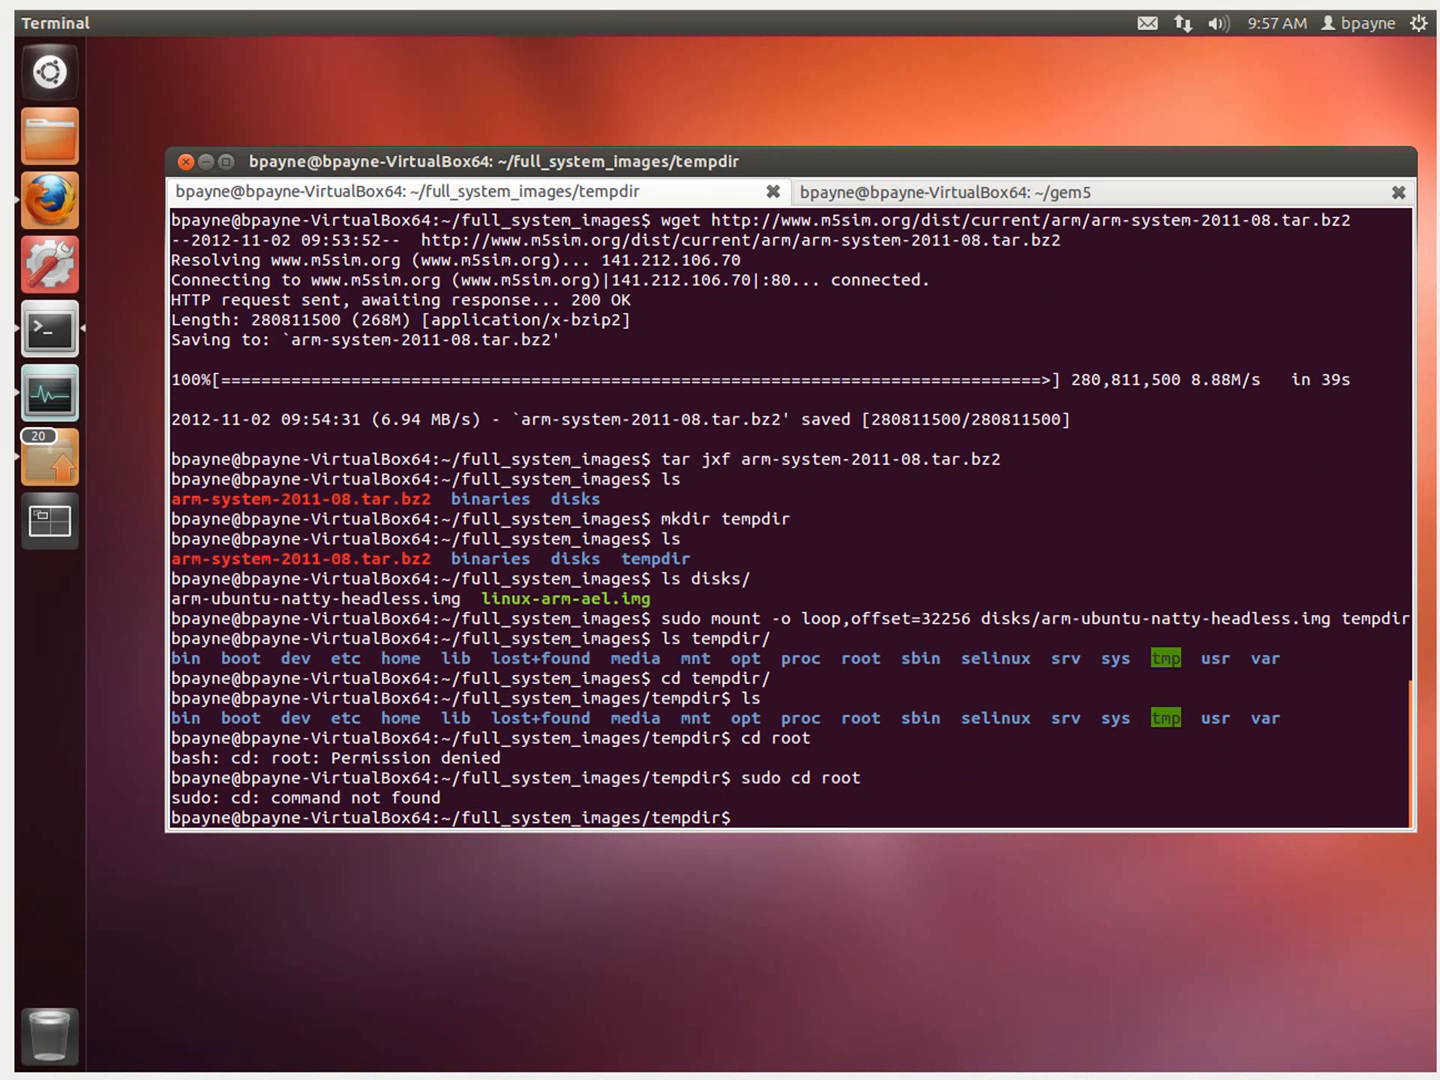
pyautogui.write('ls root')
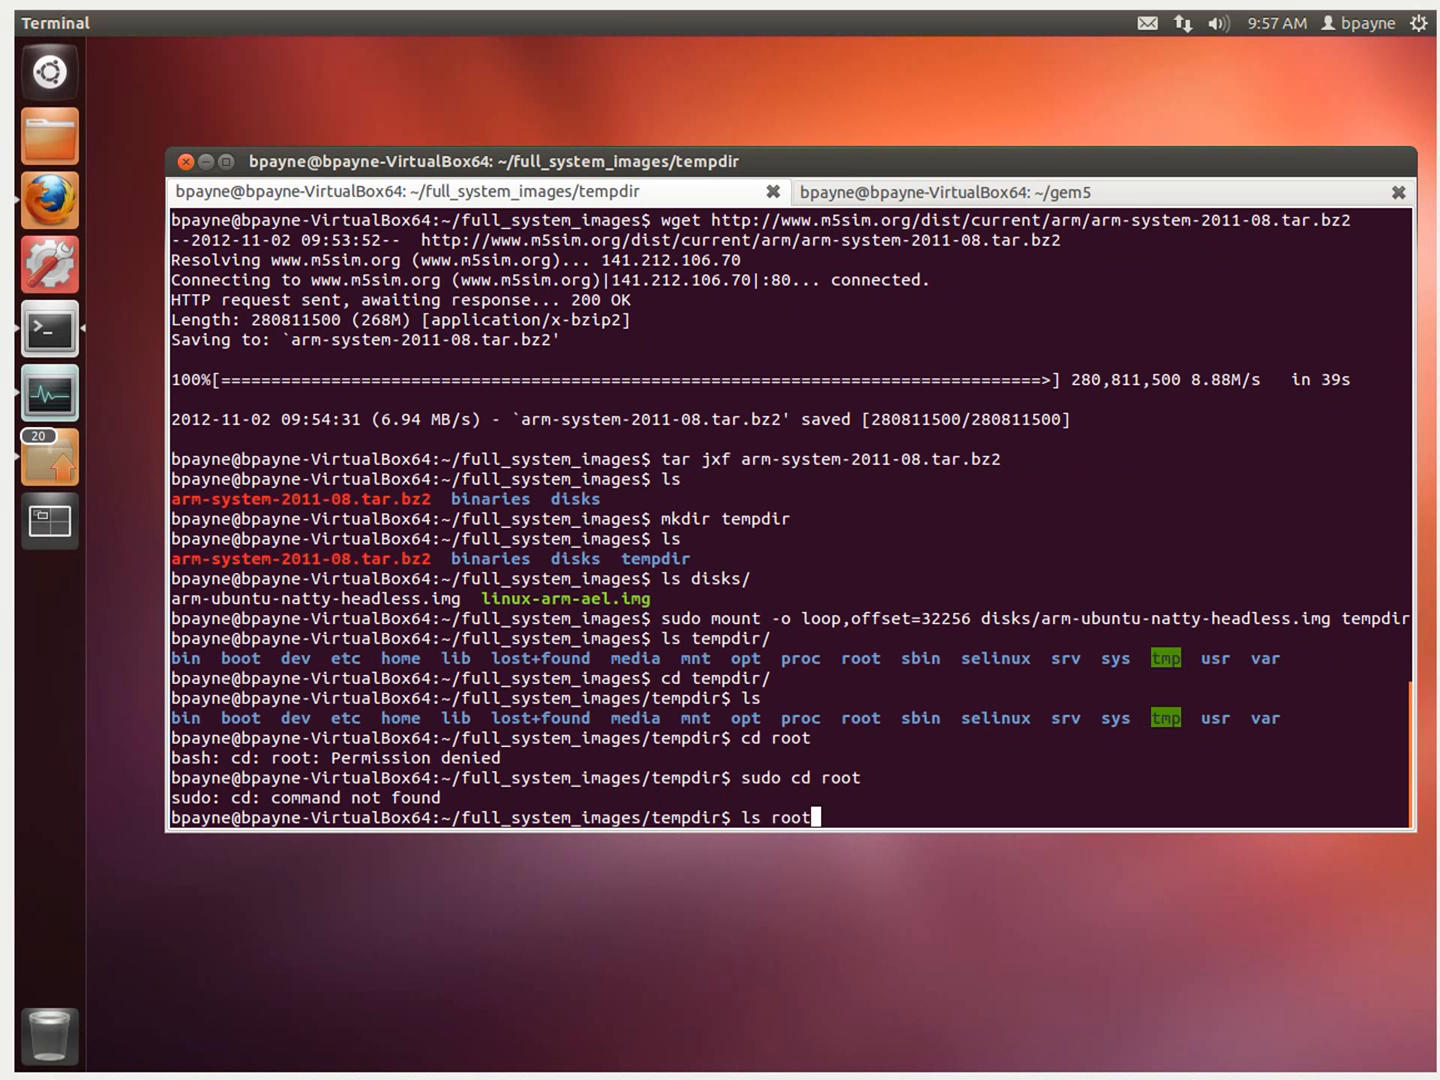
pyautogui.press('Return')
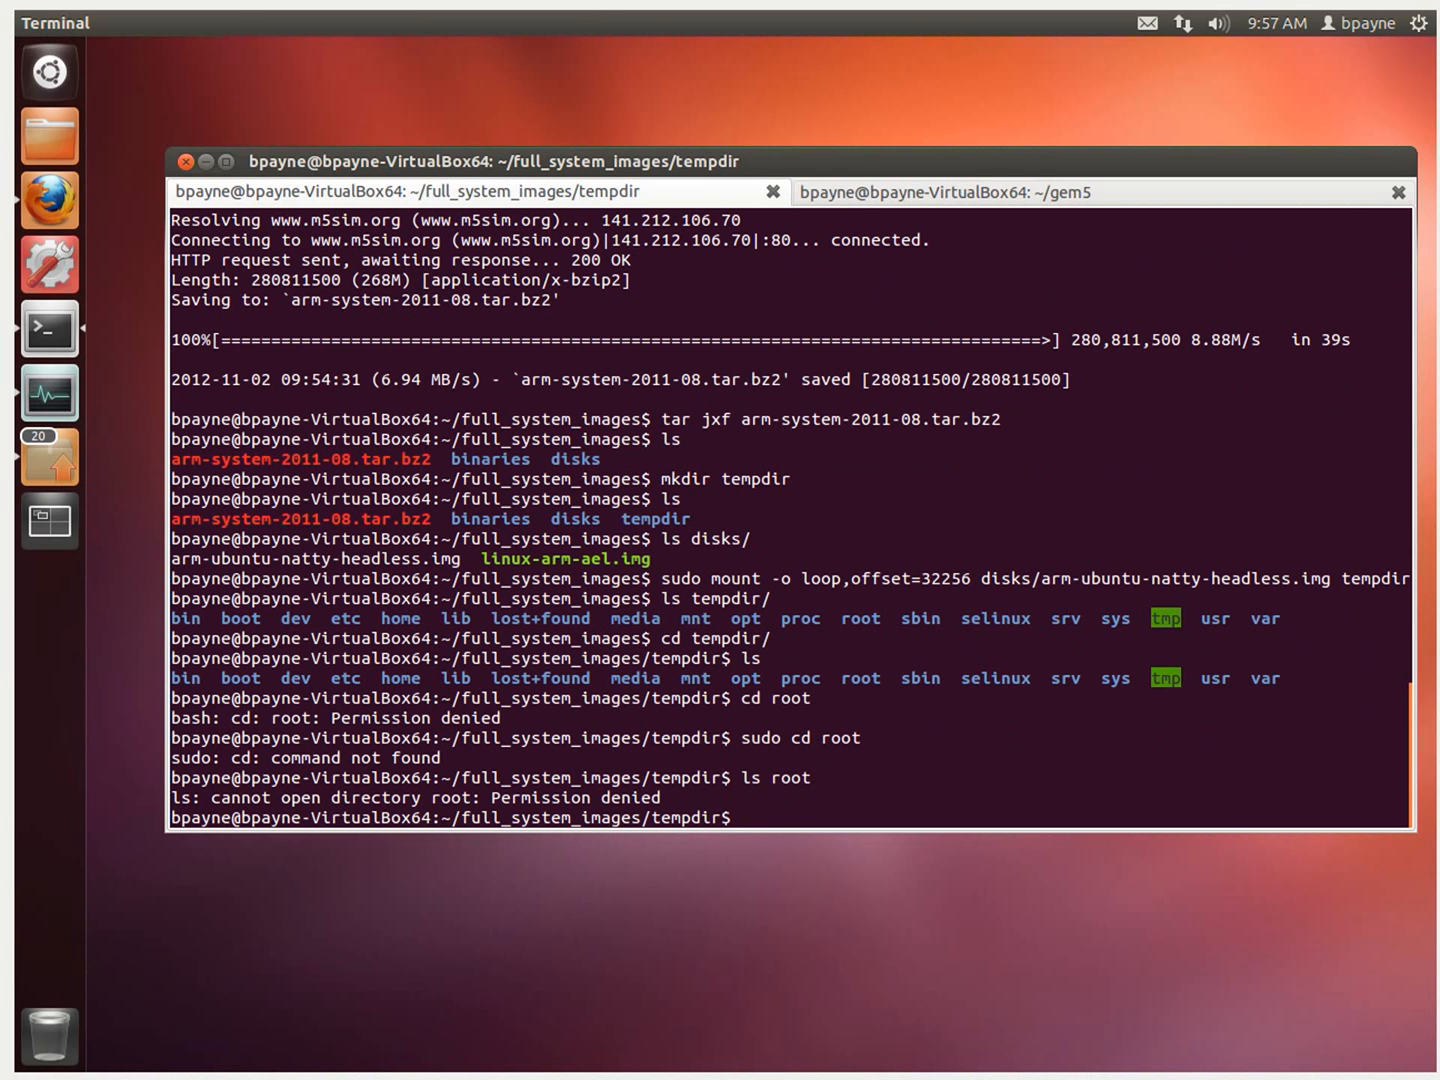
pyautogui.write('ls ~')
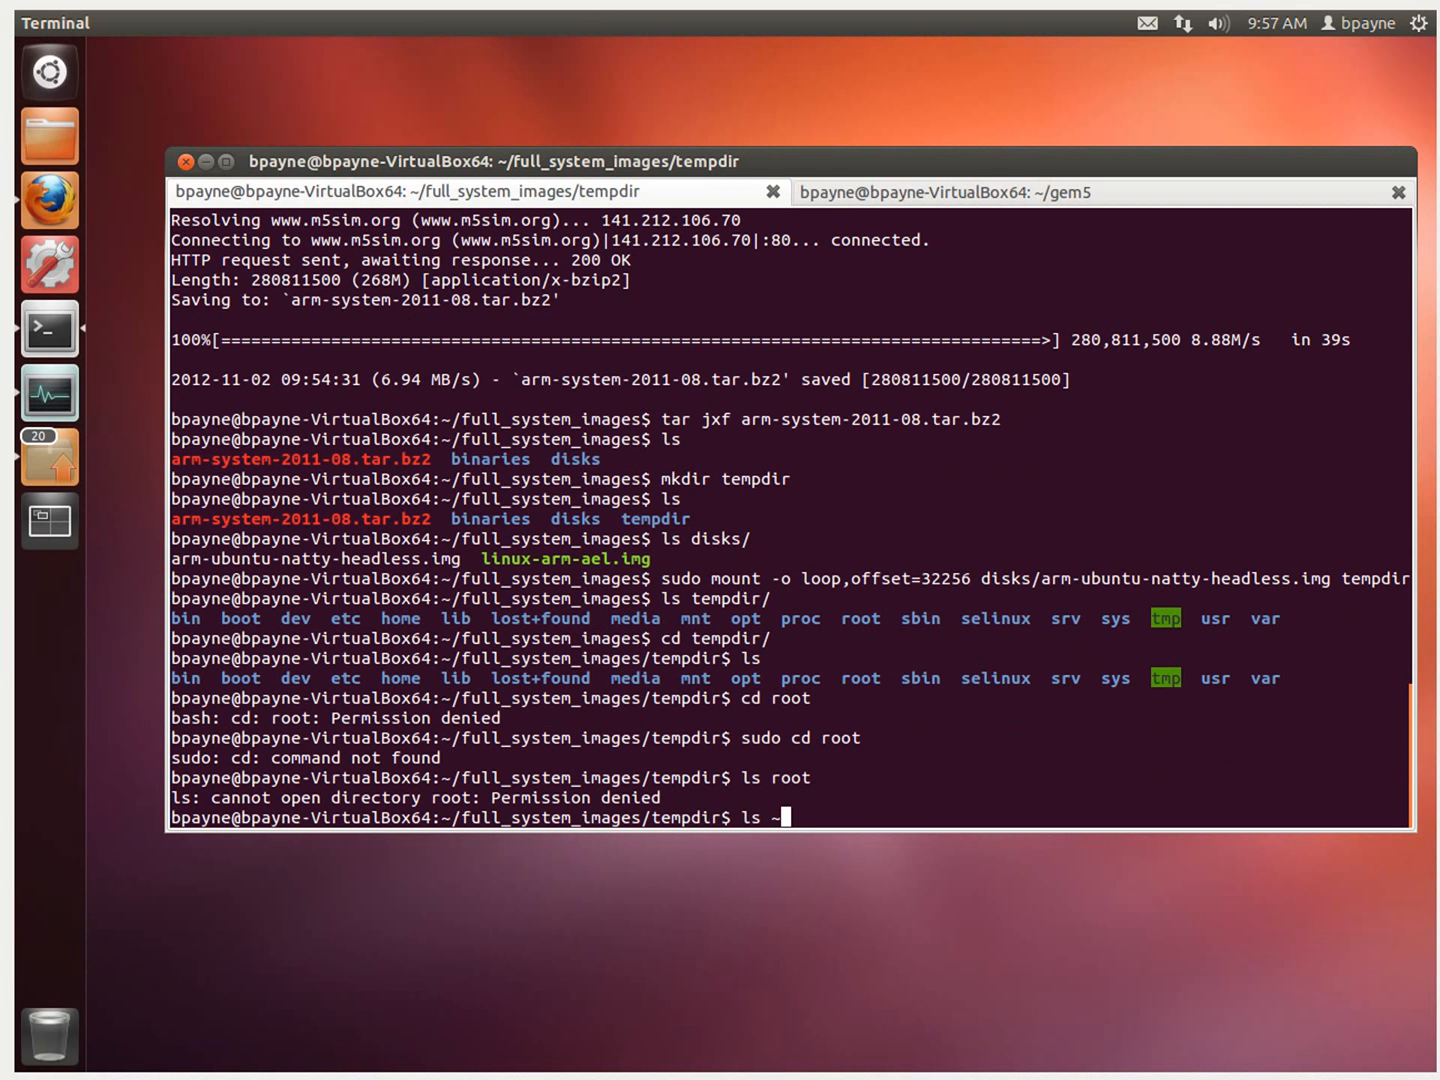
pyautogui.press('Return')
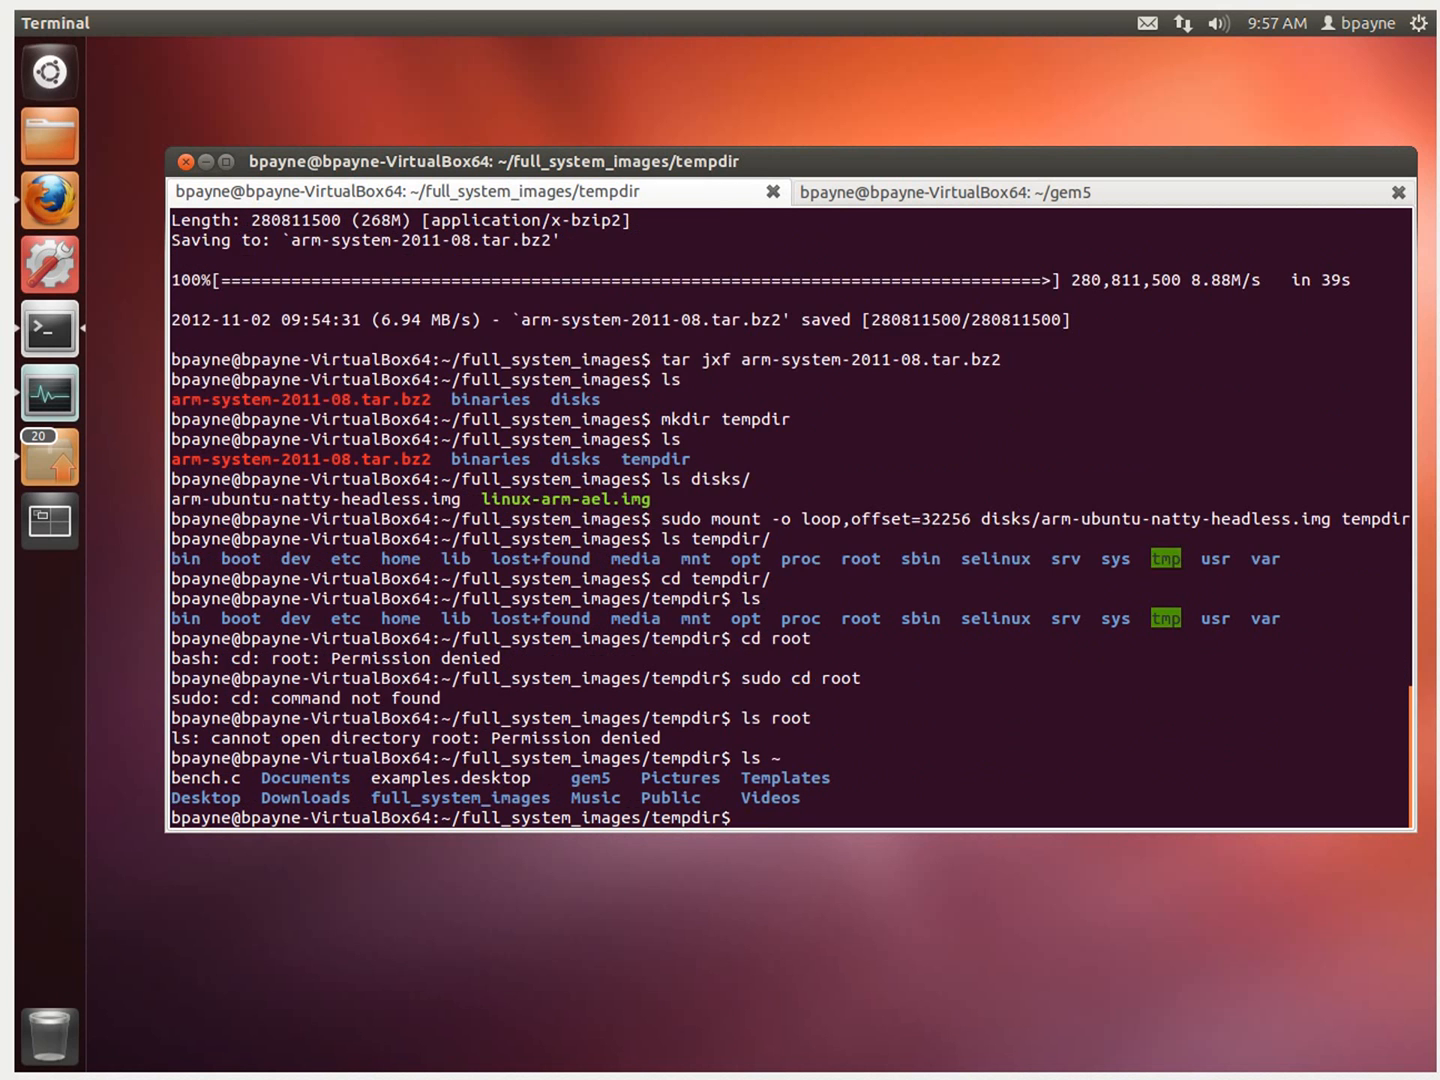
# Copy ~/bench.c into the image's root folder with sudo cp
pyautogui.write('s')
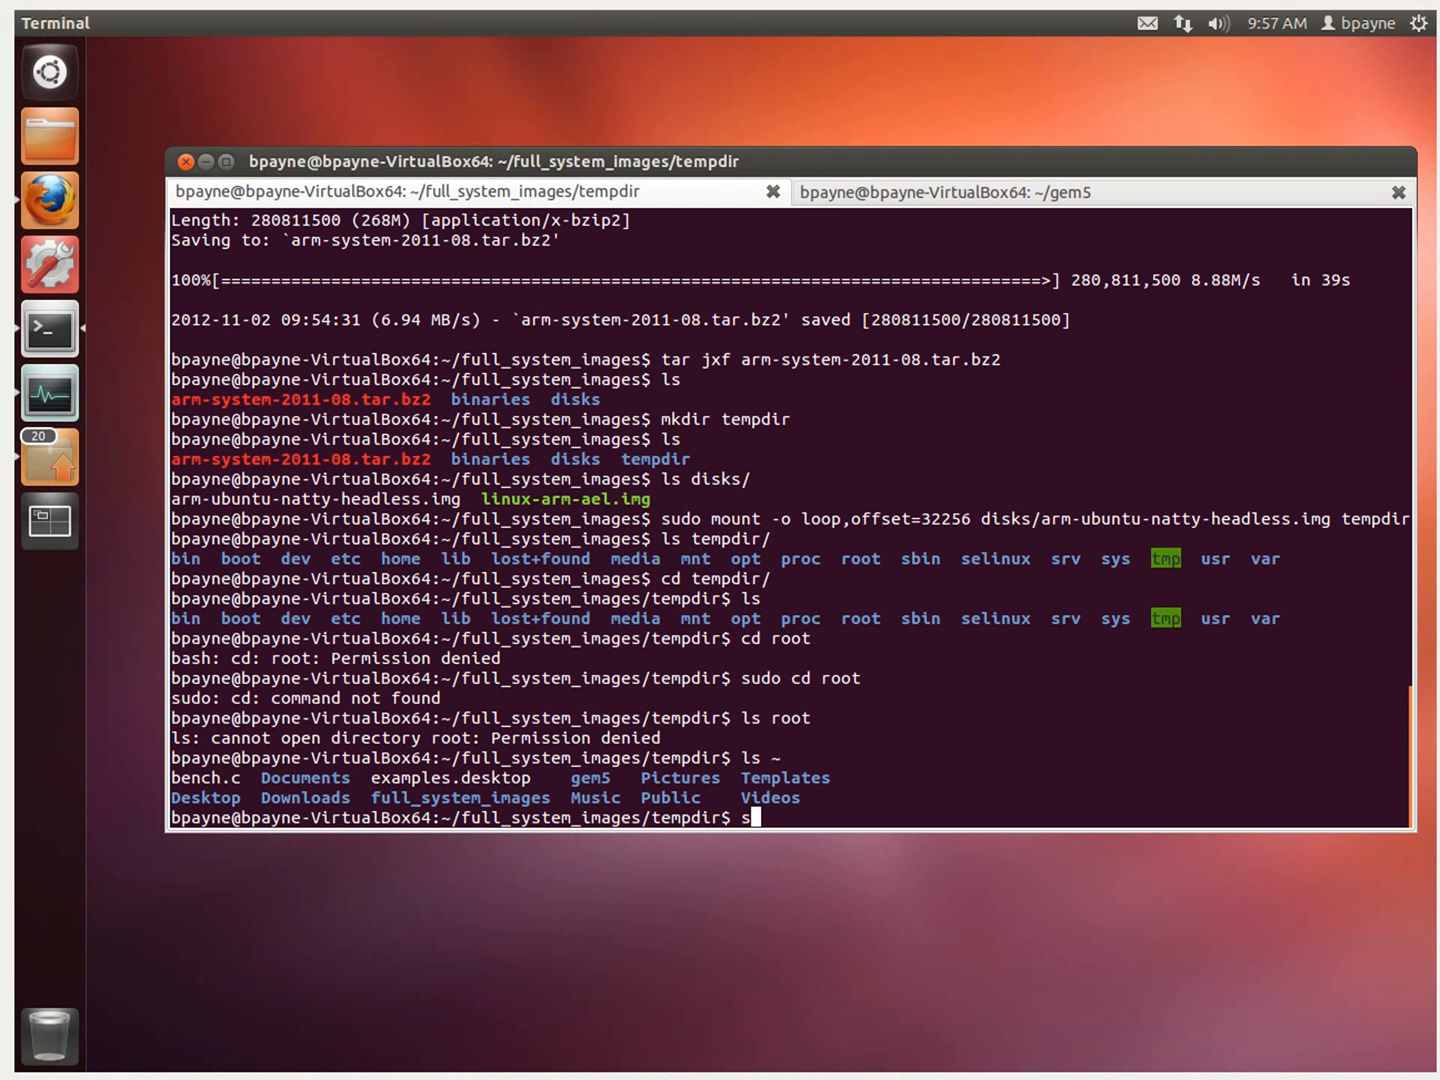
pyautogui.press('BackSpace')
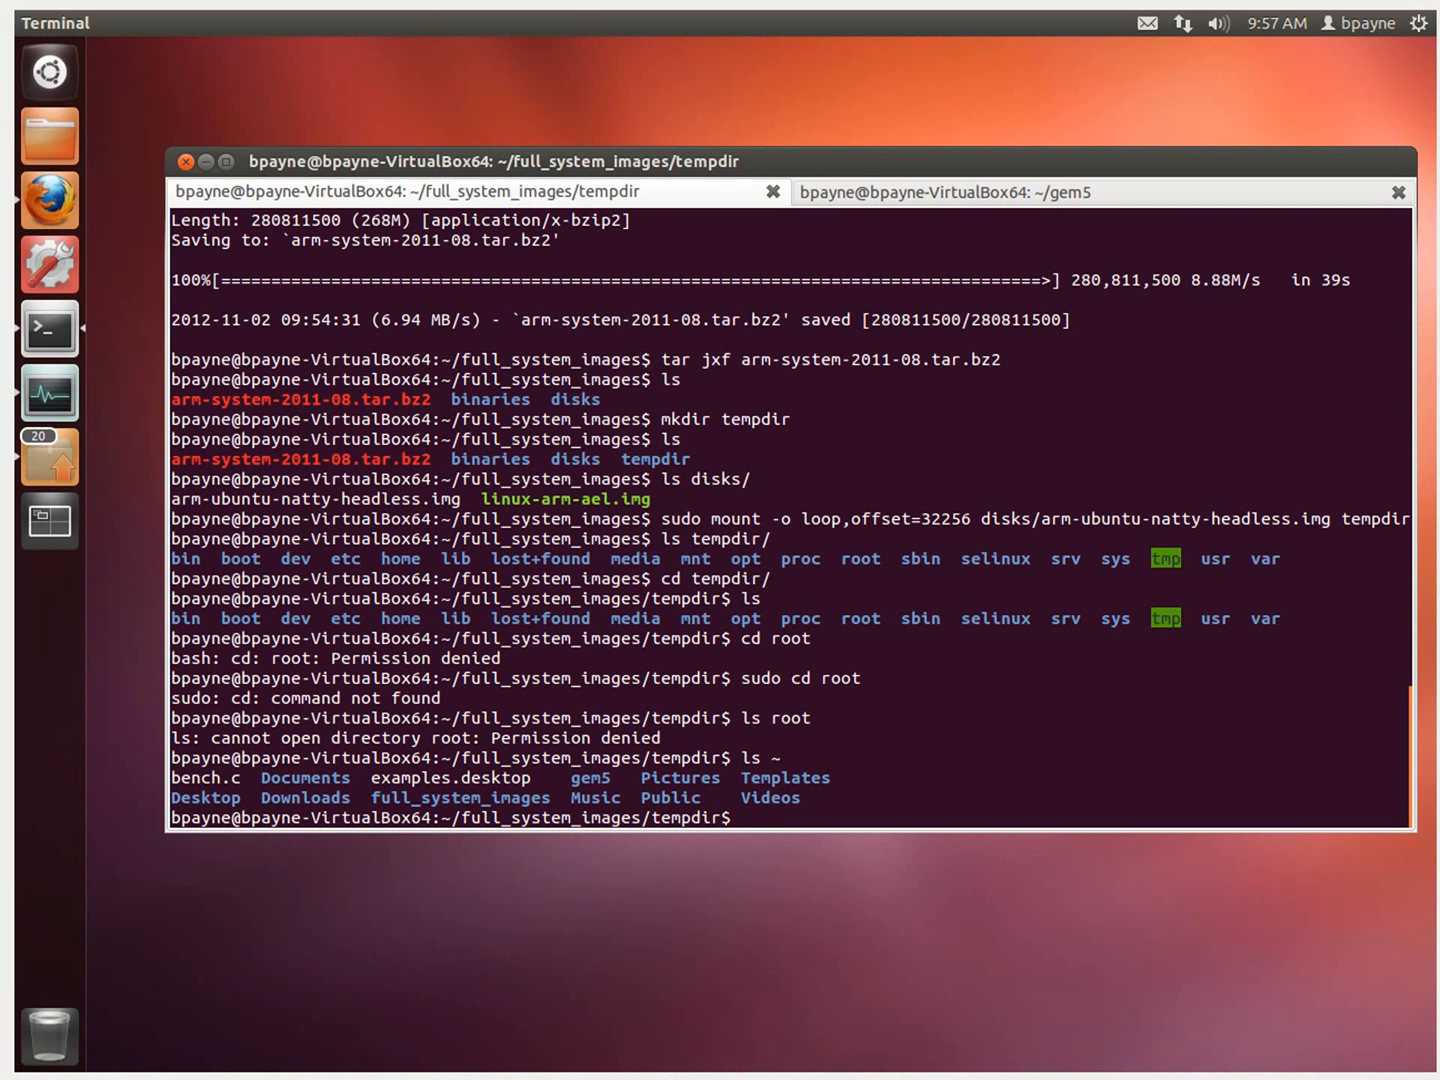
pyautogui.write('sudo cp')
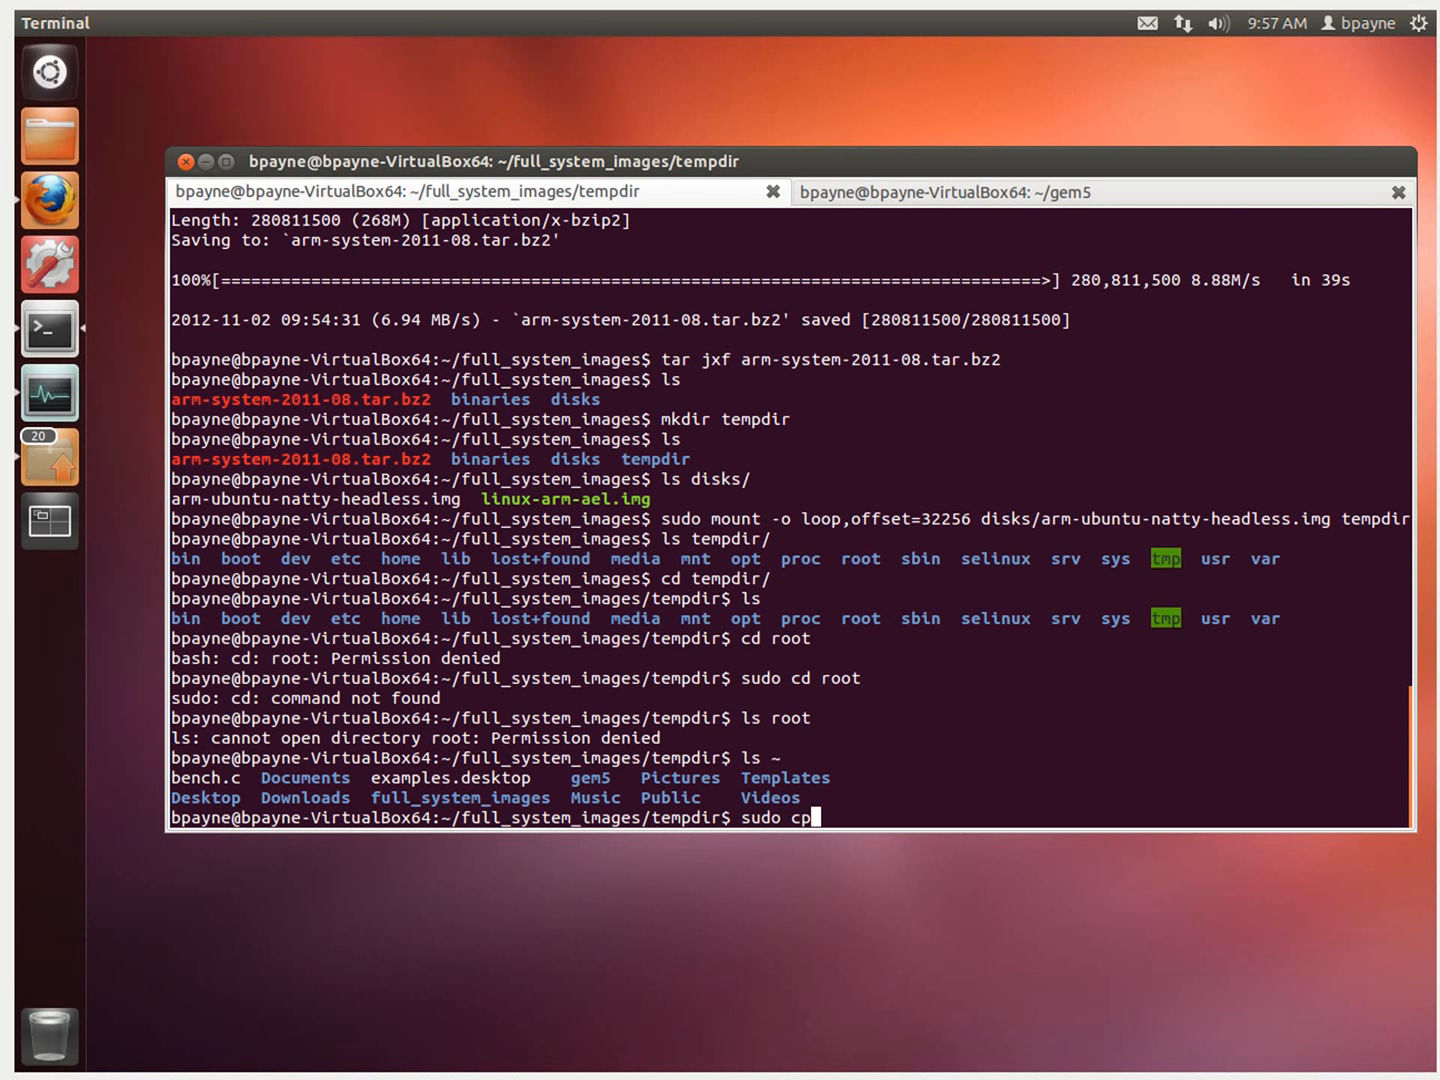
pyautogui.write('~./')
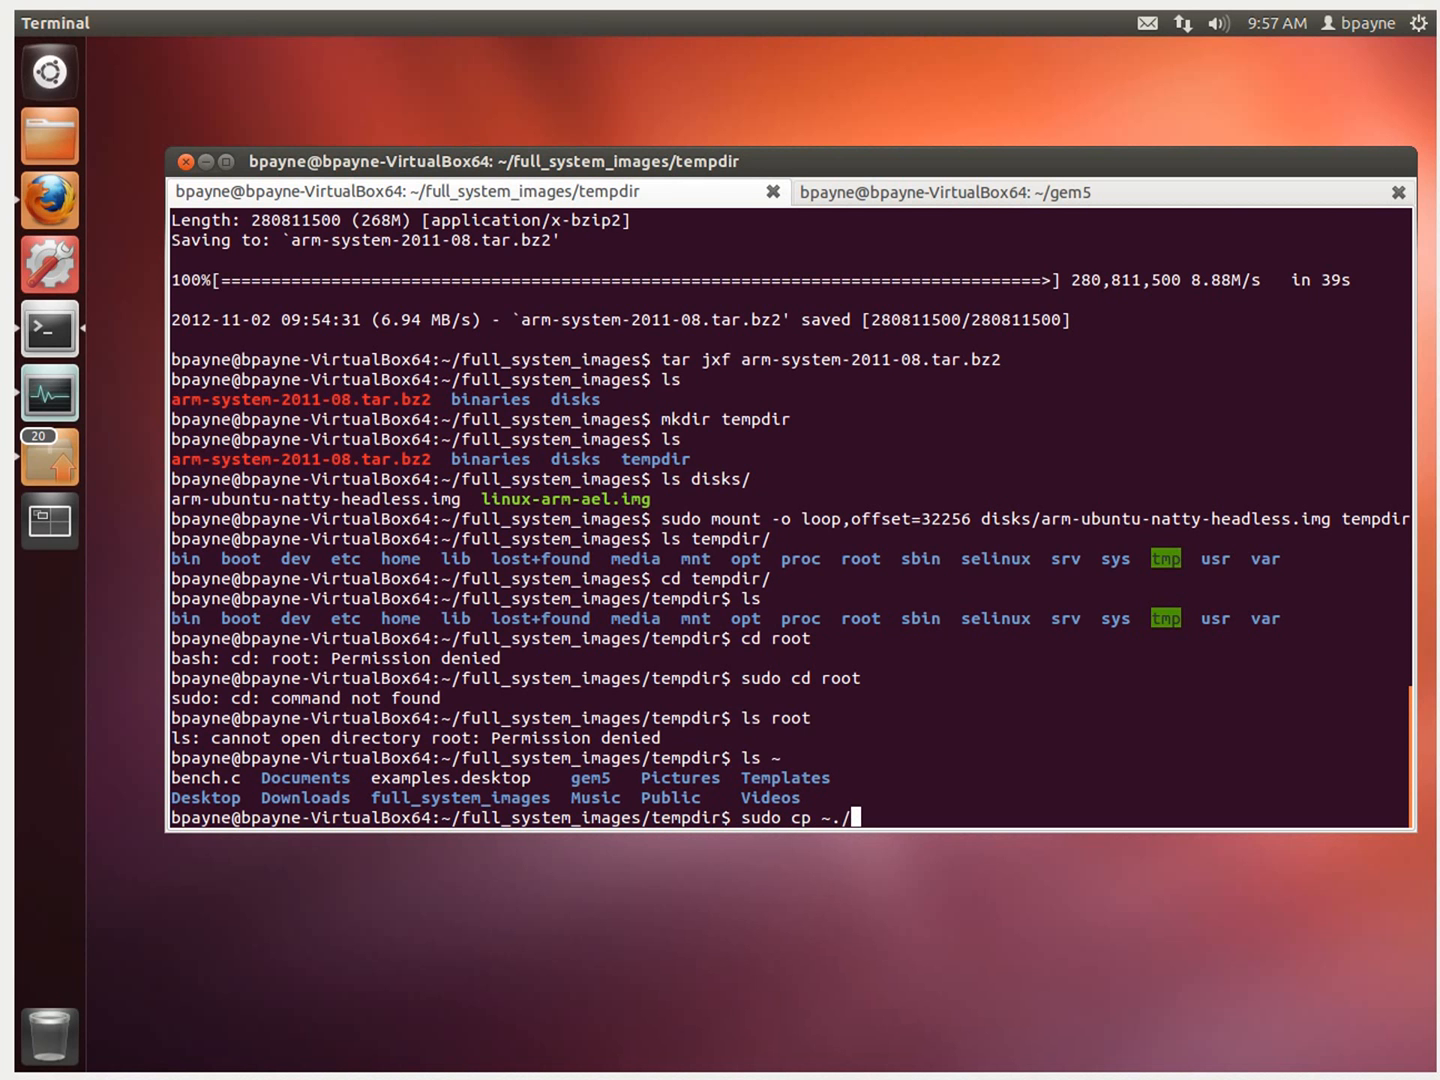
pyautogui.write('bench.c')
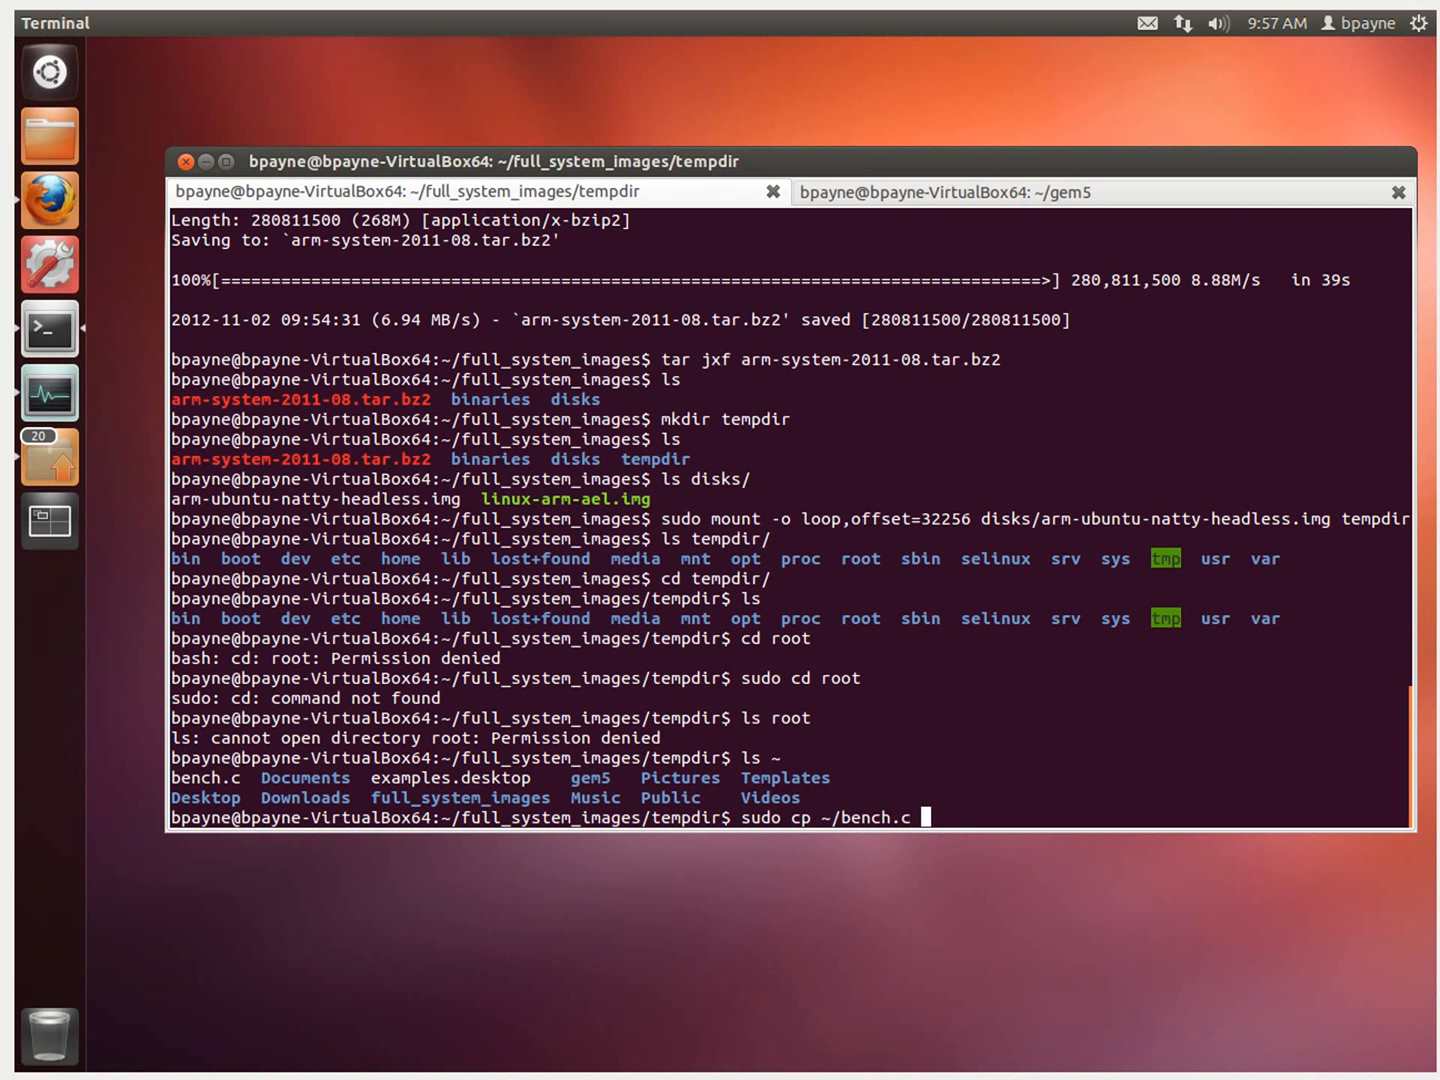
pyautogui.press('Return')
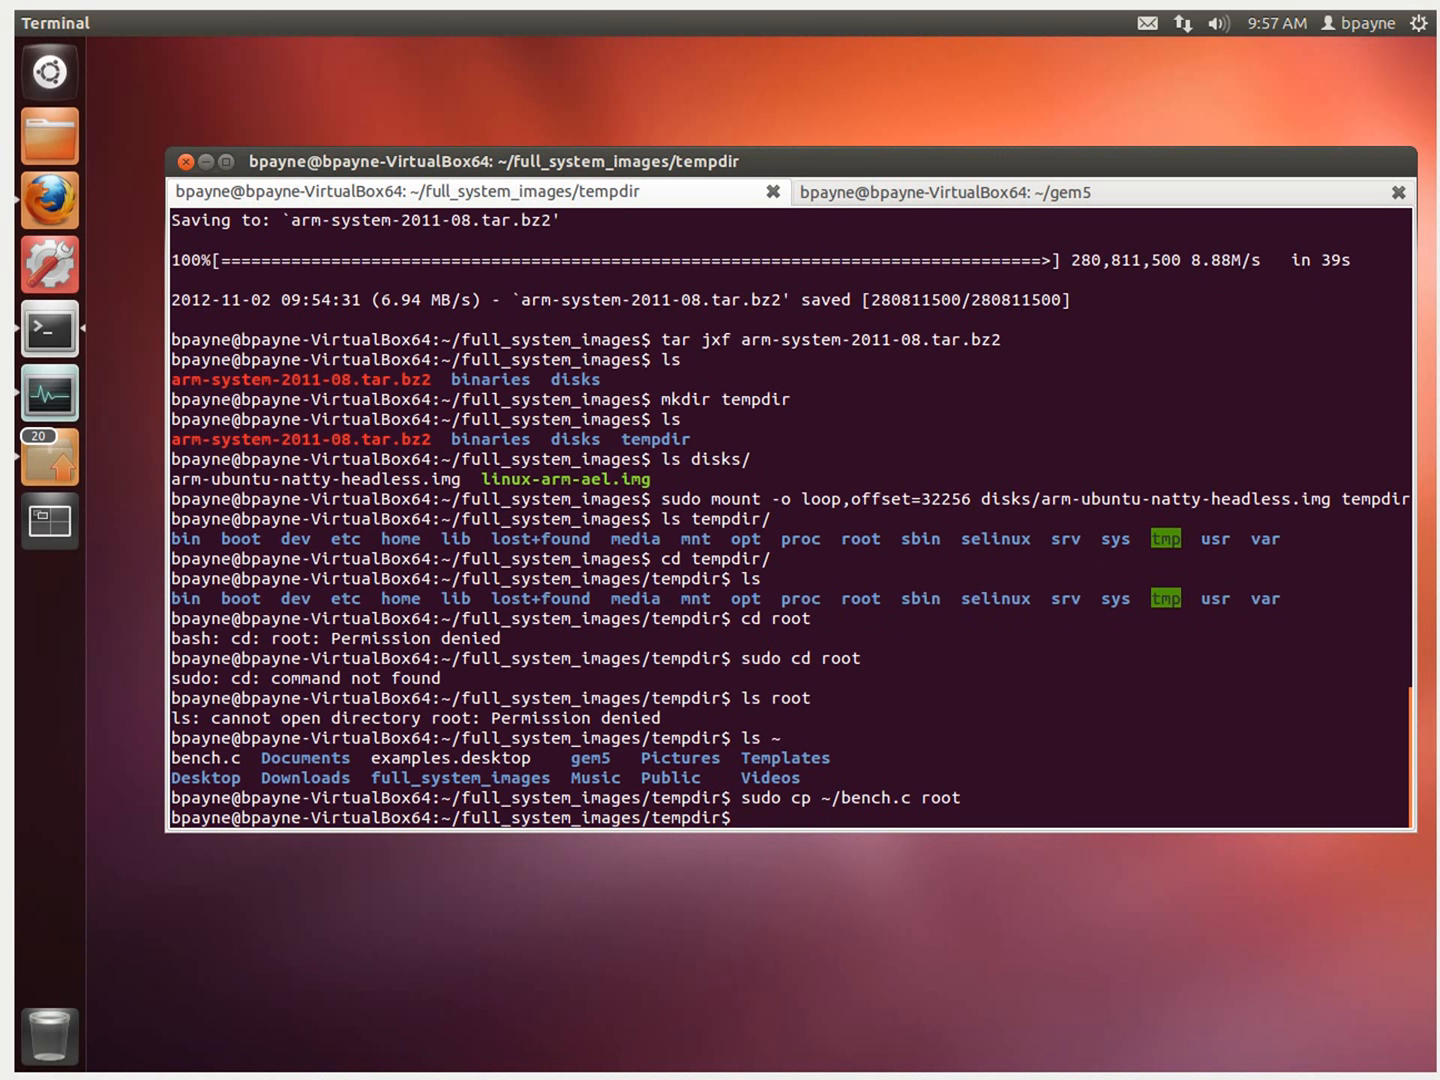
# Verify bench.c with sudo ls root and return to full_system_images
pyautogui.write('sudo ls ro')
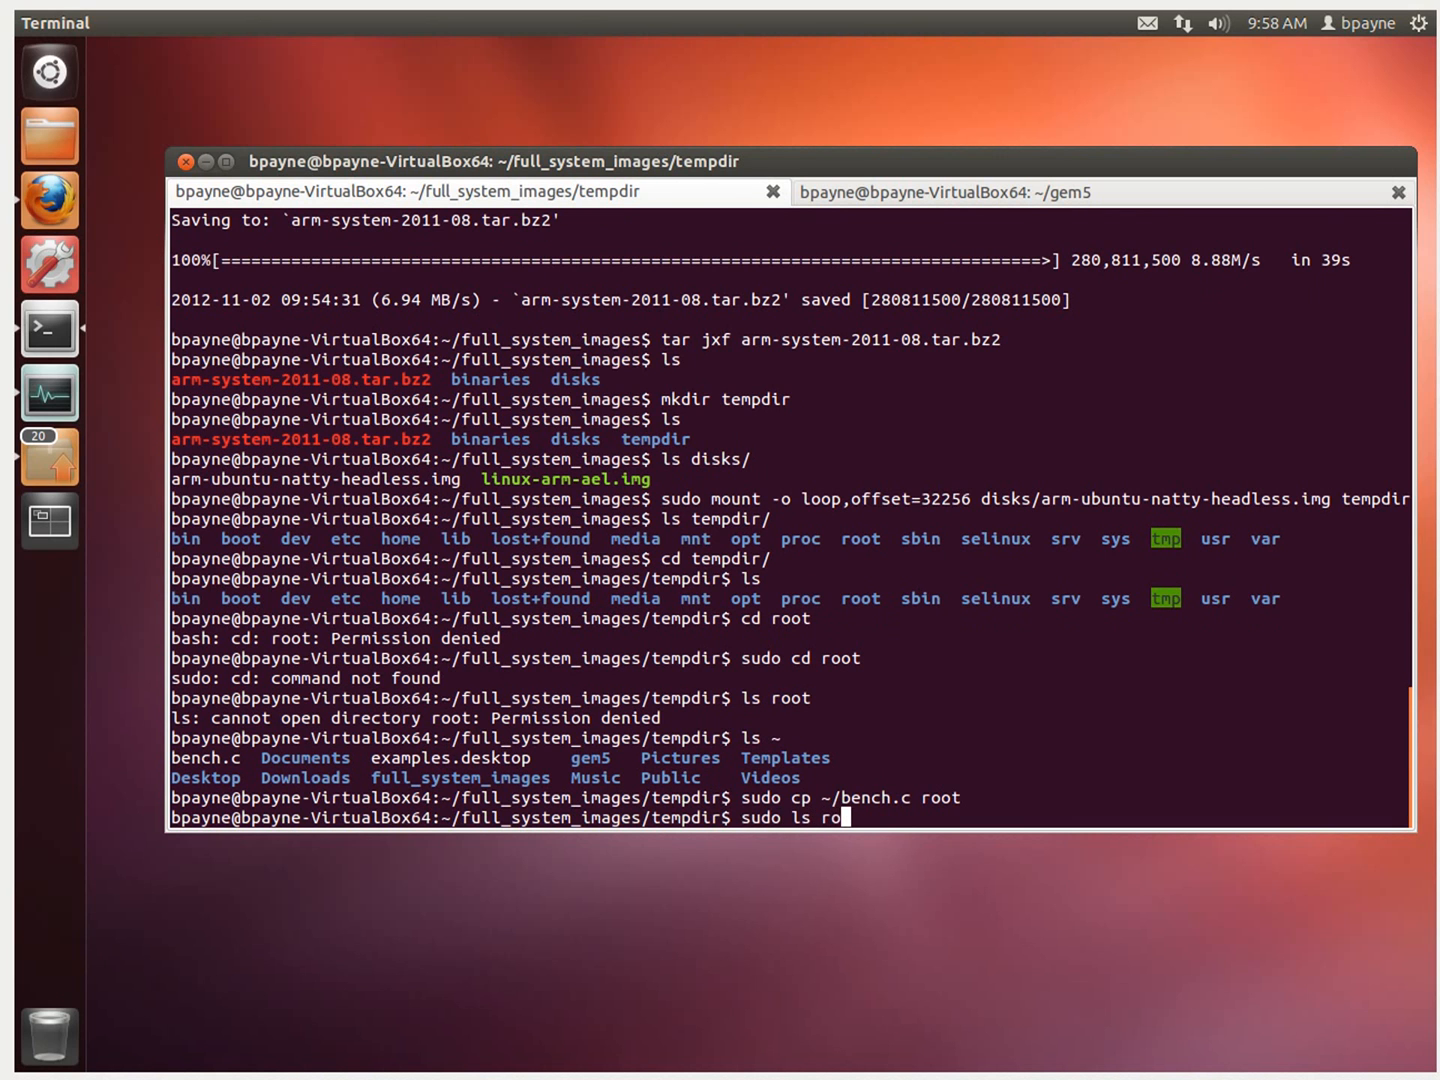
pyautogui.press('Return')
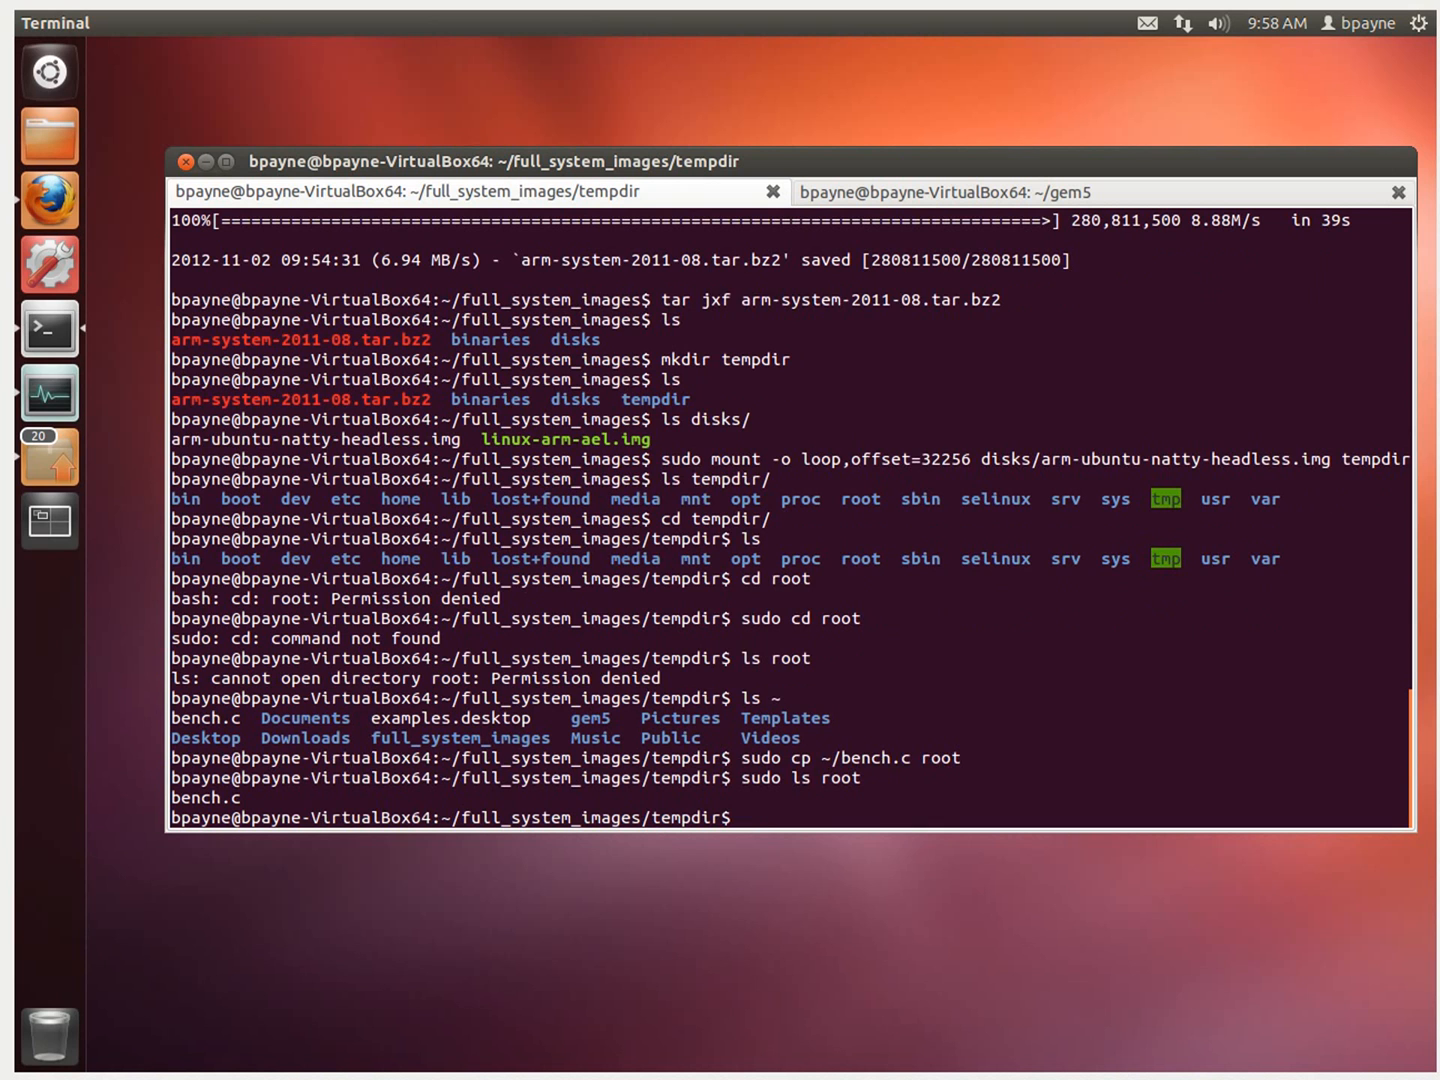
pyautogui.write('c')
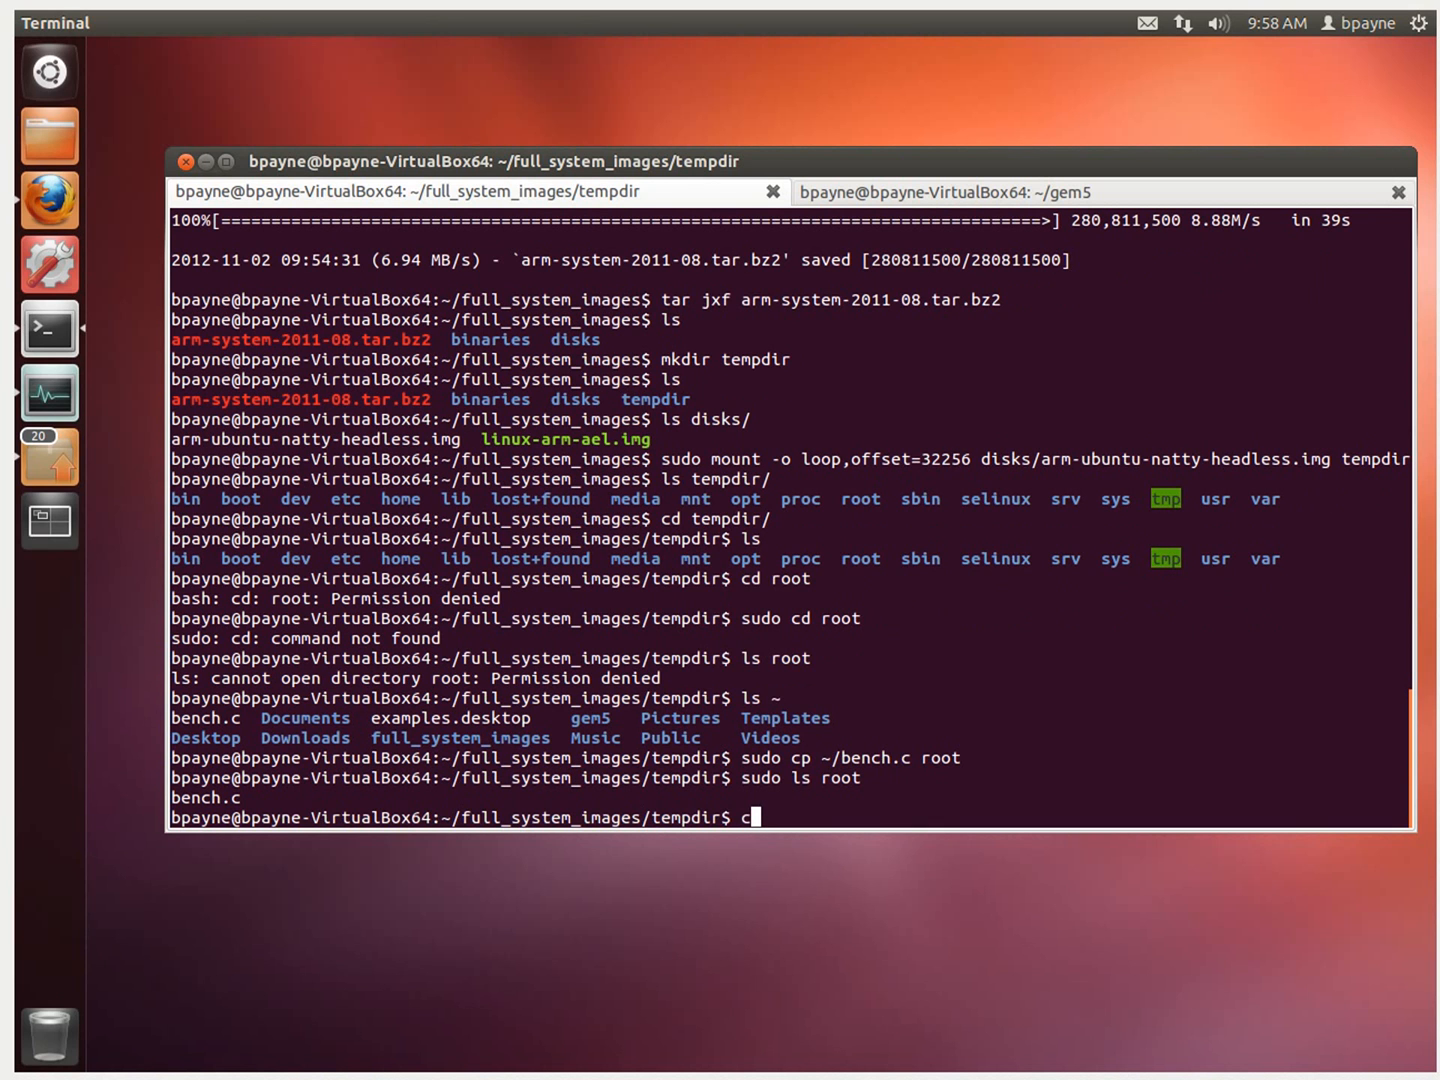
pyautogui.write('d ..')
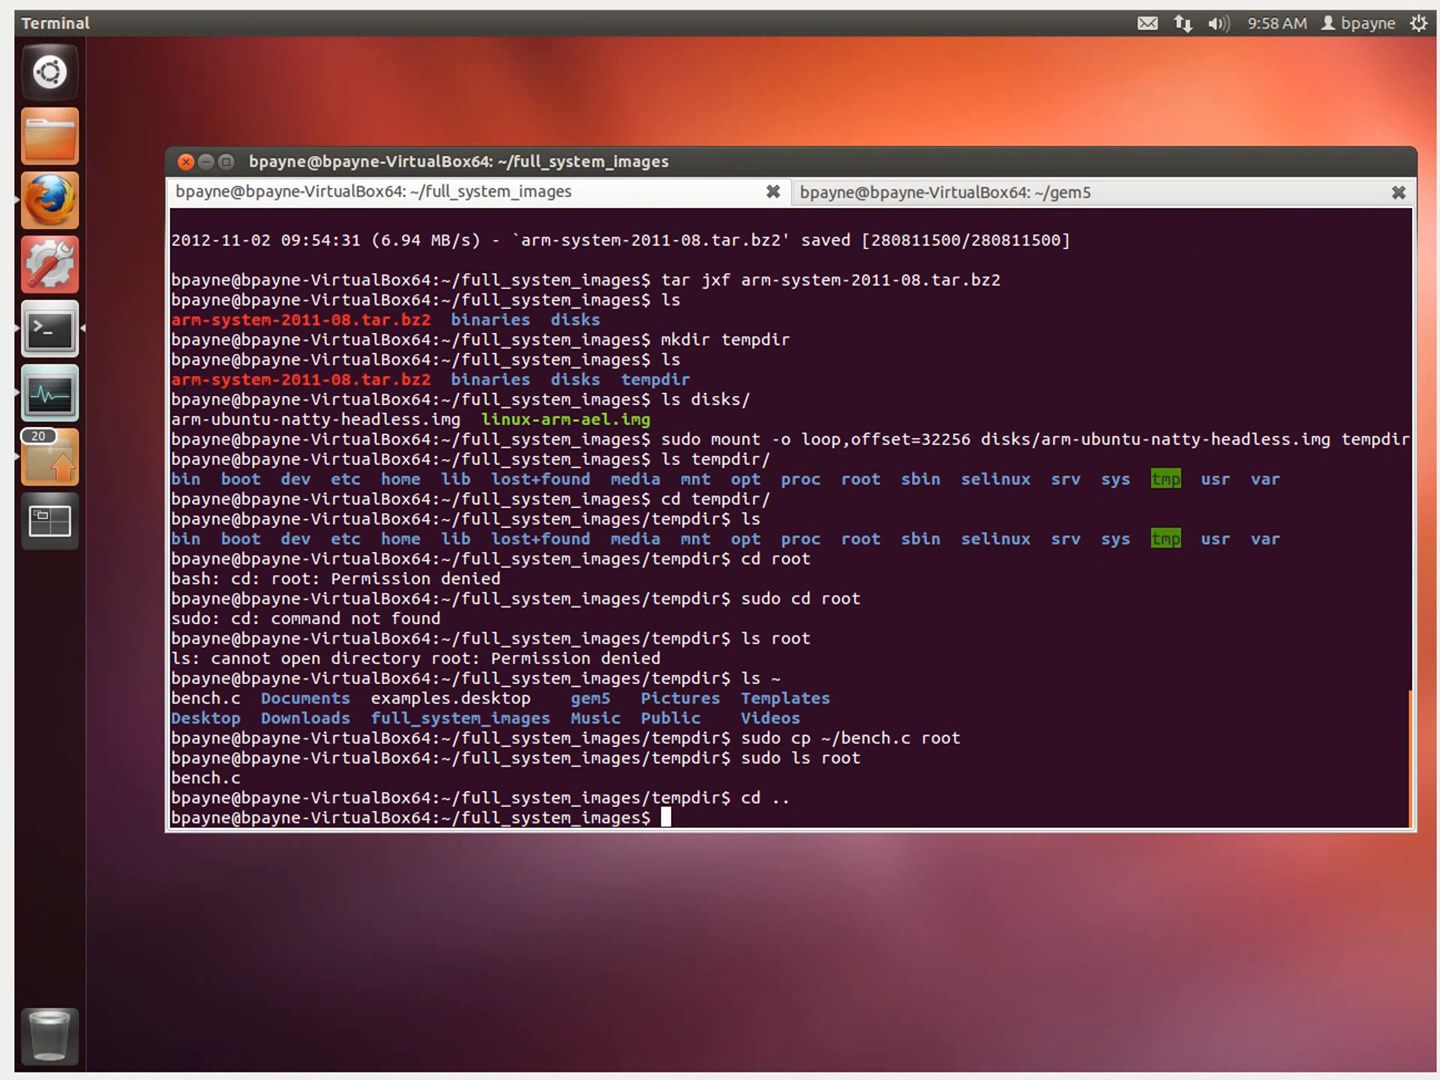
# Unmount the disk image from tempdir with sudo umount
pyautogui.write('sudo')
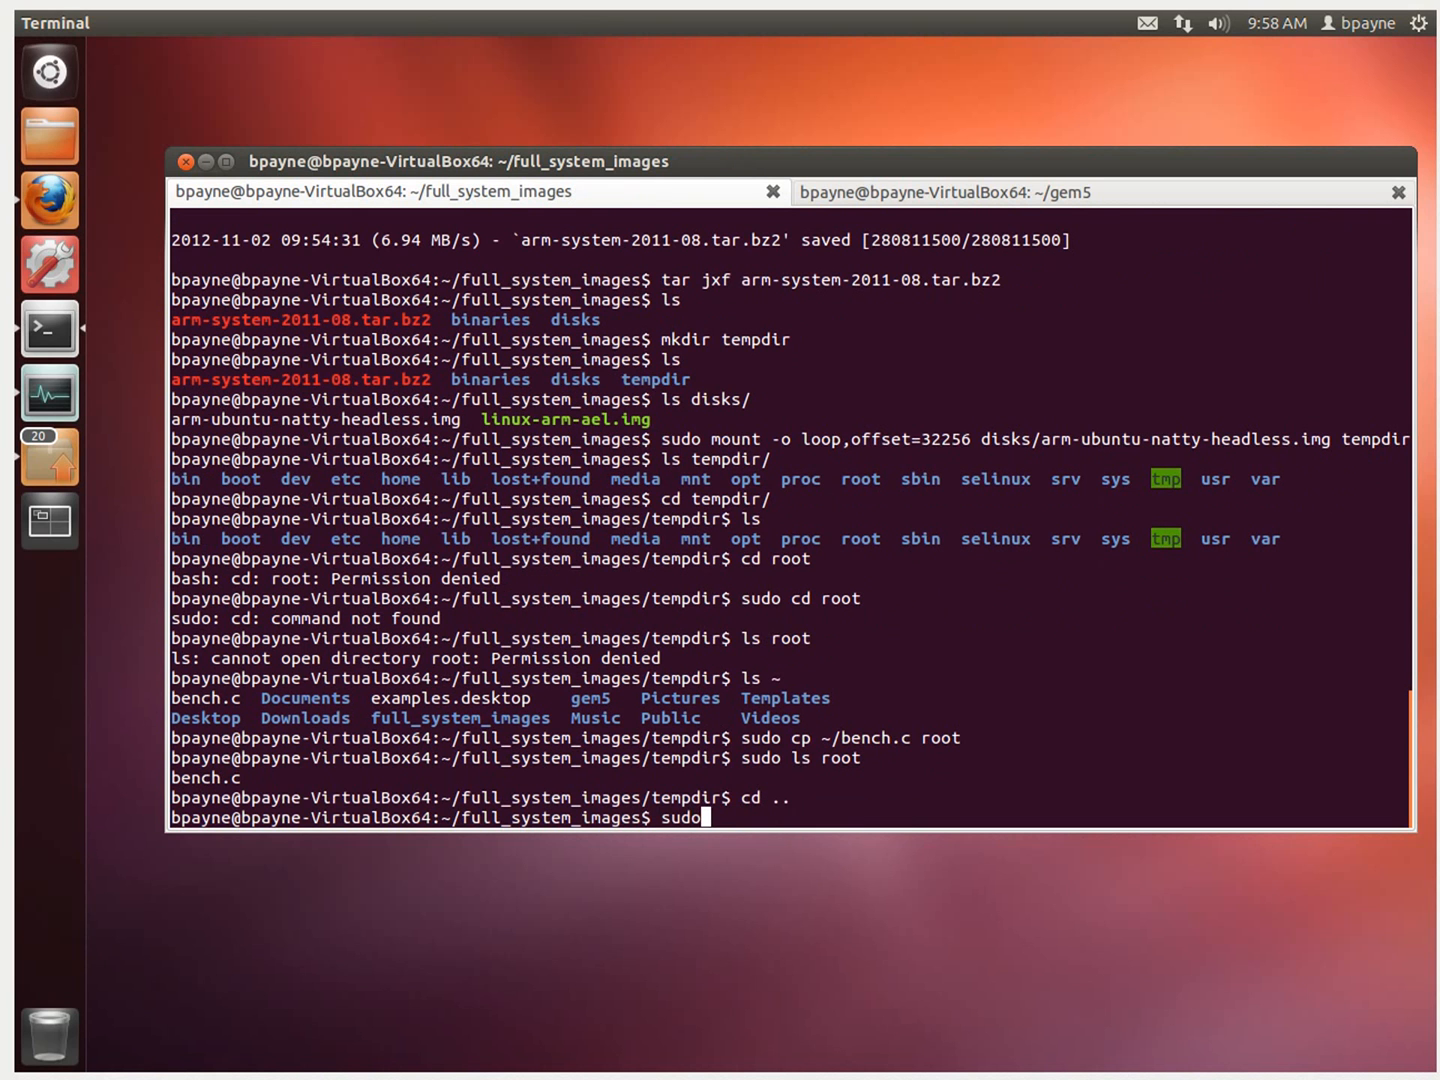
pyautogui.write('umount')
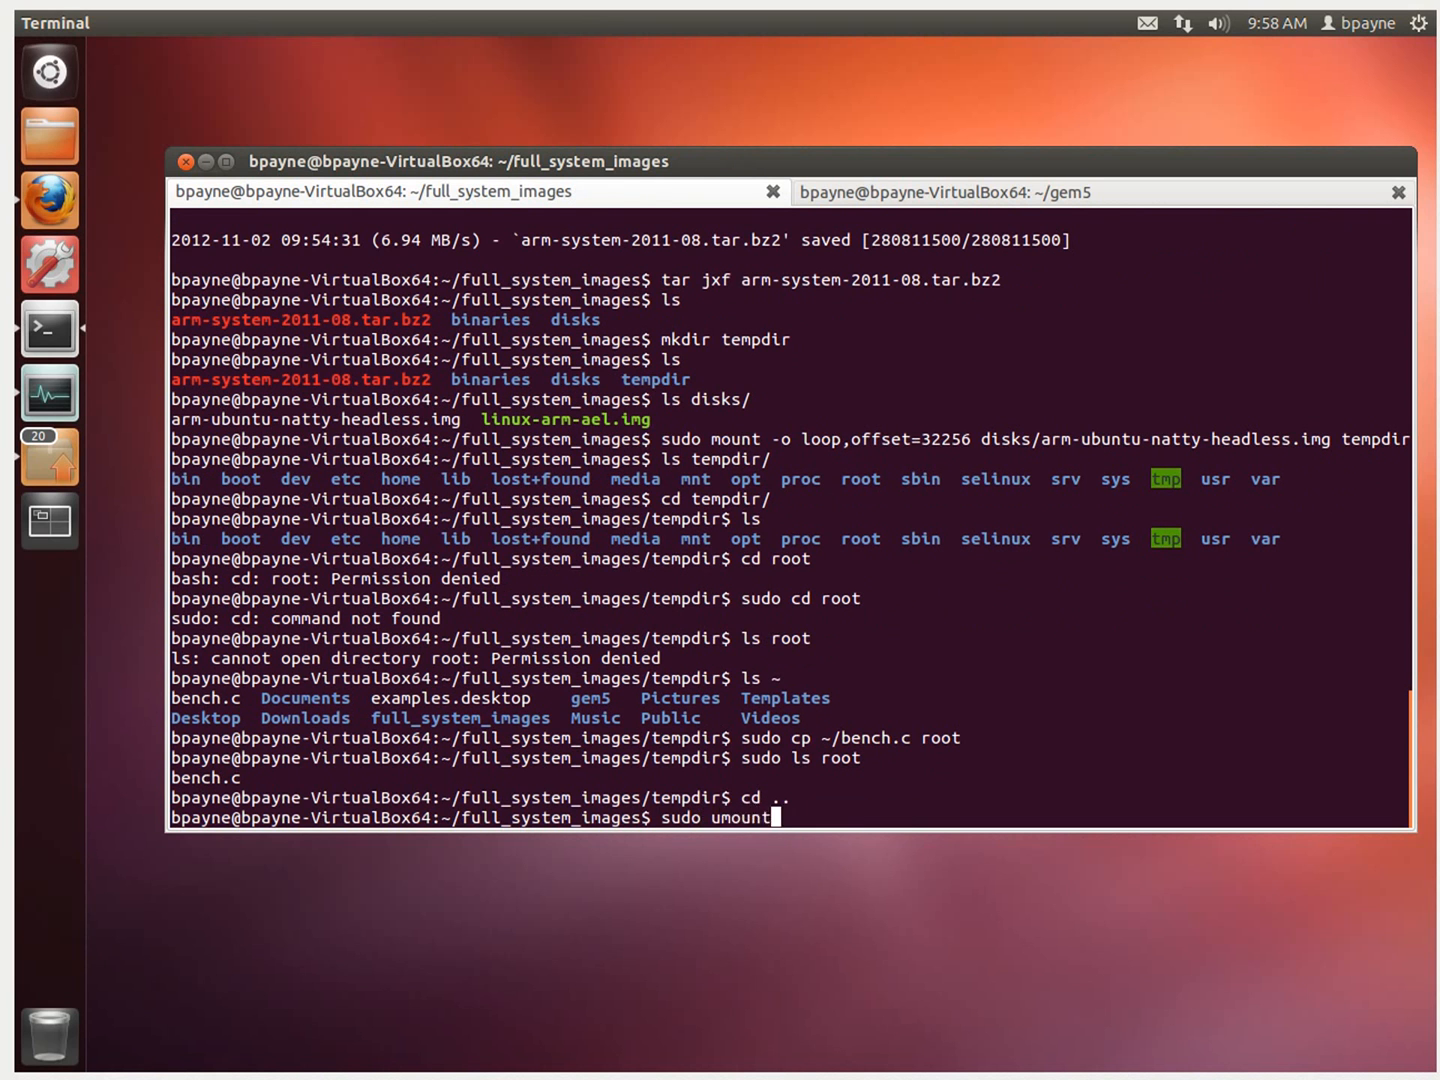
pyautogui.write('tempdir')
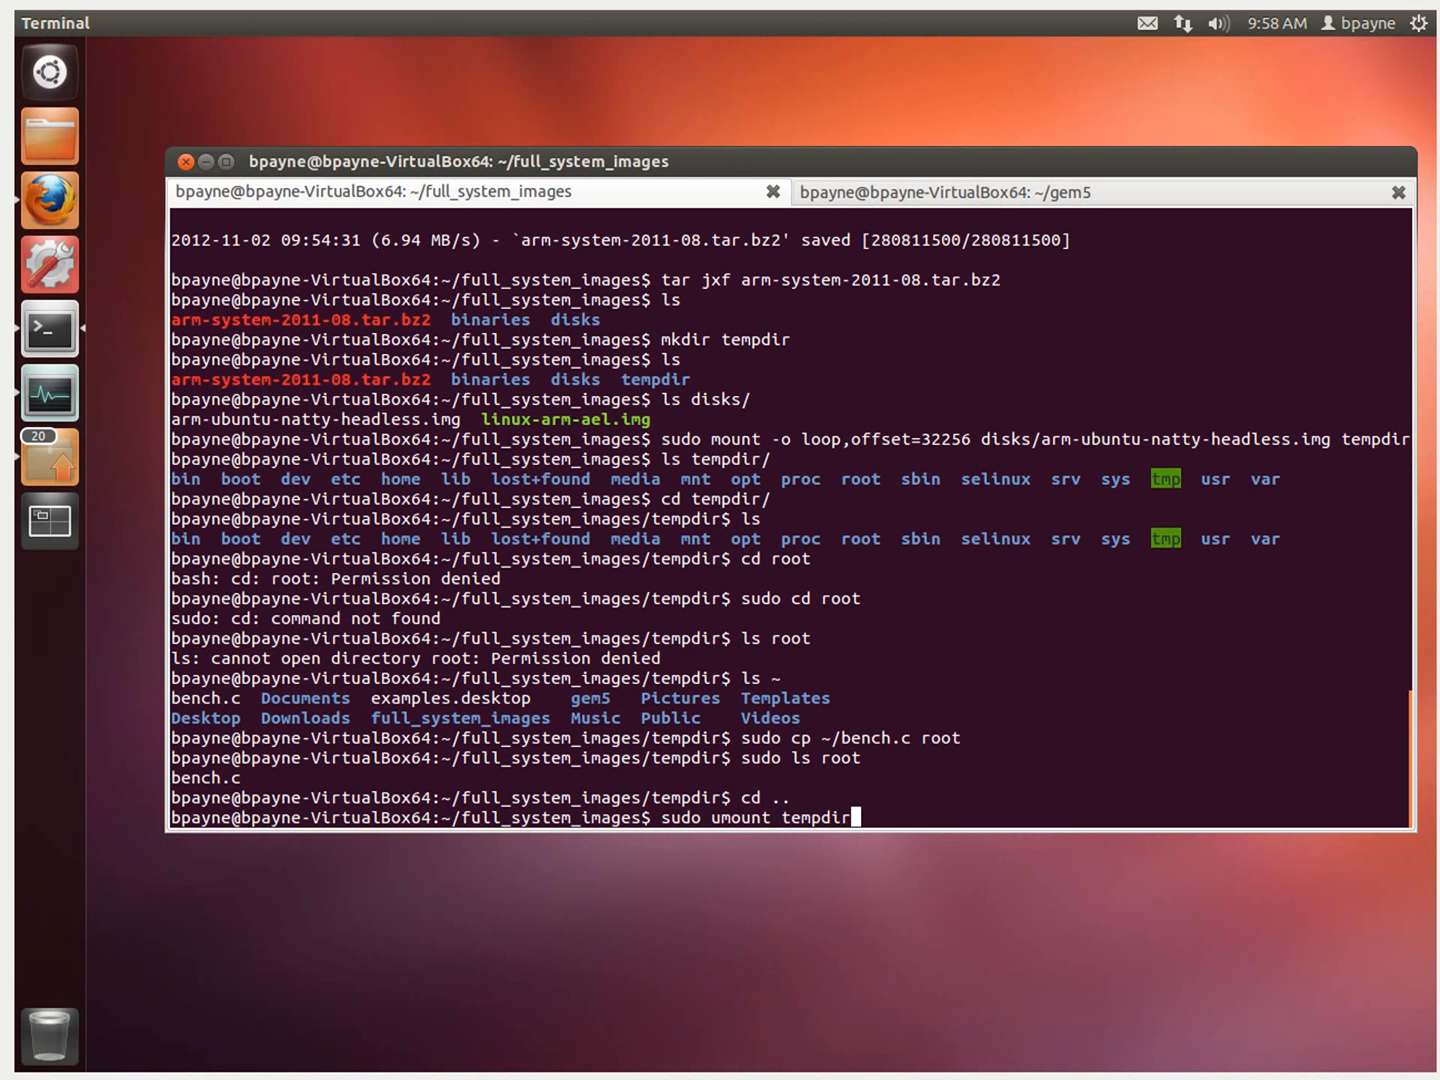
pyautogui.press('Return')
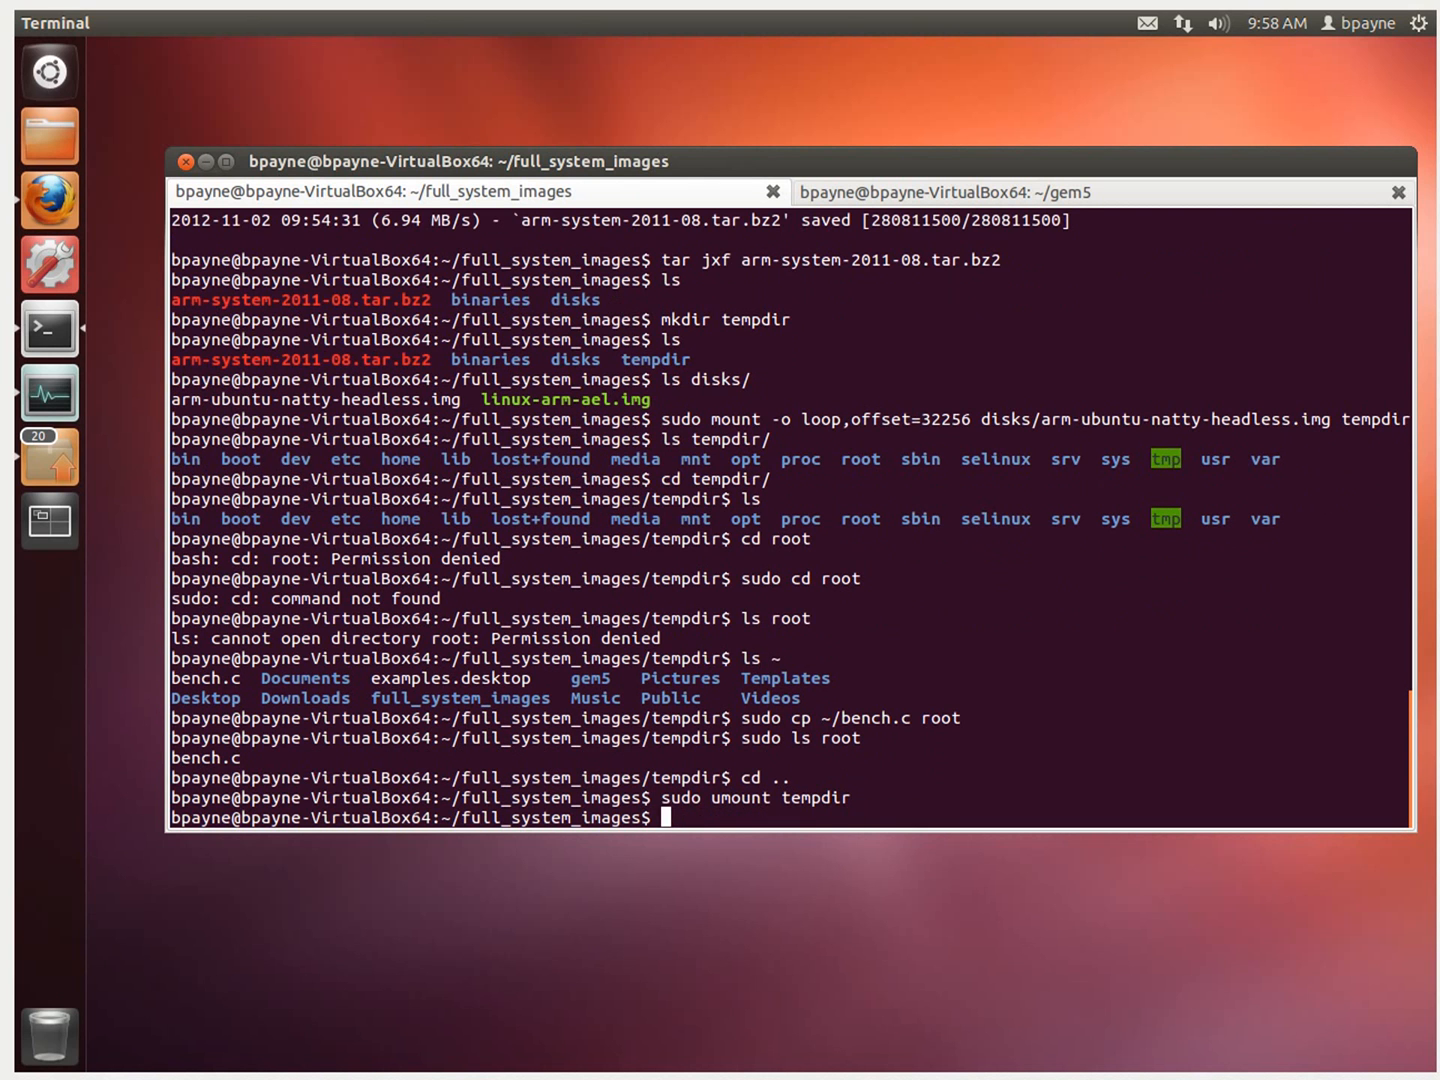
# Confirm tempdir is empty and disks holds both images, then type rmdir tempdir/
pyautogui.write('ls tempdir/')
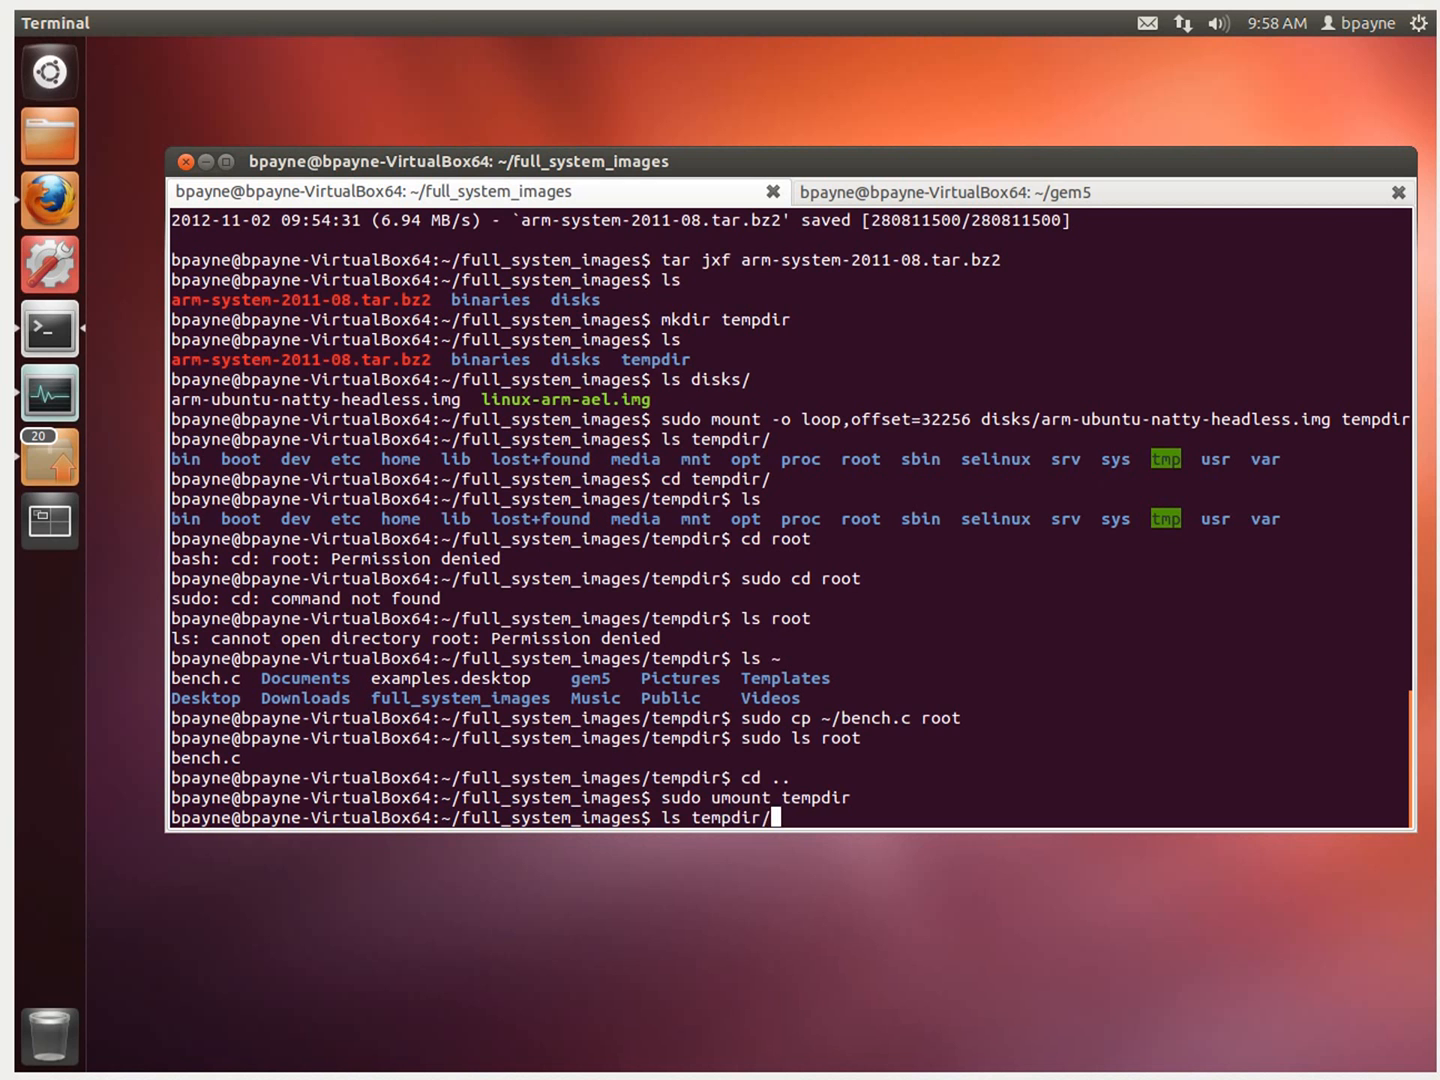
pyautogui.press('Return')
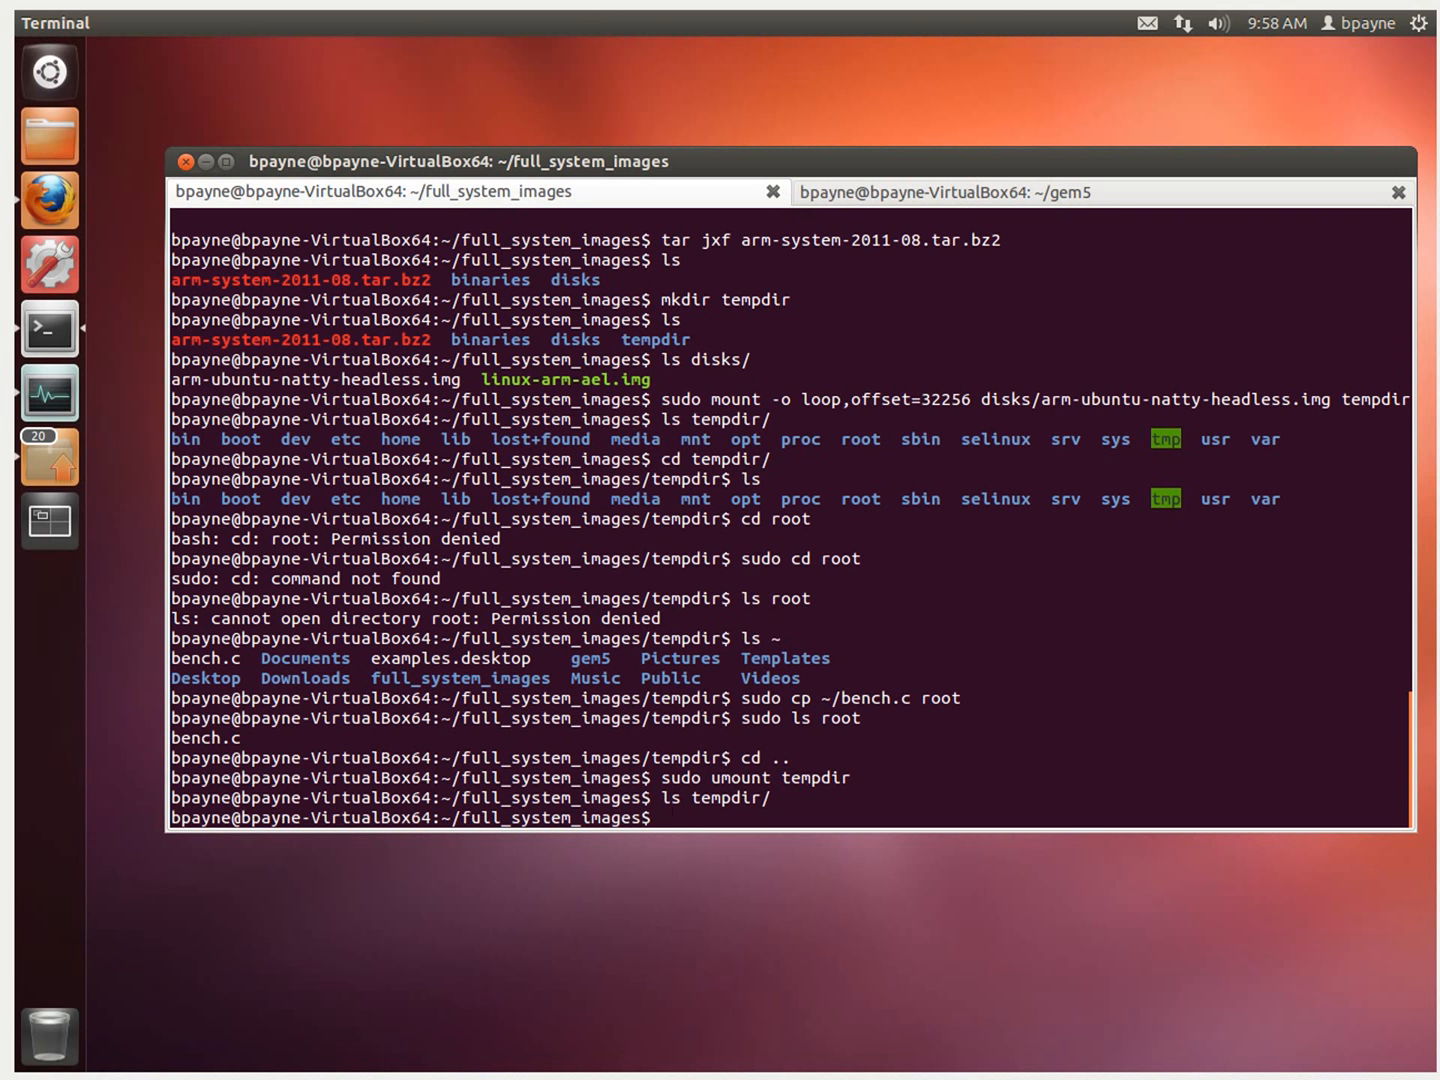
pyautogui.write('ls disks/')
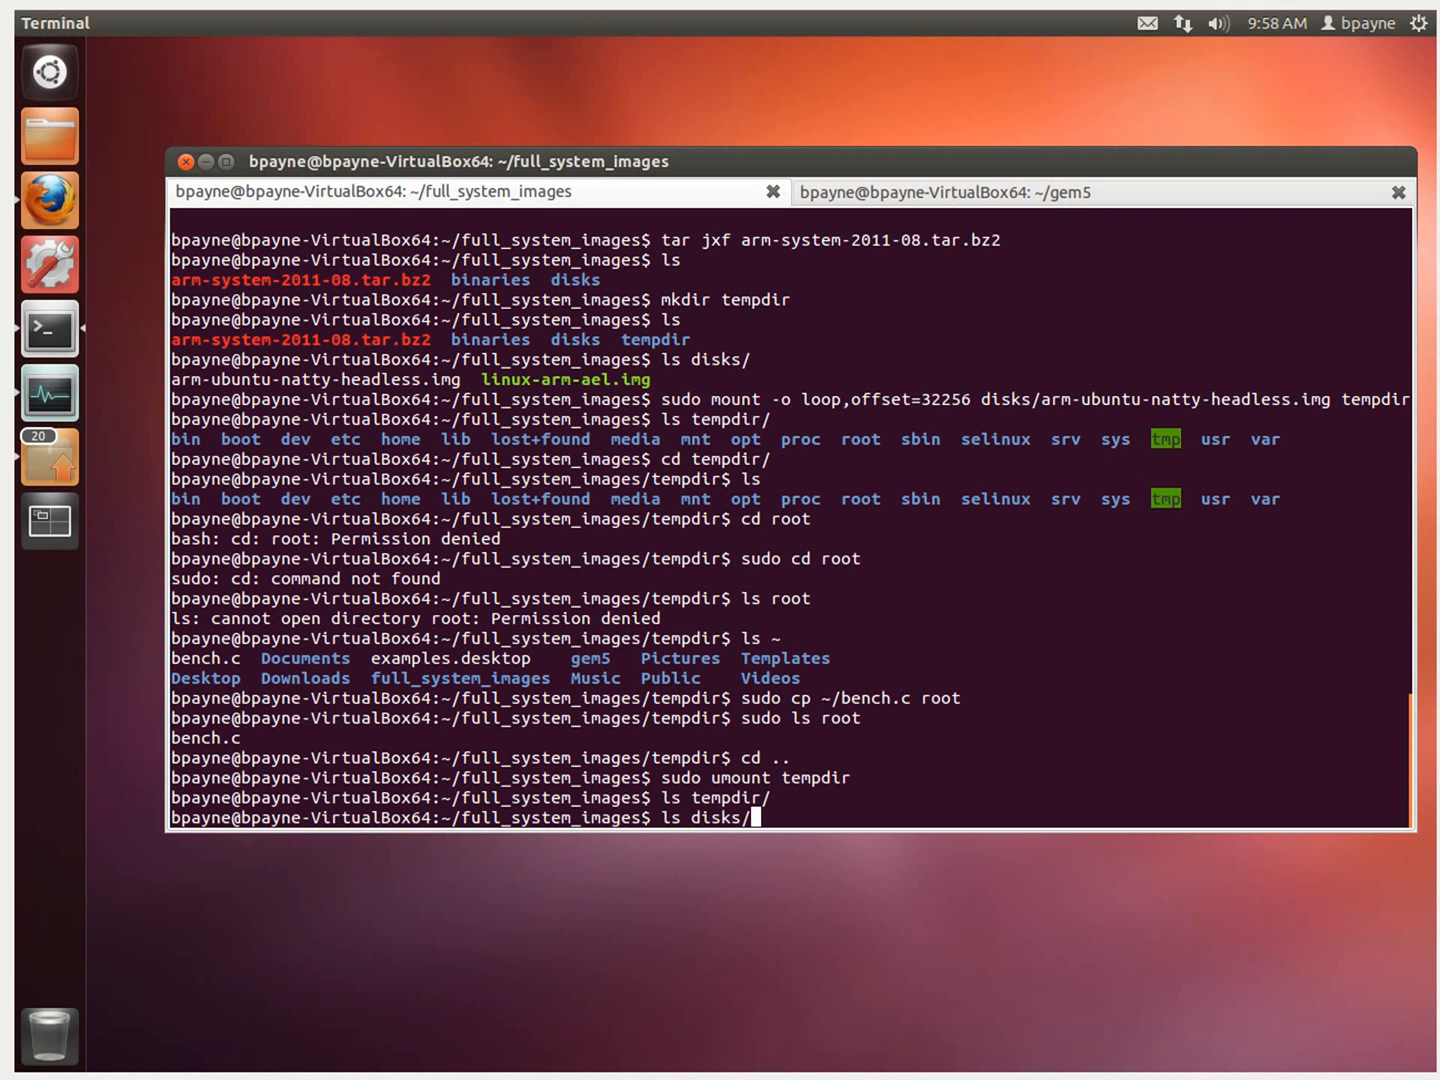
pyautogui.press('Return')
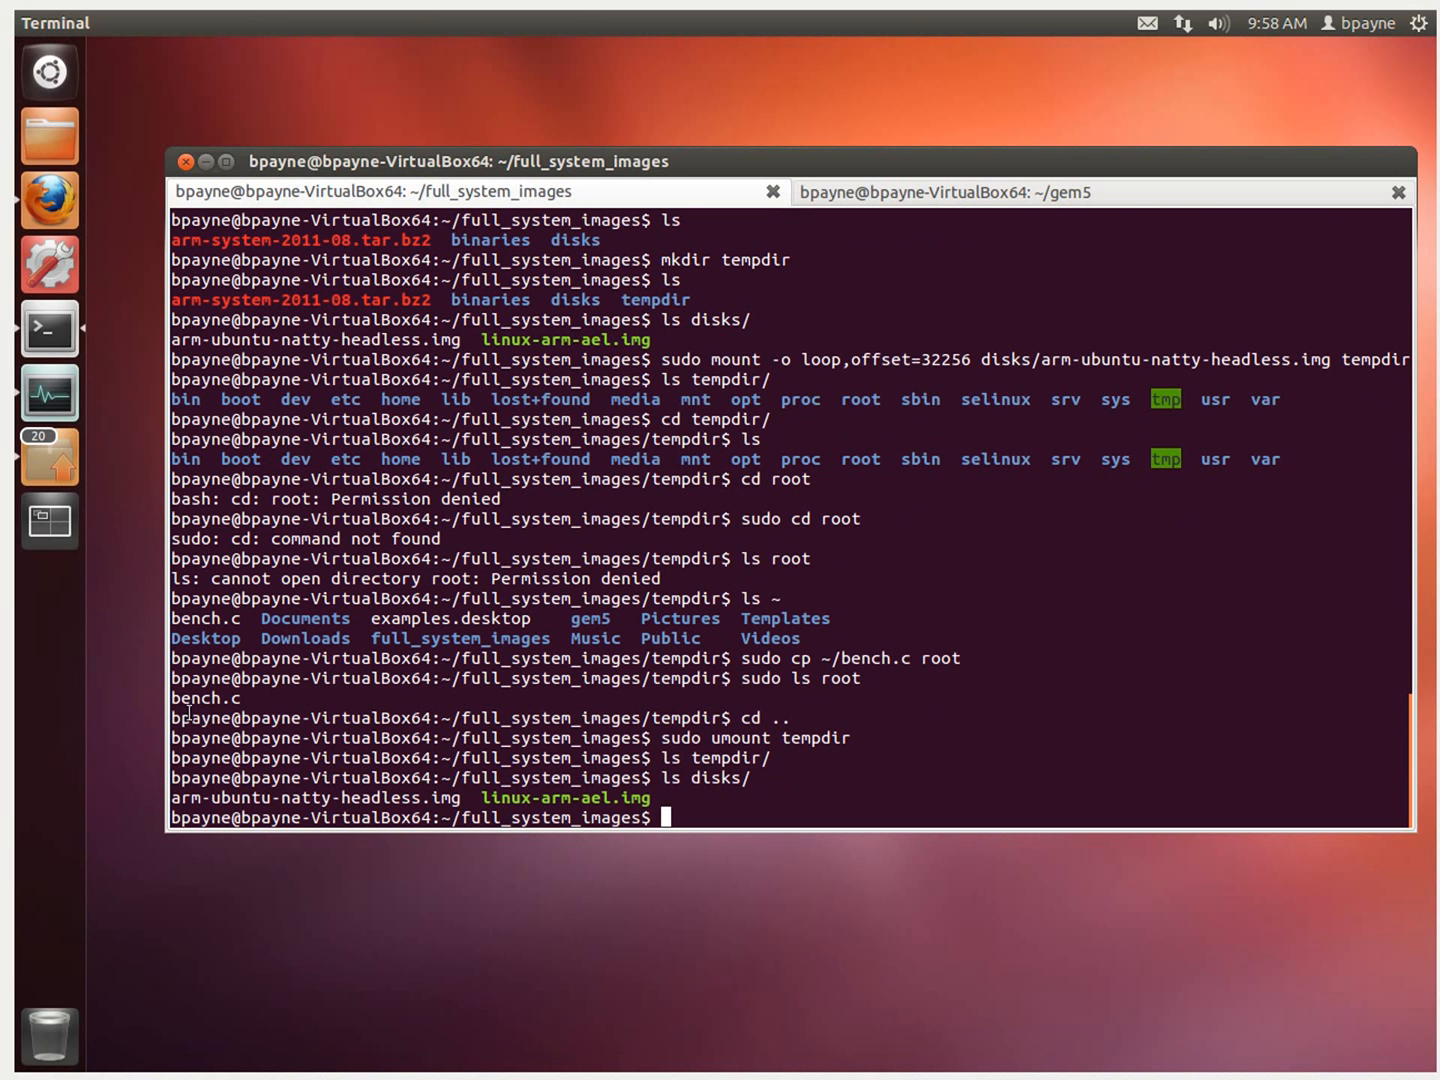
pyautogui.moveTo(980, 703)
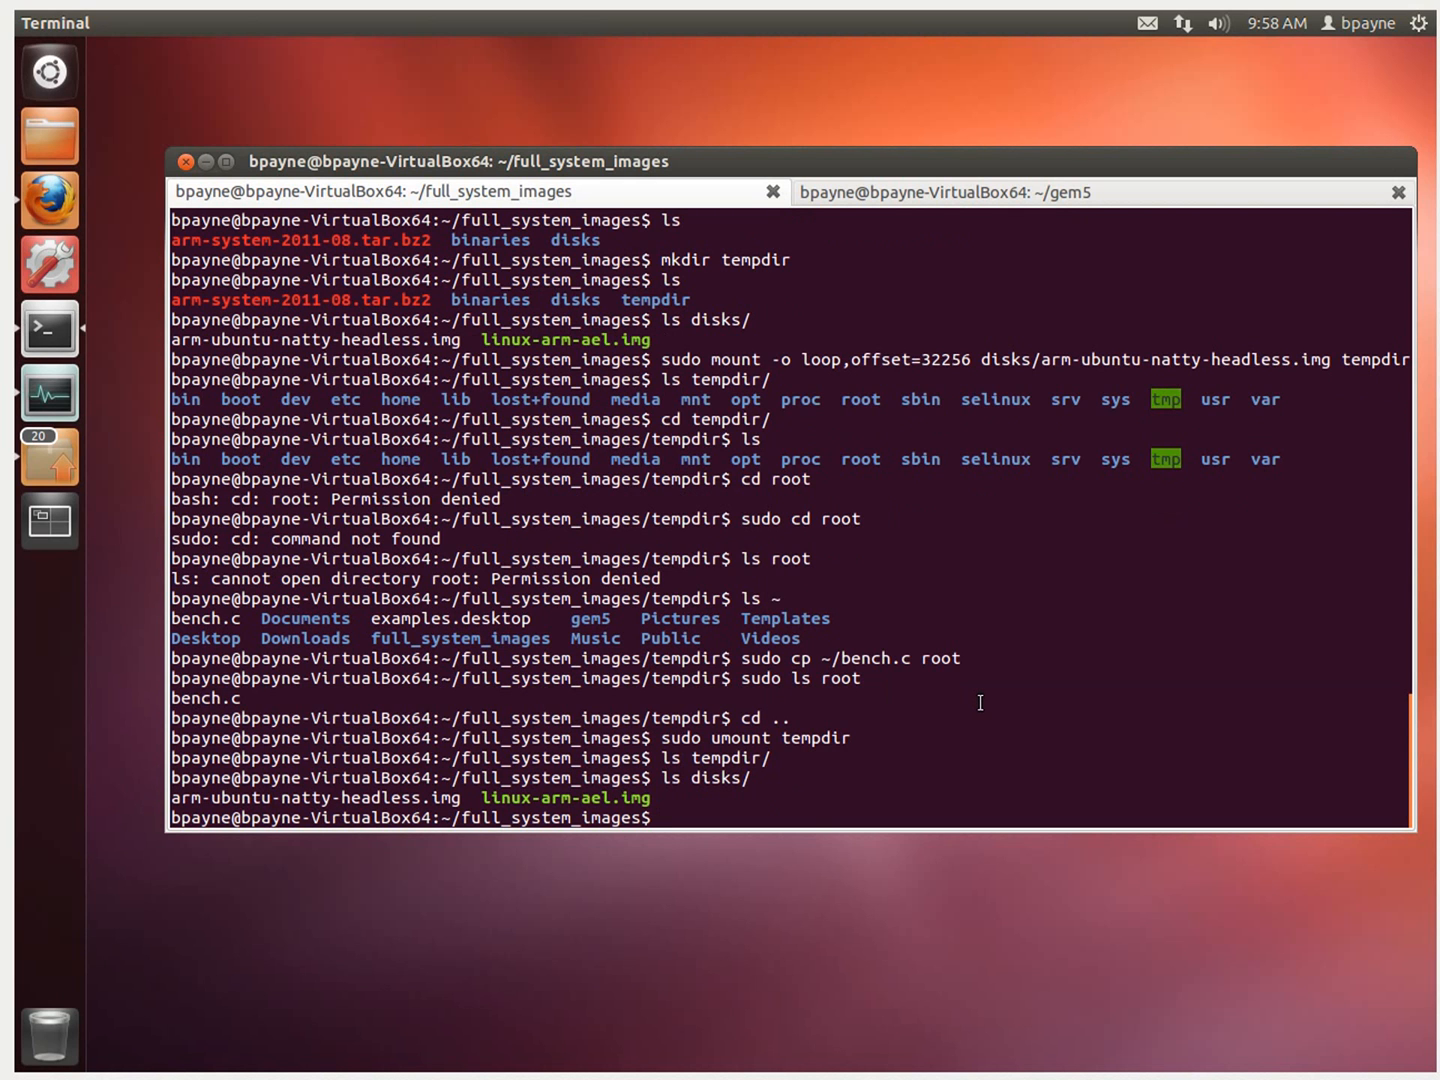
pyautogui.write('rmdir')
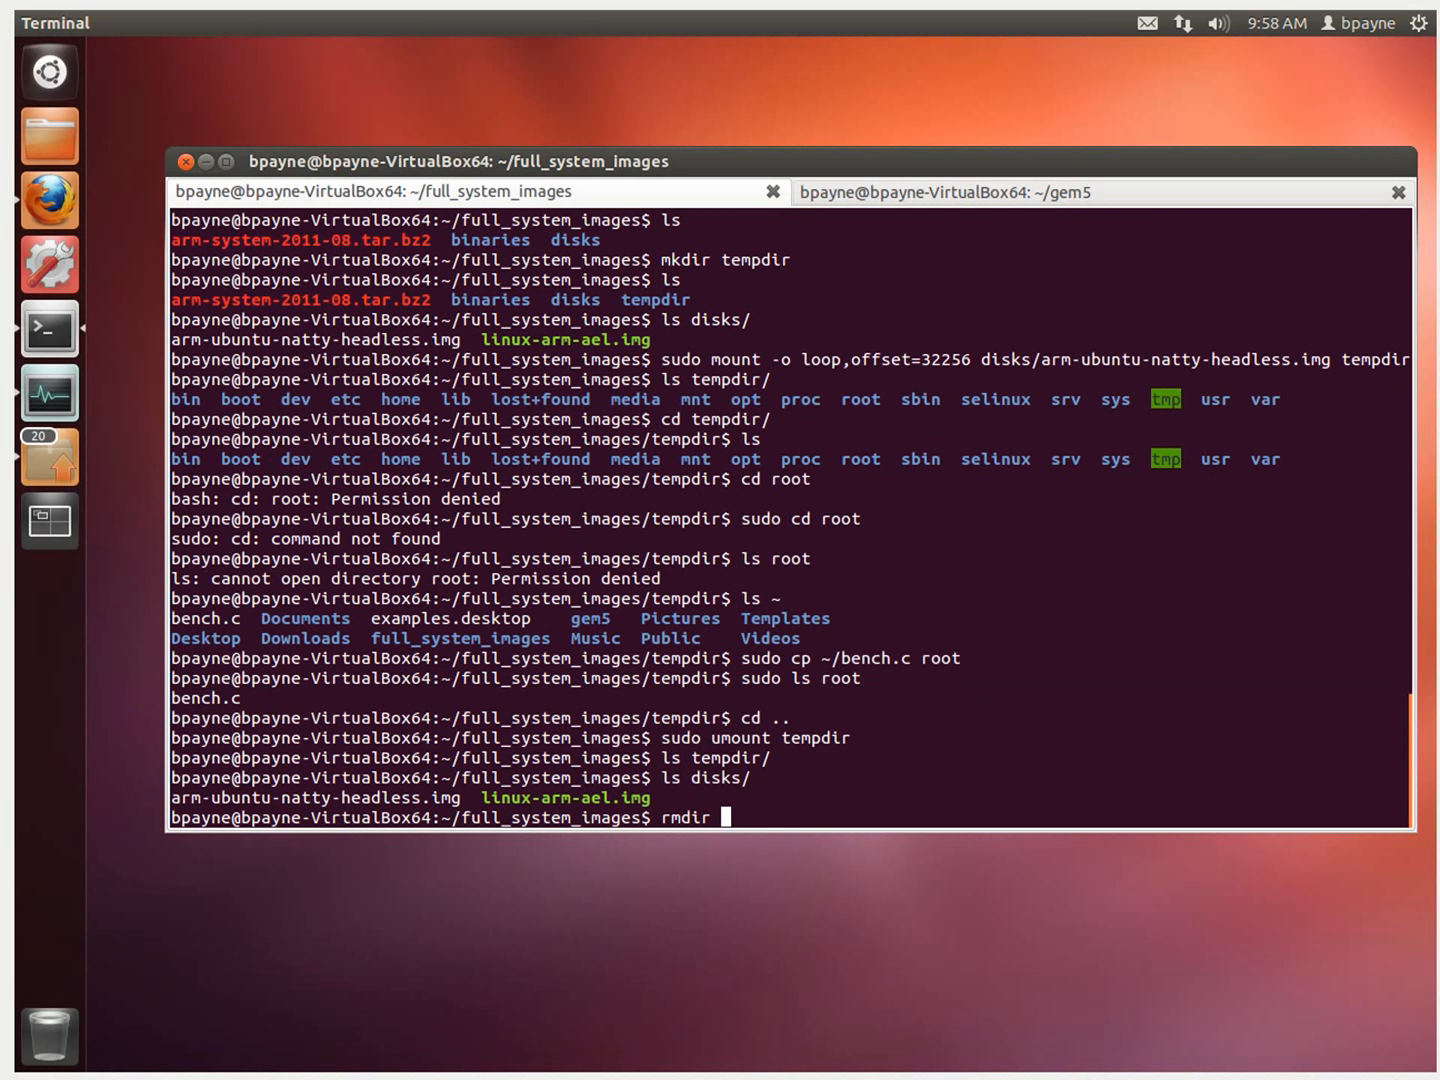
pyautogui.write('tempdir/')
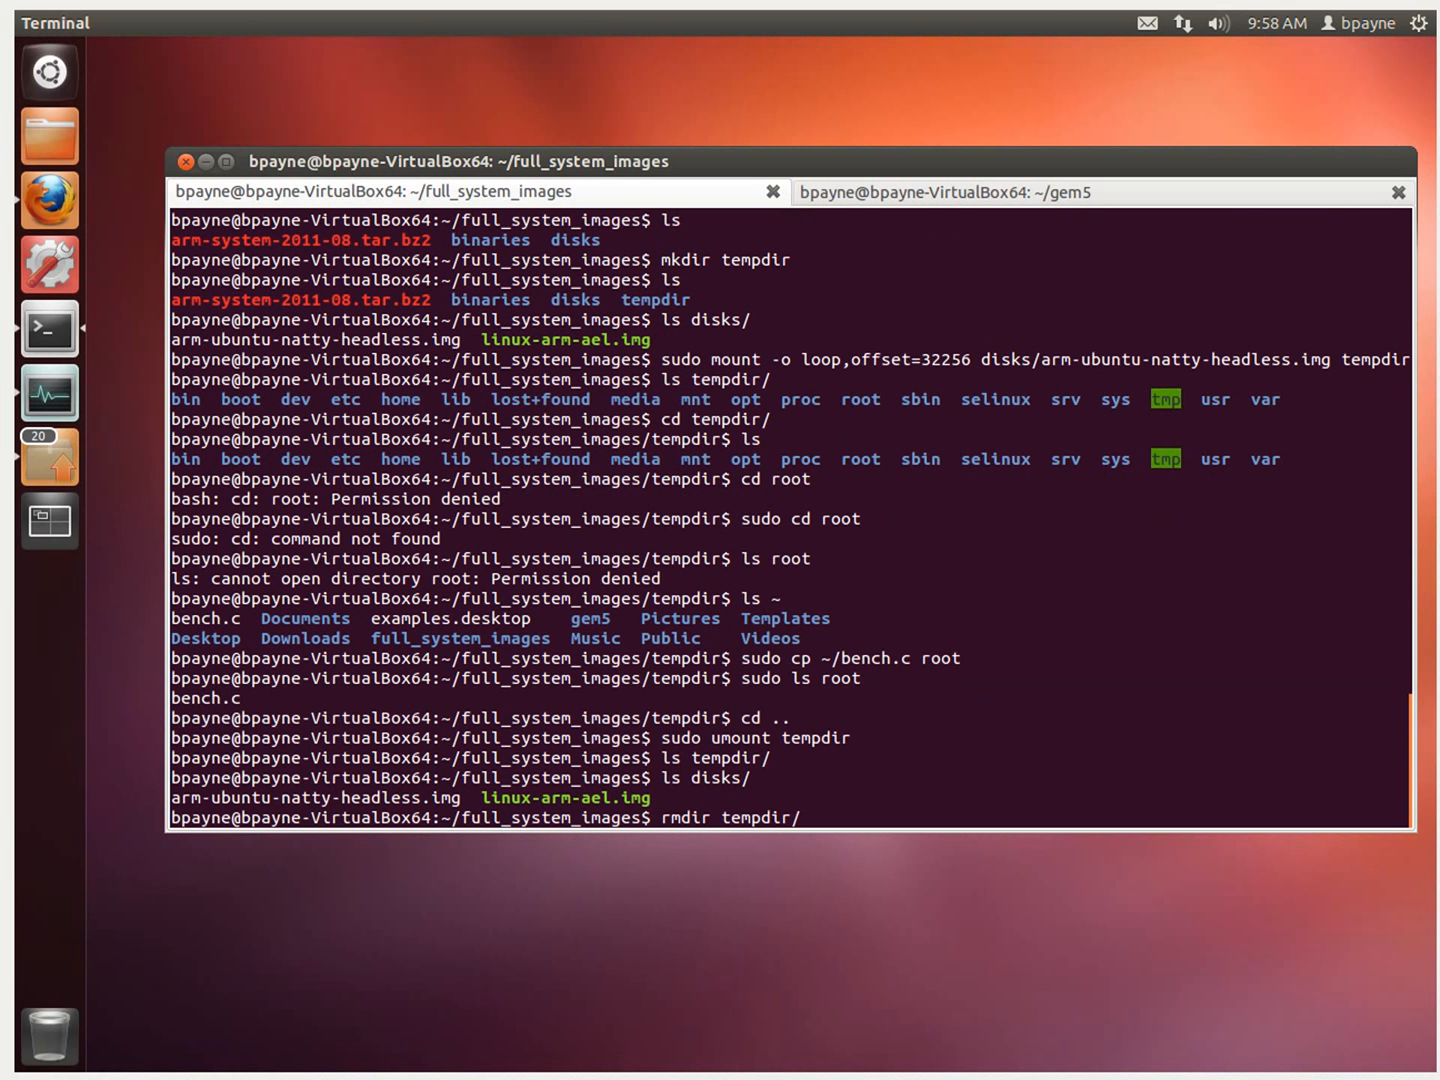